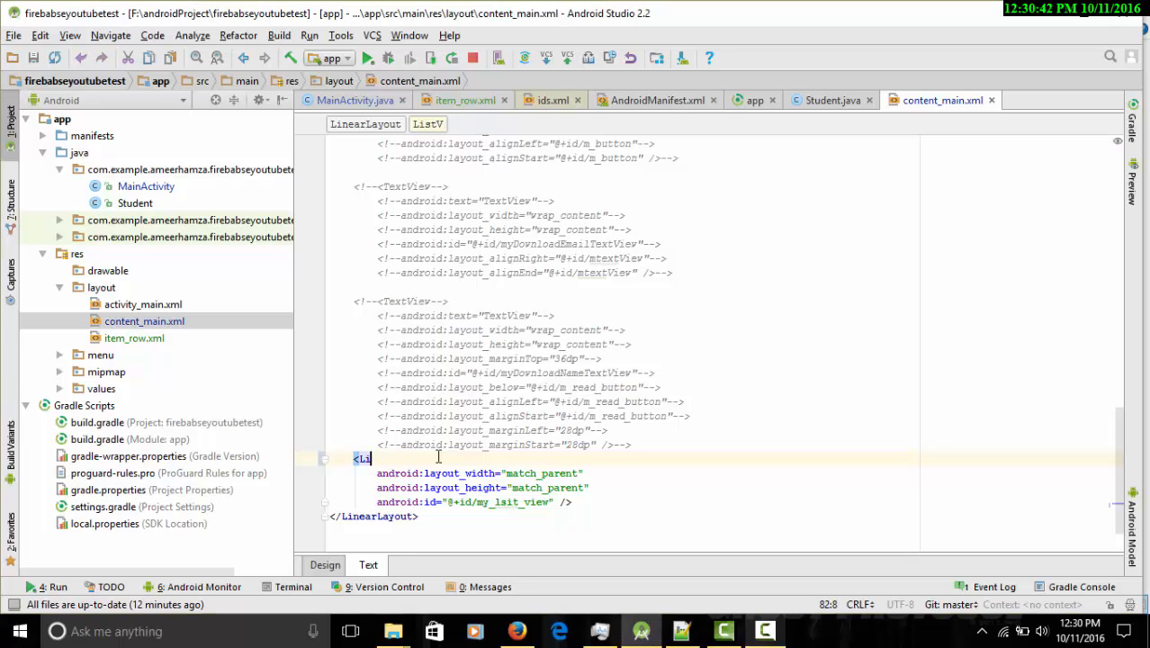
- Change the ListView tag to RecyclerView and rename its id to my_Recylerivew_
type("RecyclerView")
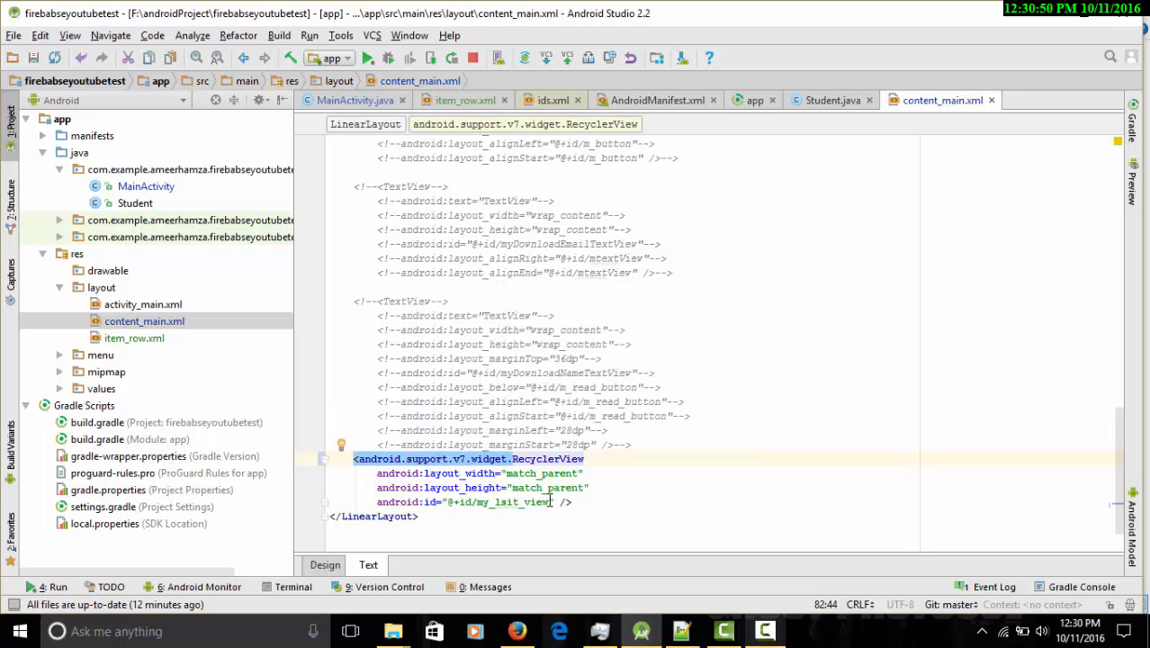
left_click(549, 502)
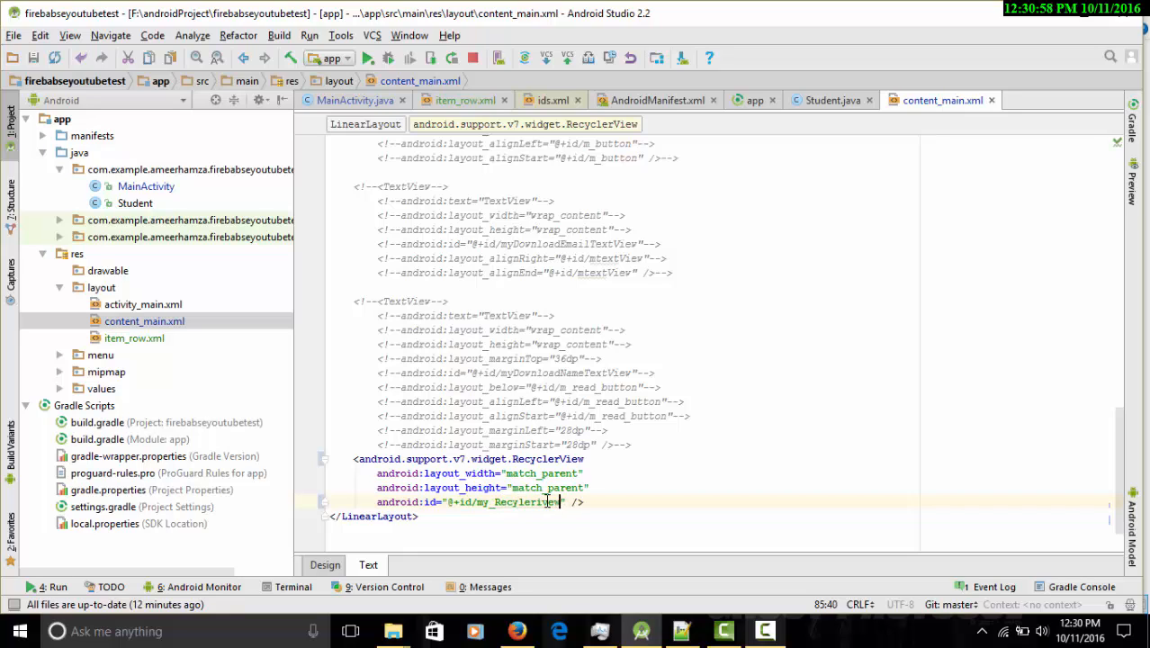
type("_")
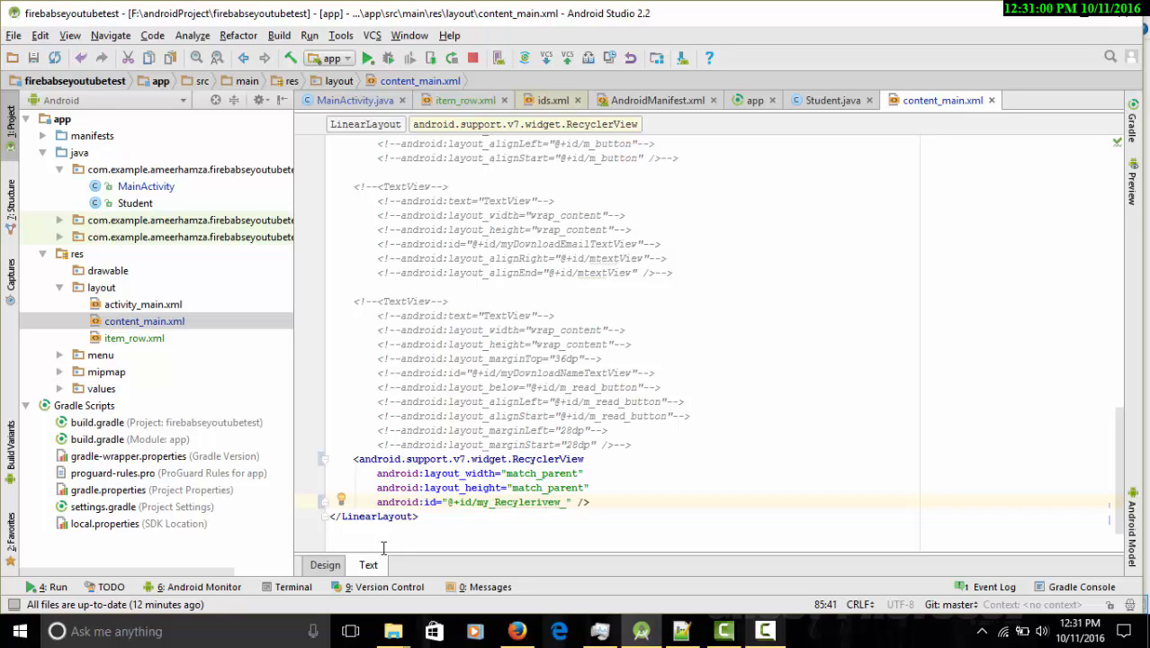
left_click(325, 564)
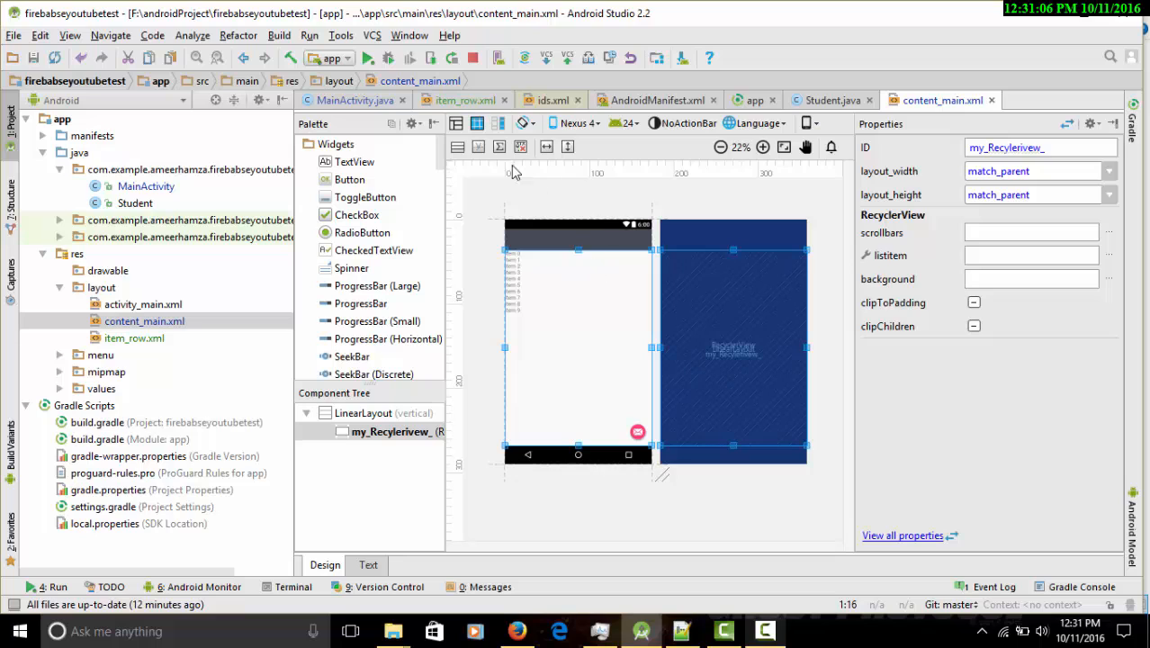
- Switch the editor to MainActivity.java
left_click(354, 100)
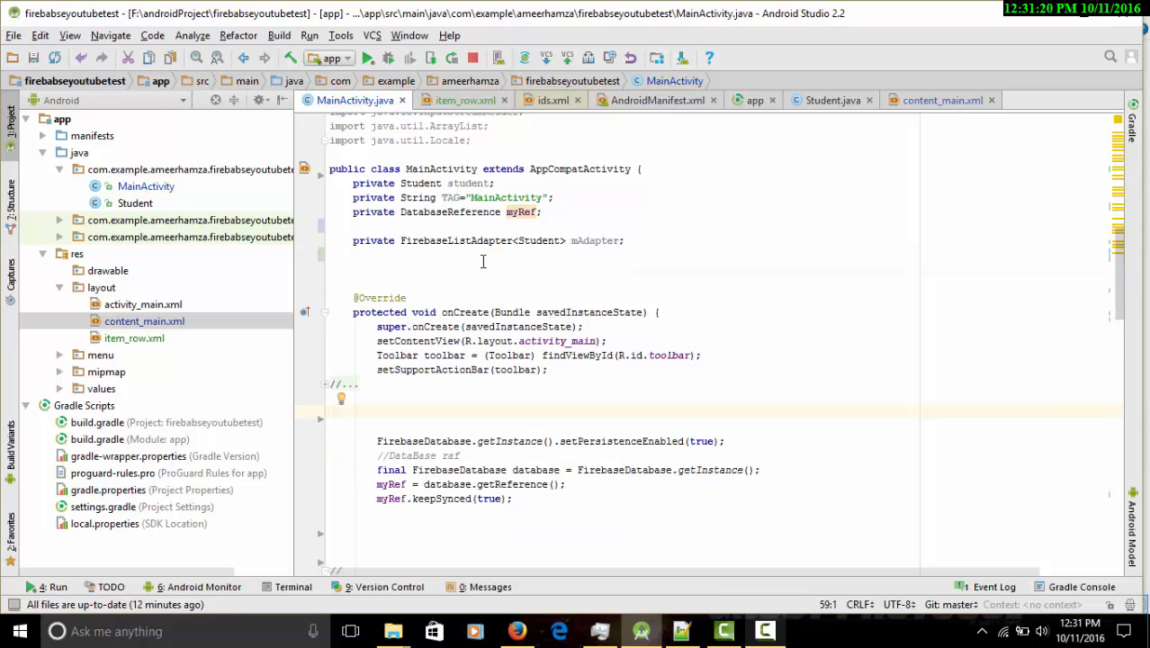
- Declare a private RecyclerView recyclerView field in MainActivity
type("private")
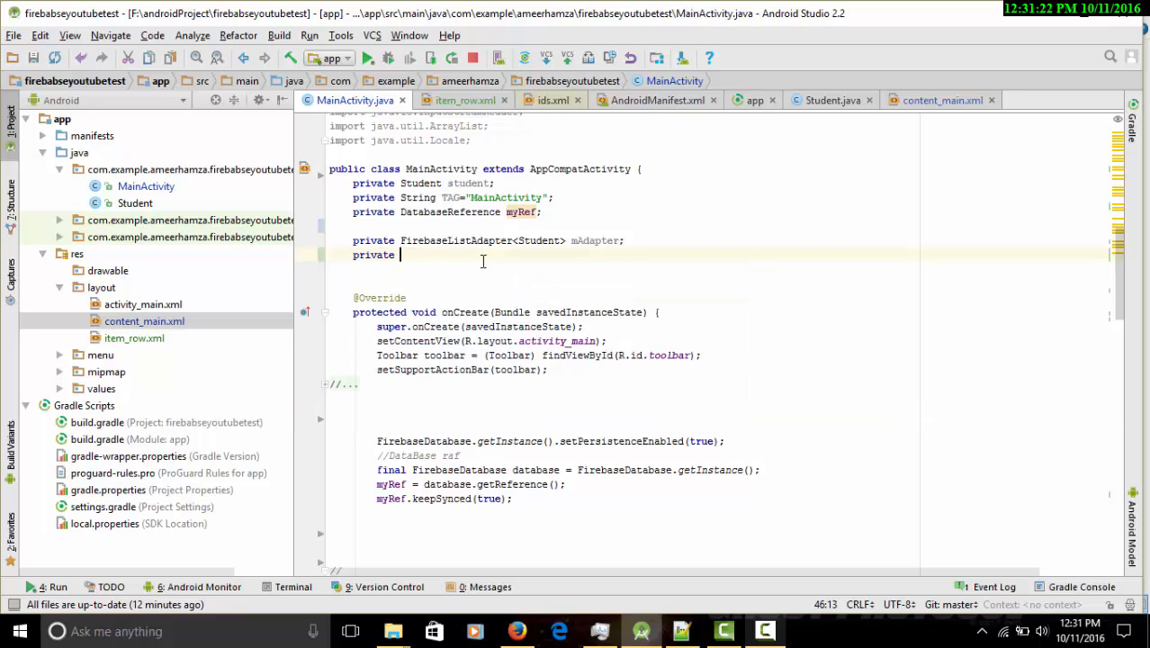
type("RecyclerView recyclerView")
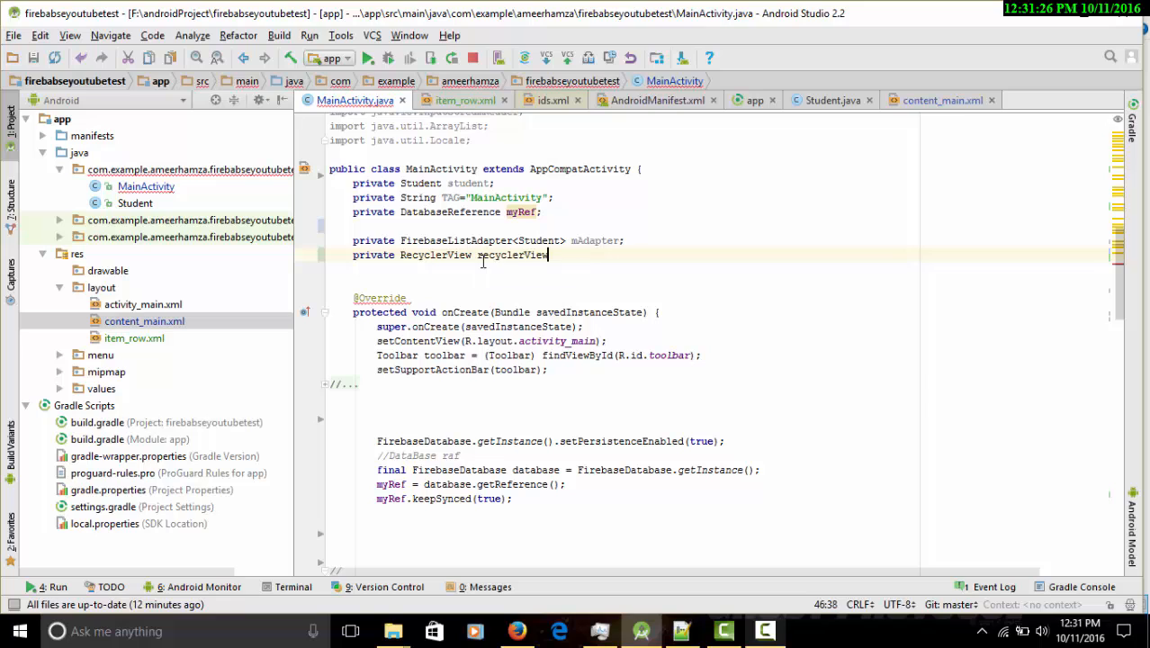
type(";")
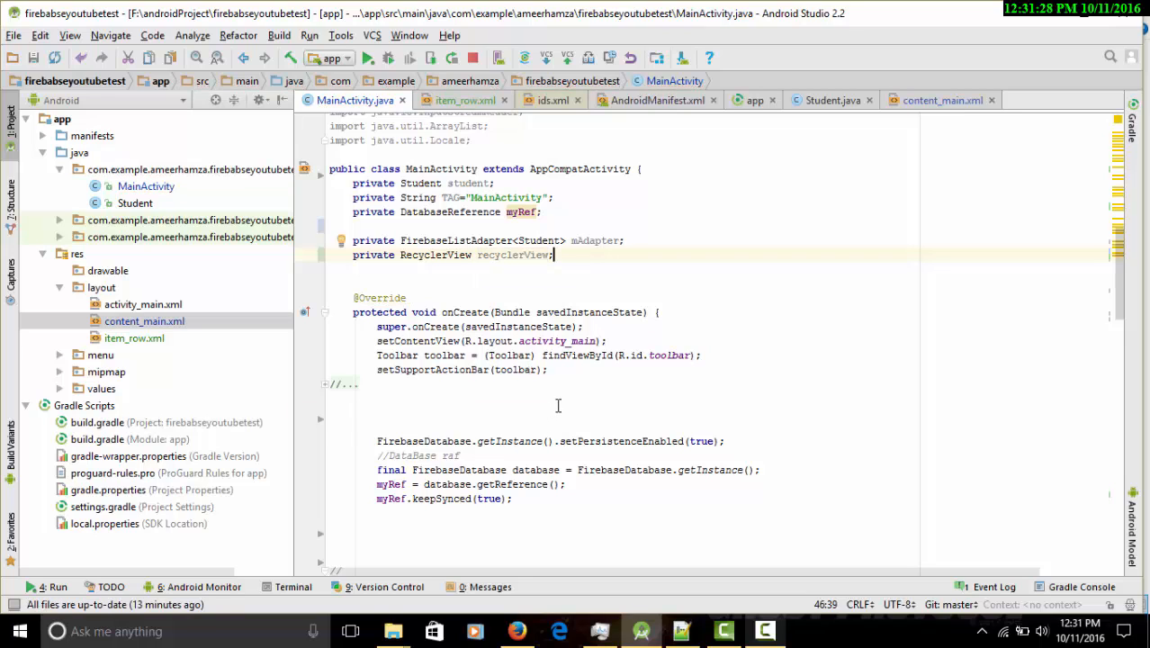
- Assign recyclerView = (RecyclerView) findViewById(R.id.my_Recylerivew_) in onCreate
type("r")
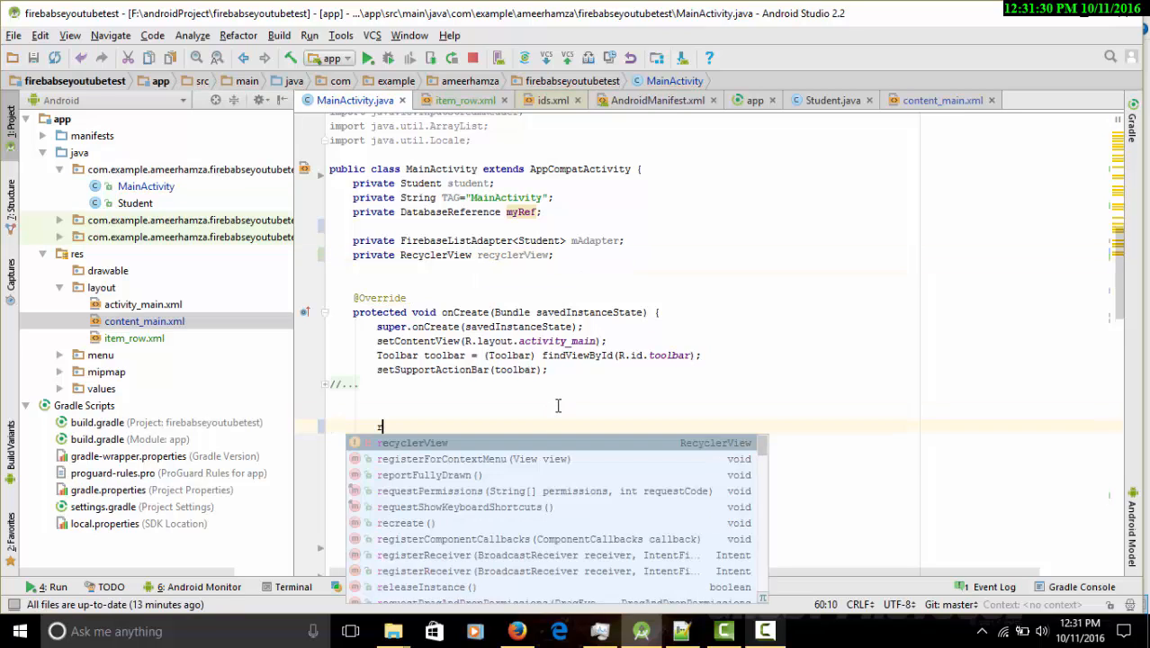
type("recyclerView=findViewById(r")
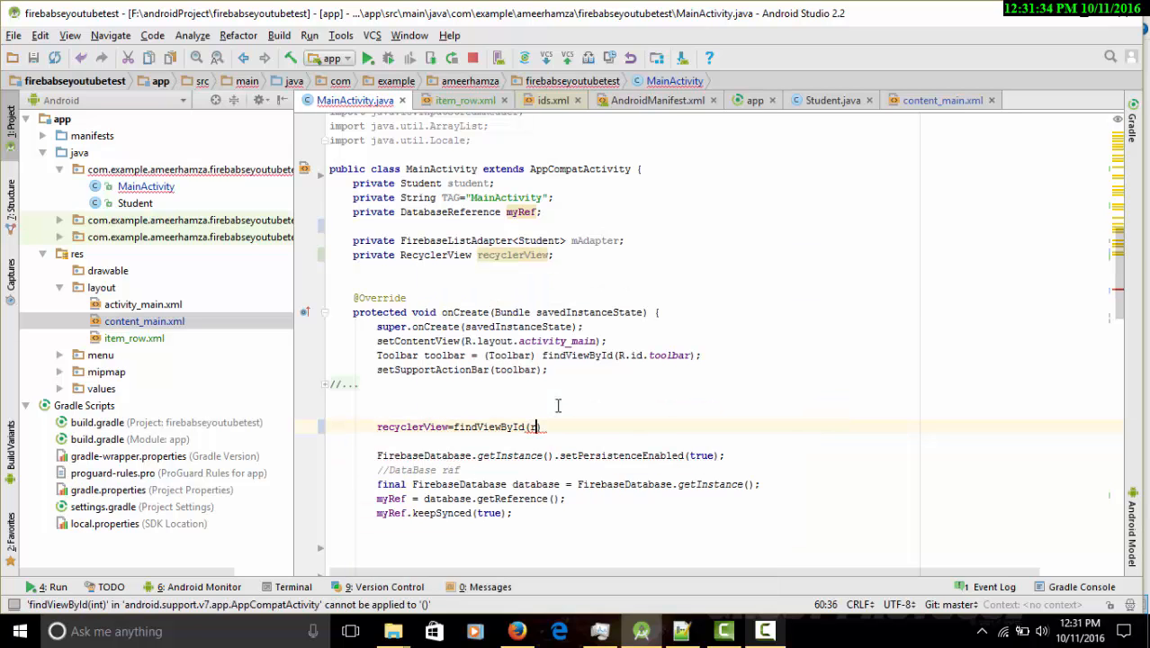
type("R.id")
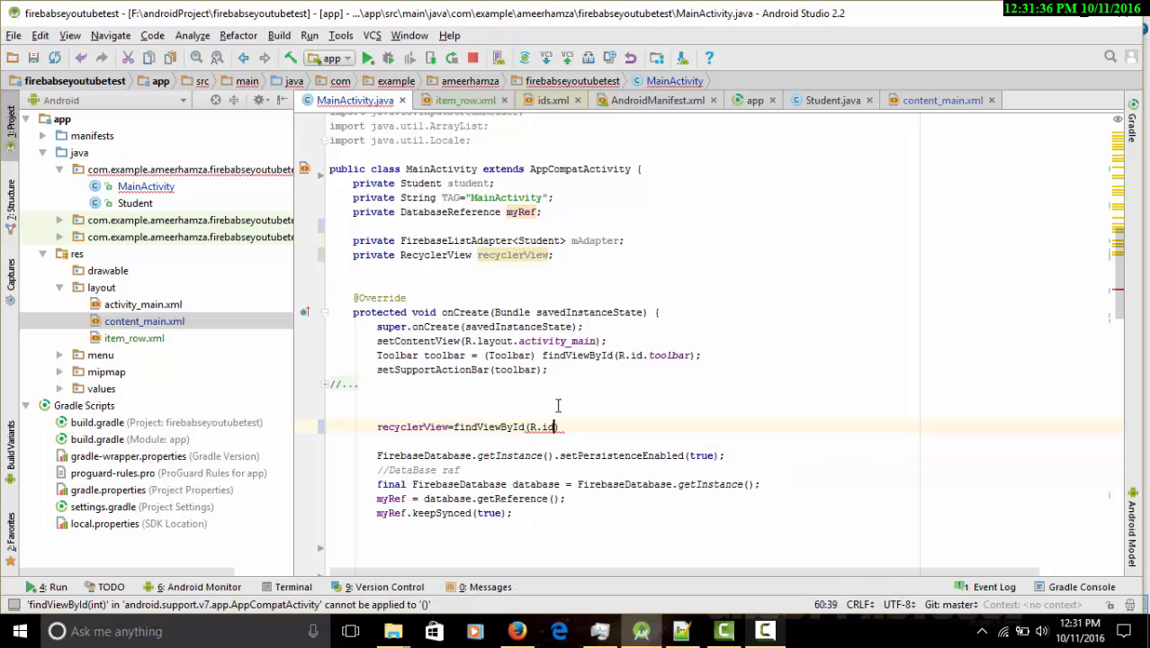
type(".")
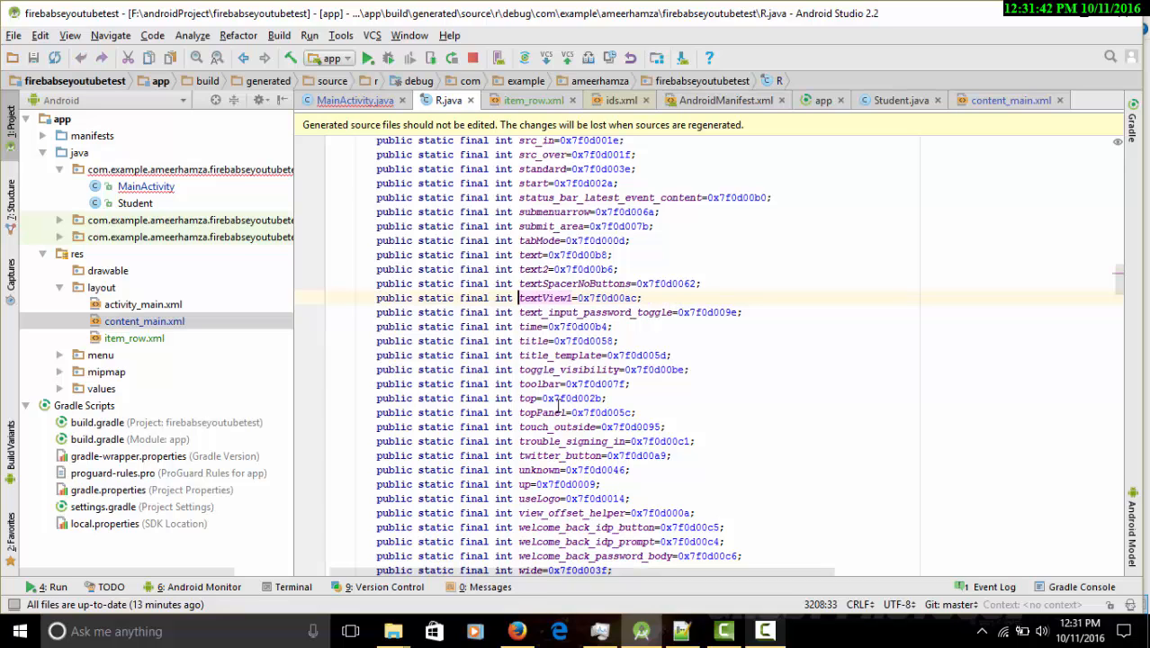
left_click(351, 100)
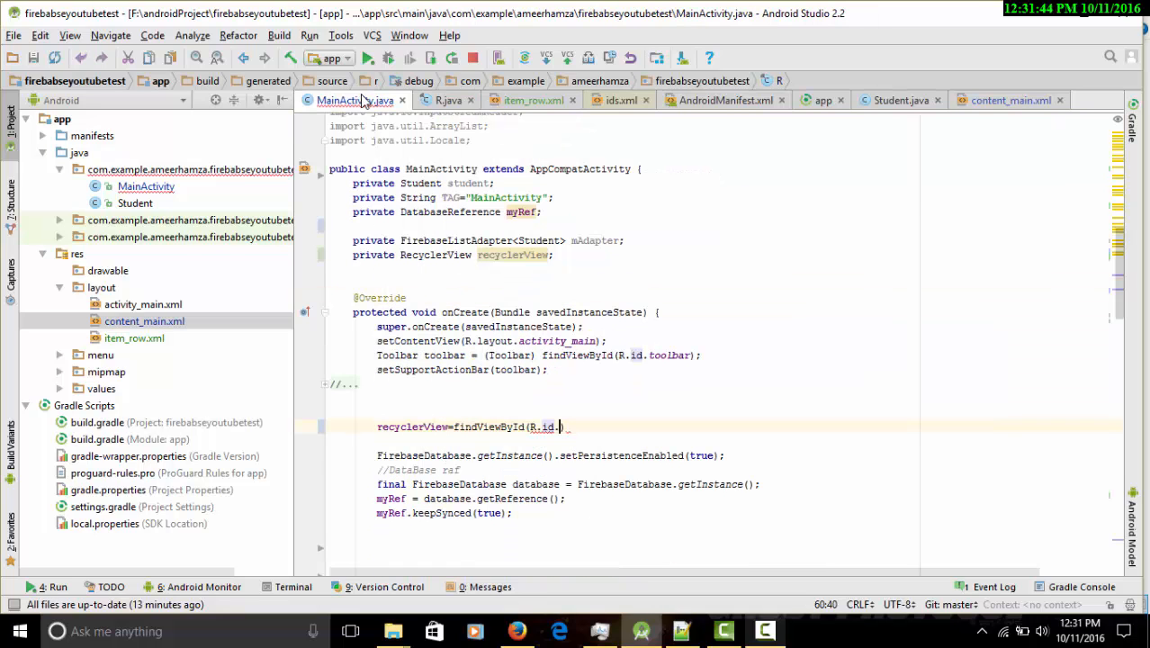
type("r")
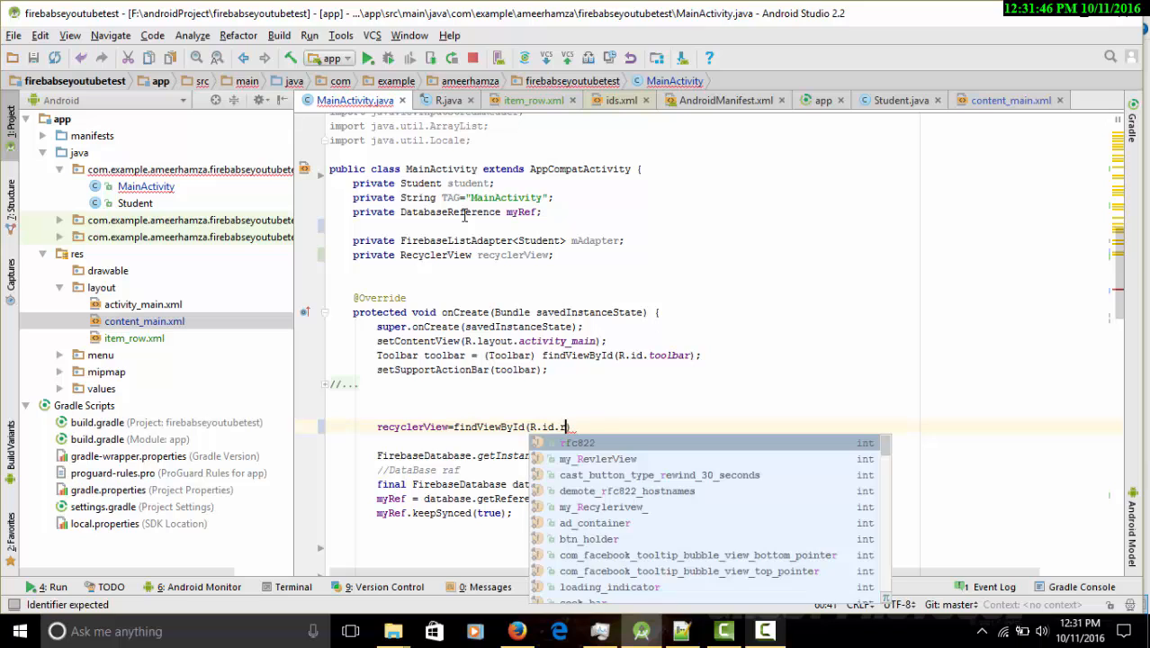
type("r")
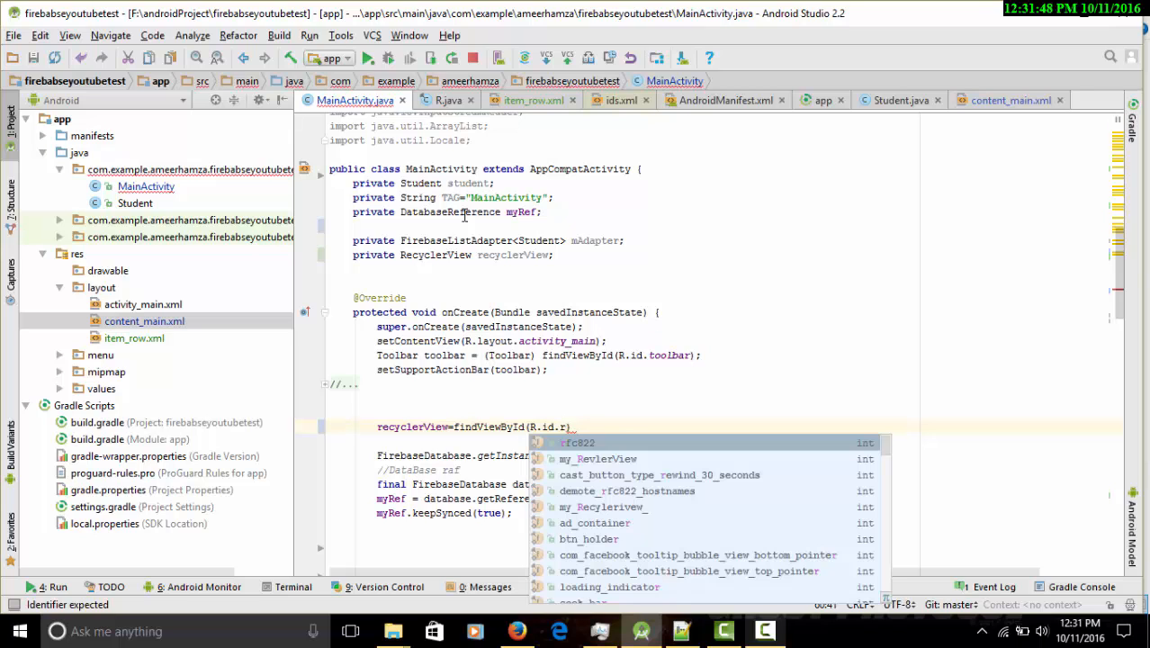
left_click(603, 506)
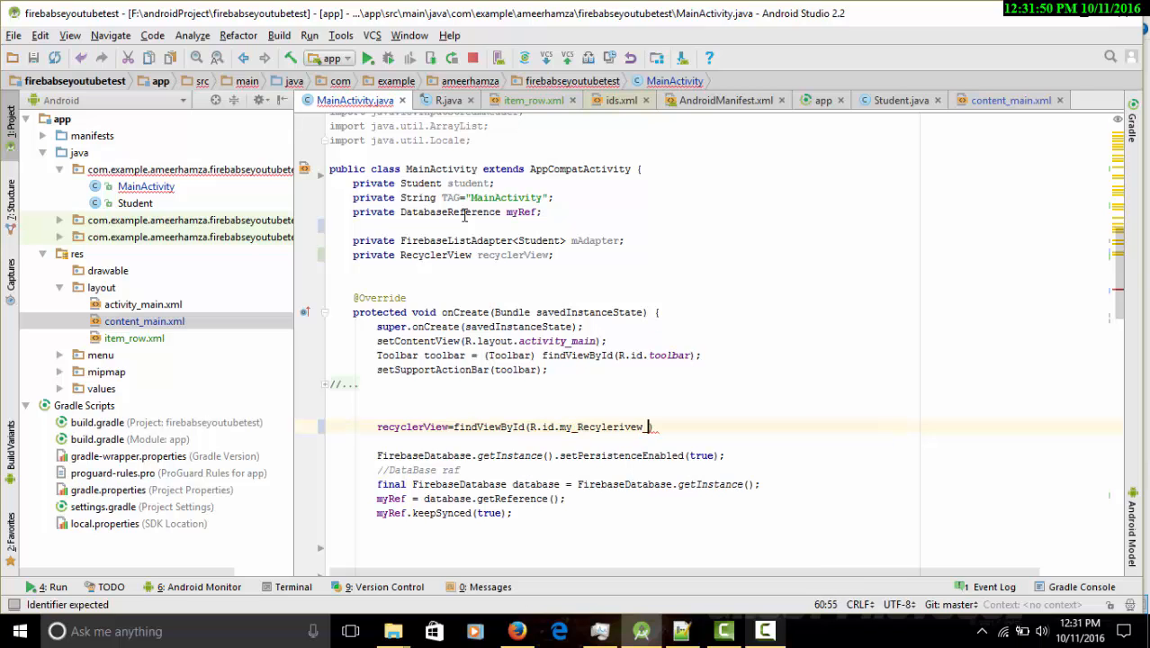
type(");")
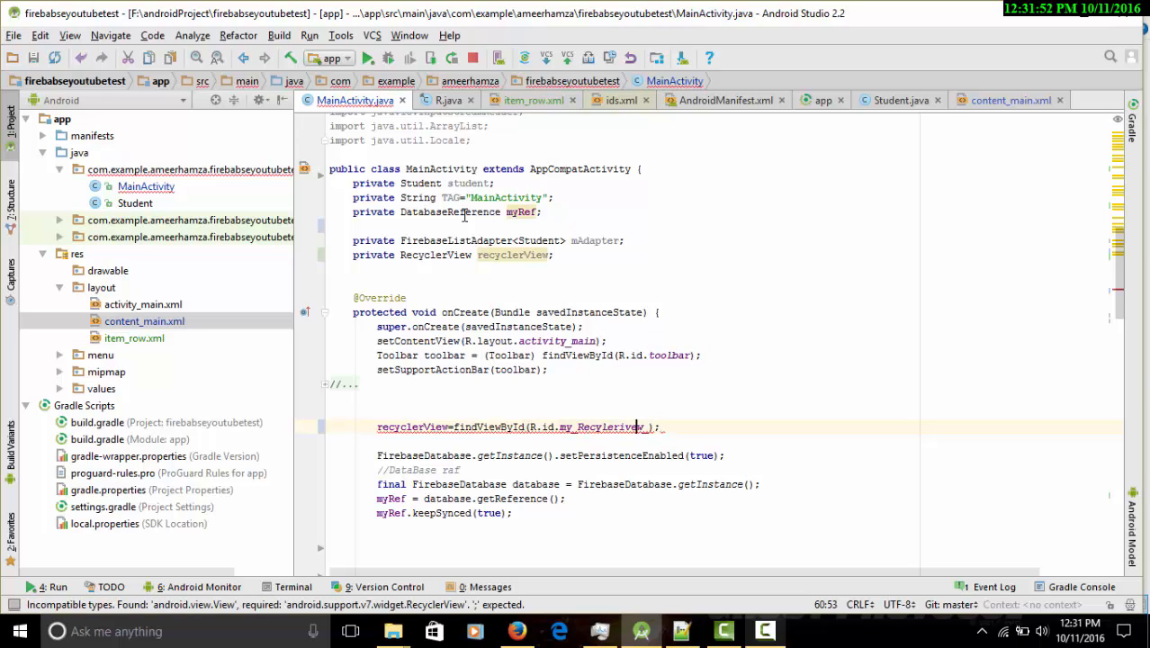
type("(RecyclerView)")
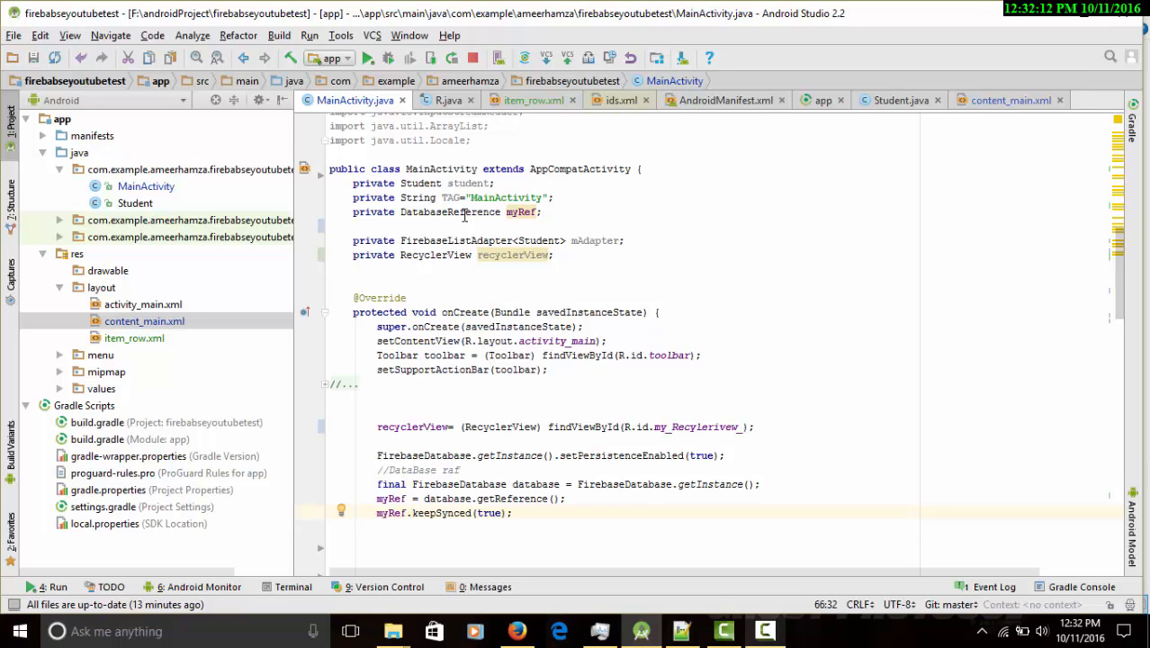
- Place the cursor just after onCreate's closing brace for new code
scroll("down", 3)
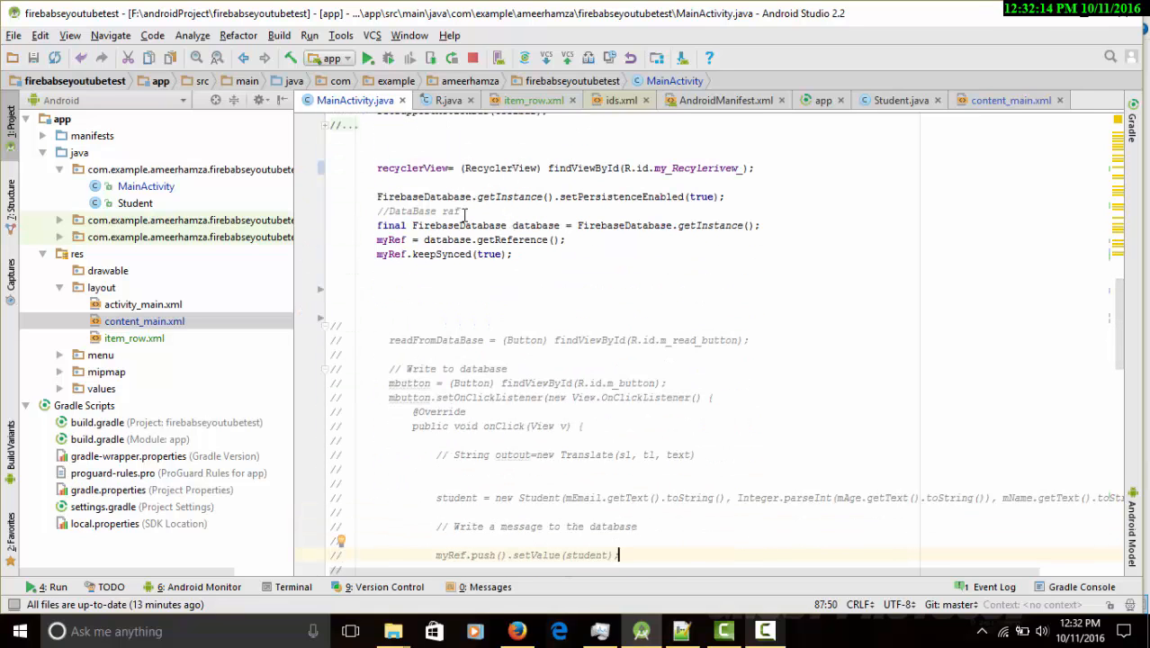
scroll("up", 3)
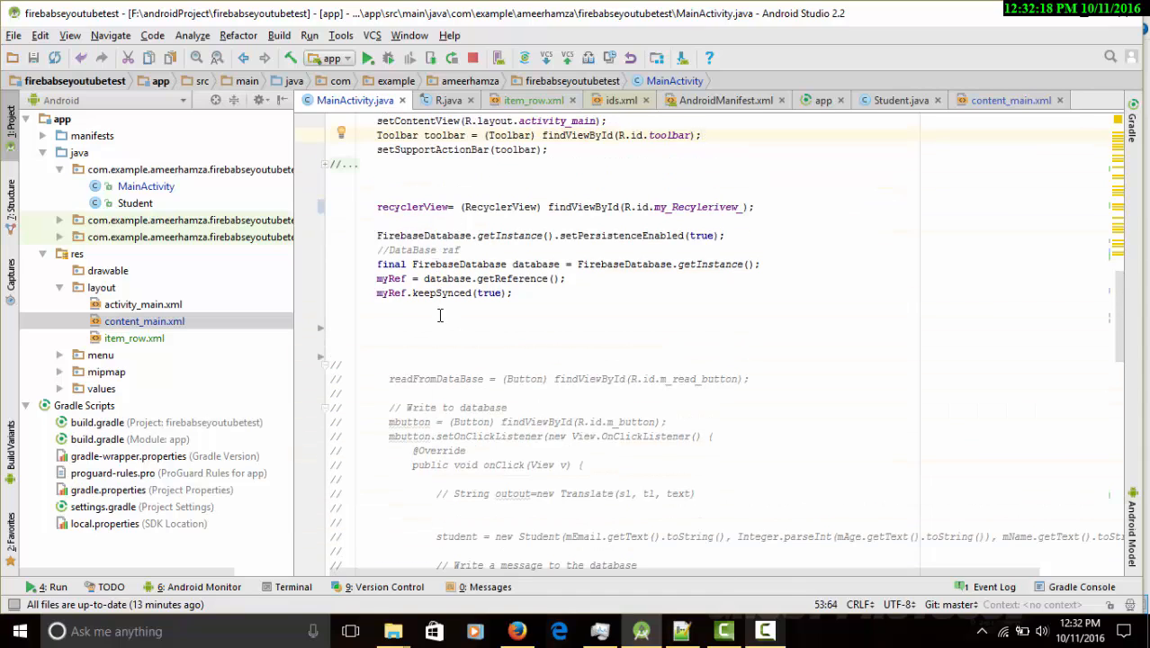
left_click(321, 356)
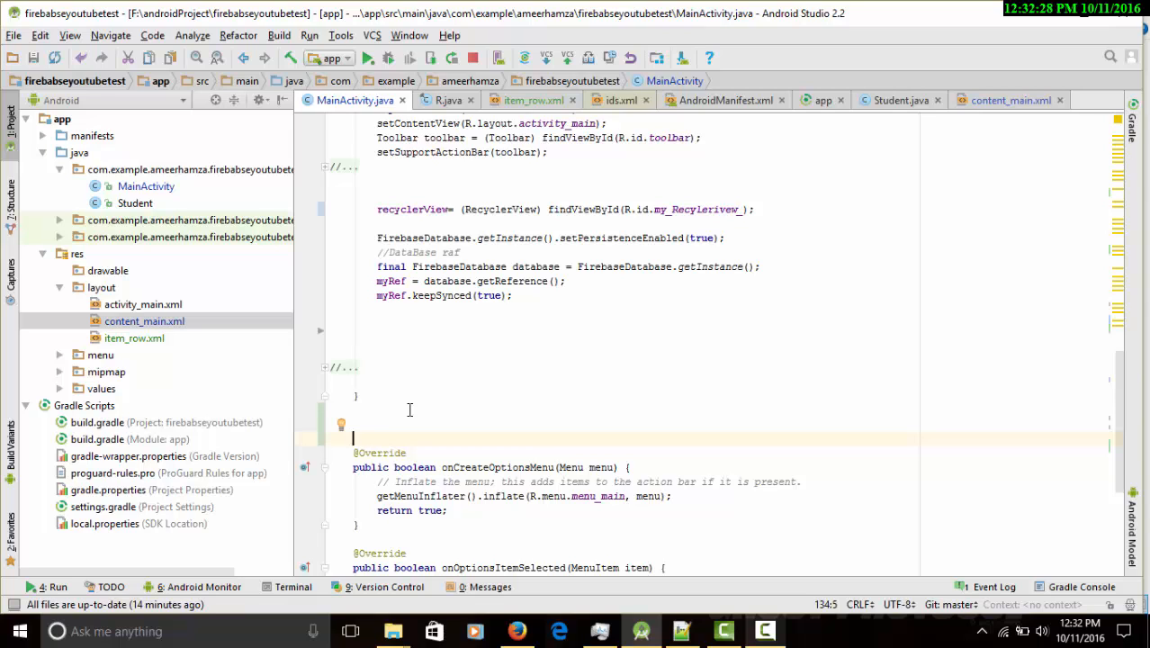
- Type 'public static class myViewHolader extends RecyclerView.ViewHolder {' below onCreate
type("s")
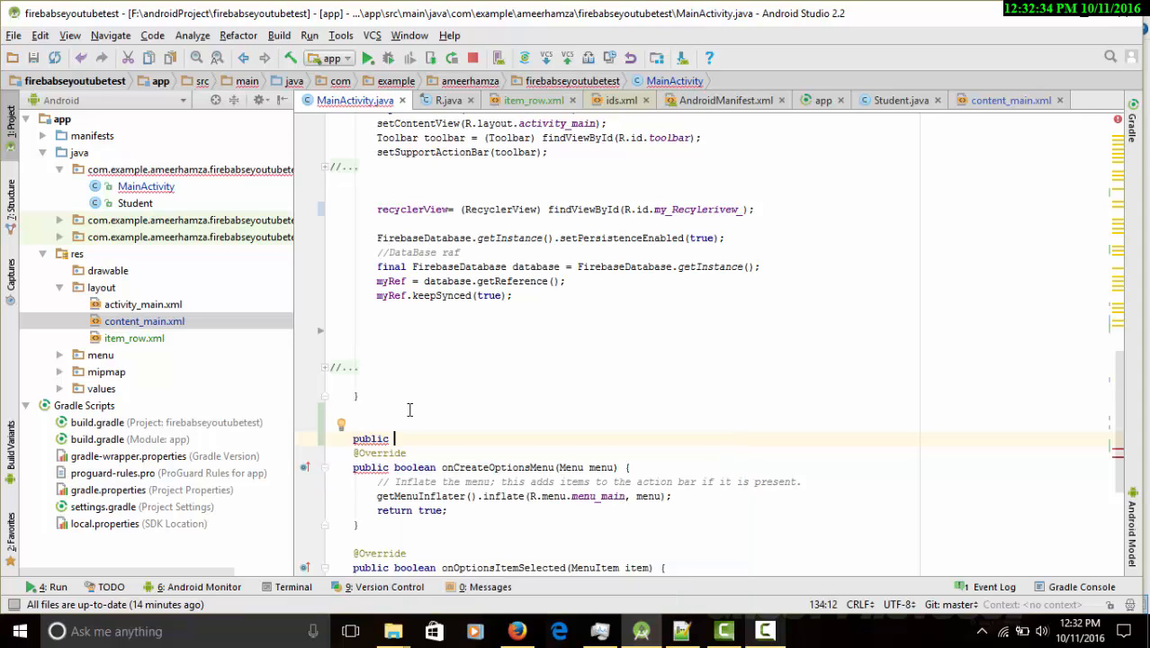
type("static")
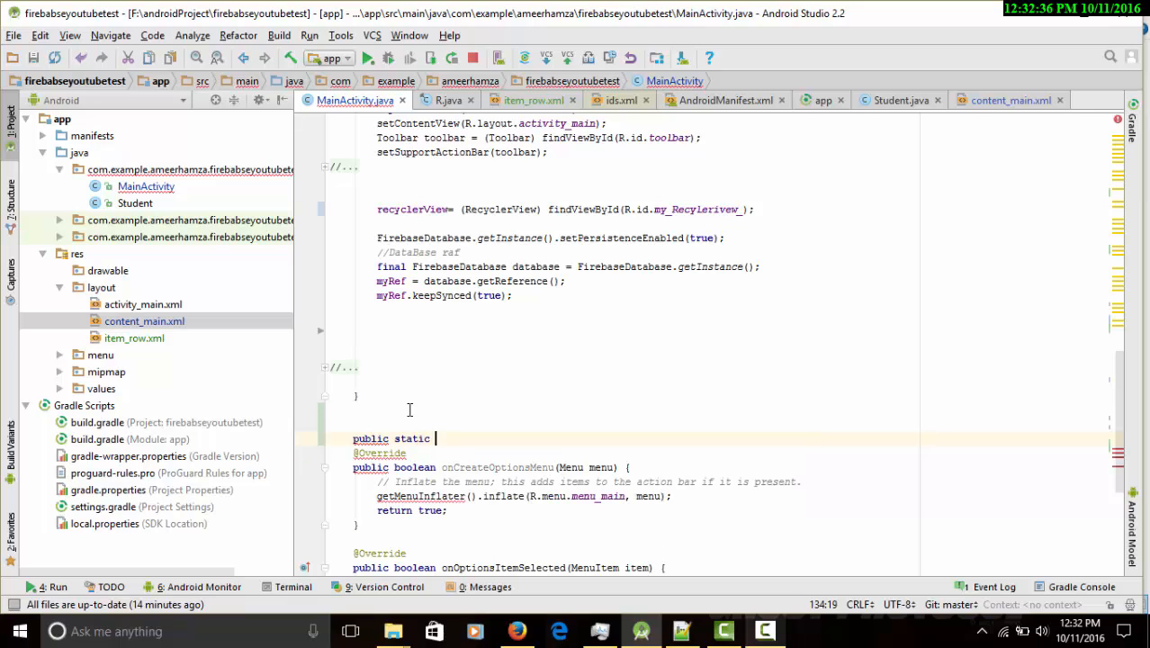
type("class my")
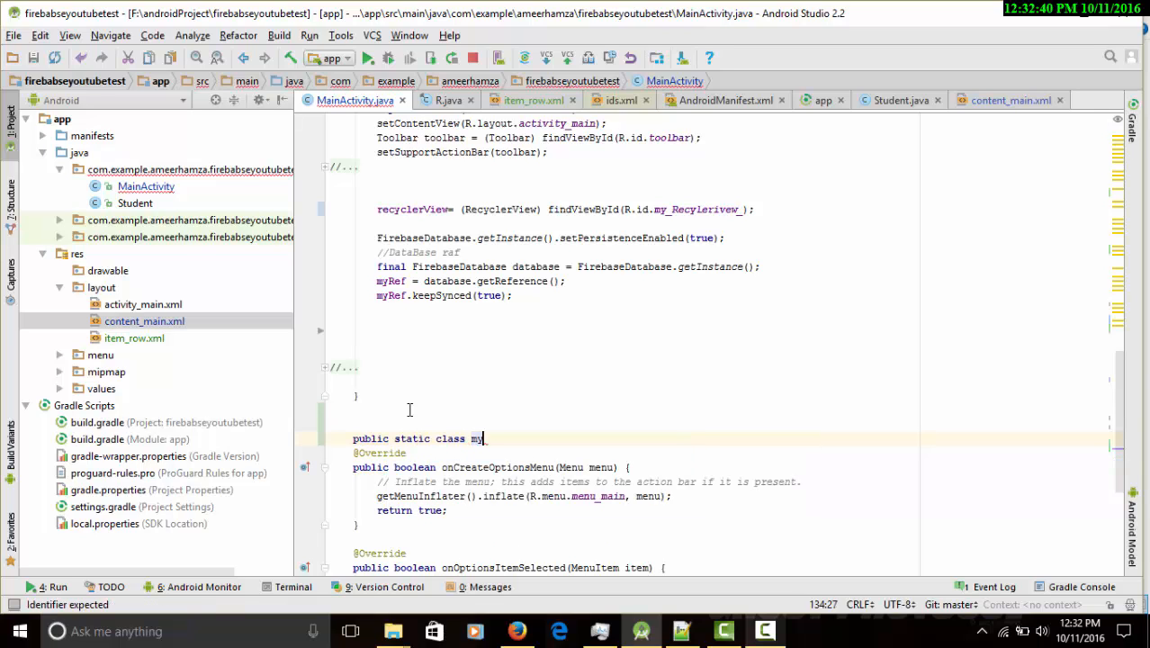
type("ViewHola")
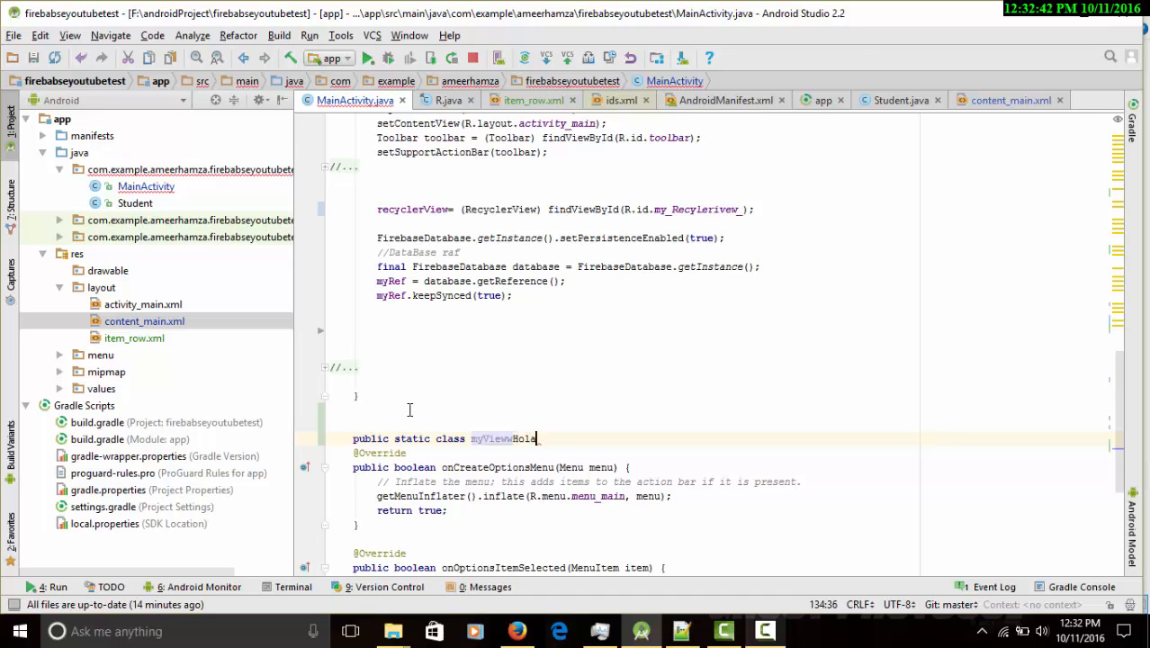
type("der")
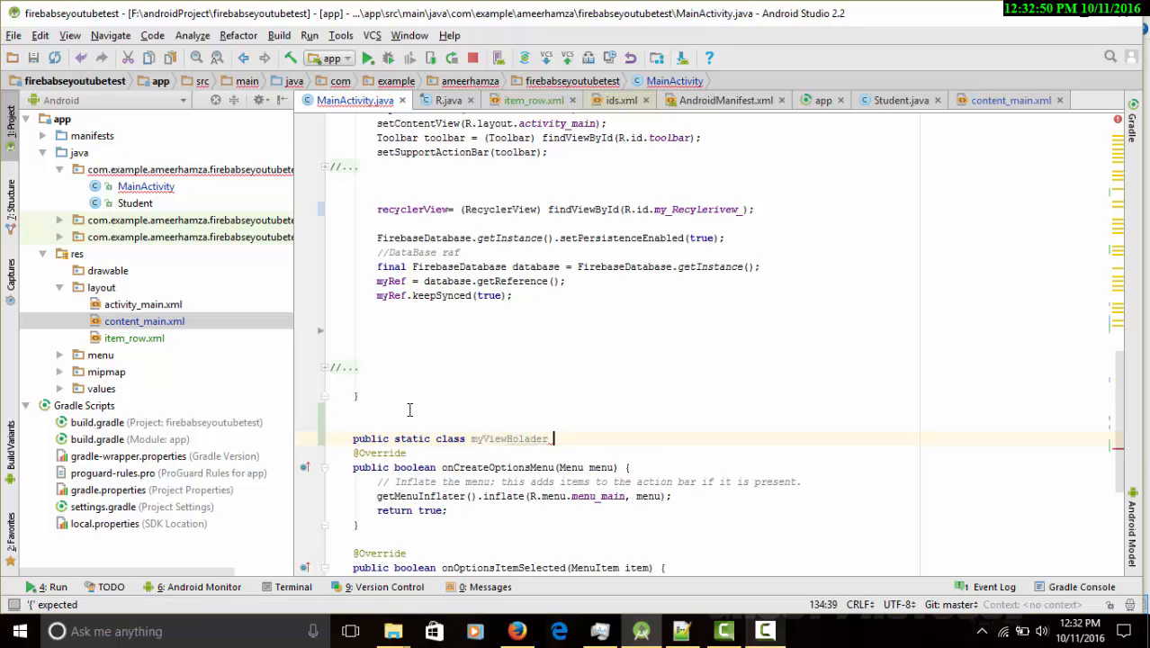
type("extends")
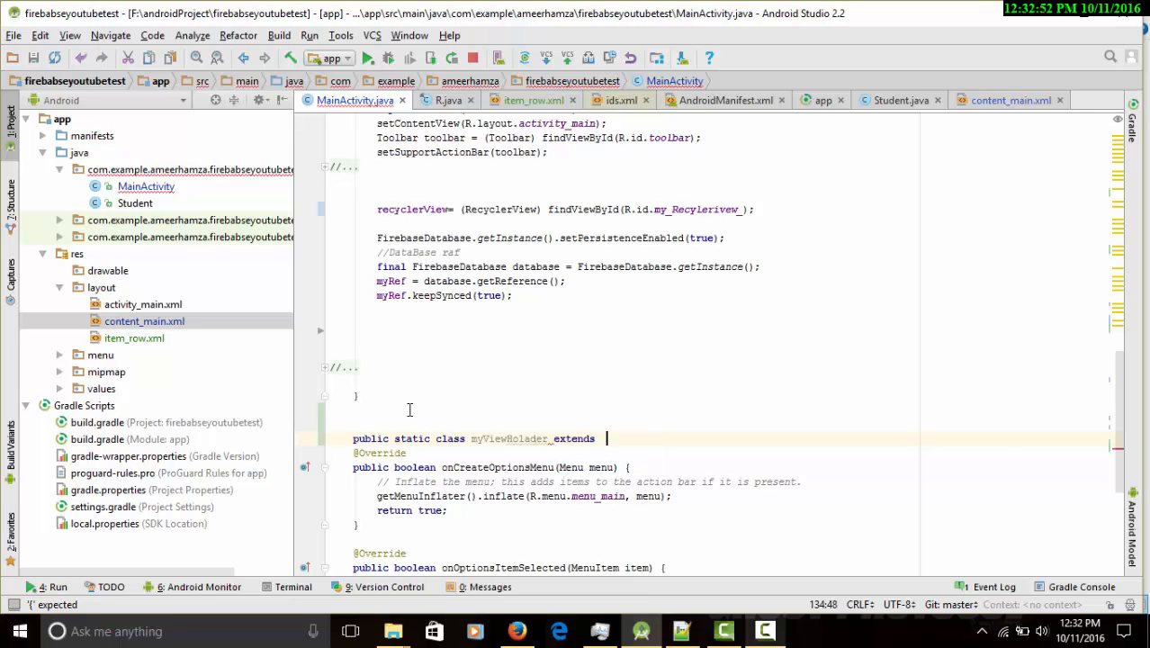
type("RecyclerView.")
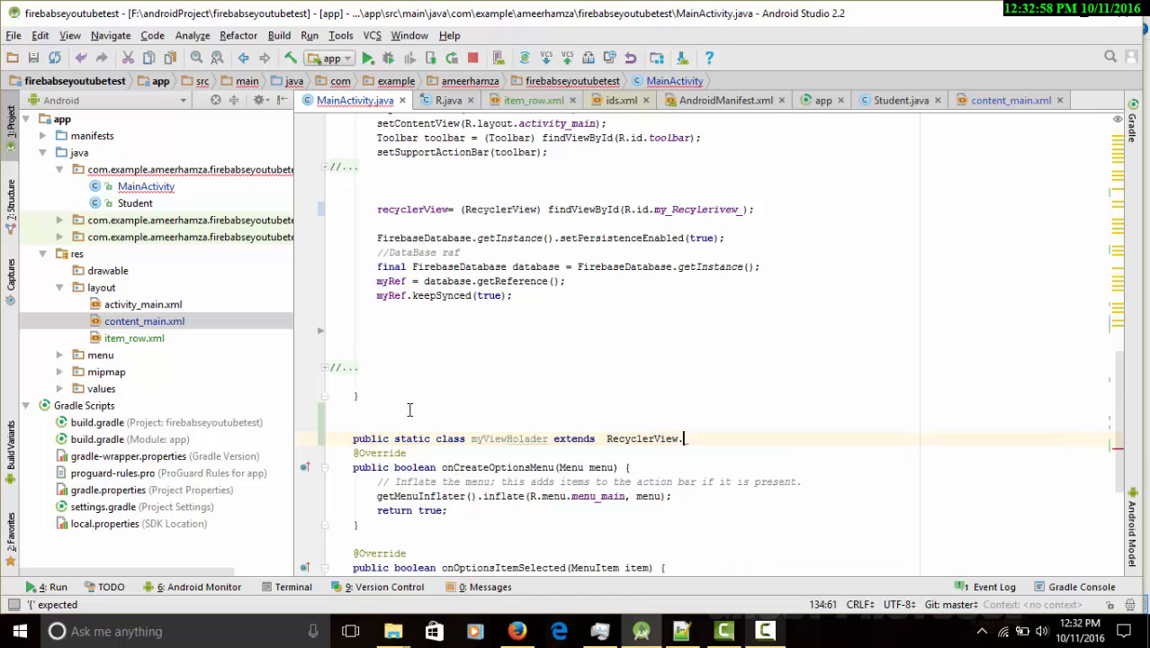
type("ViewHolder")
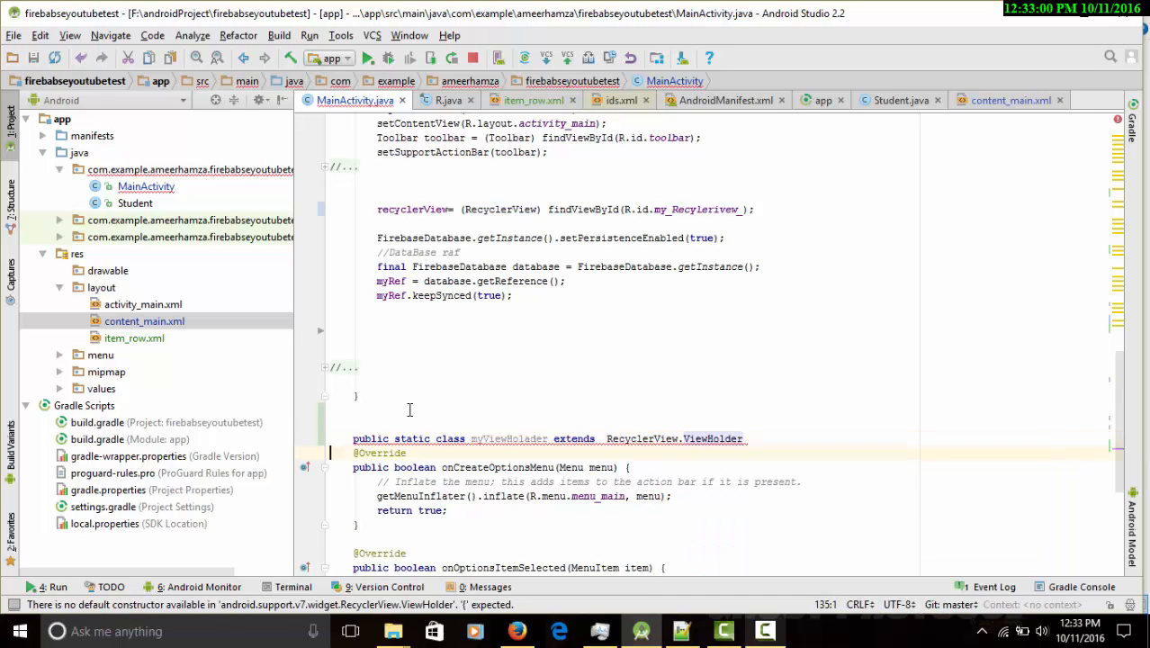
type("{")
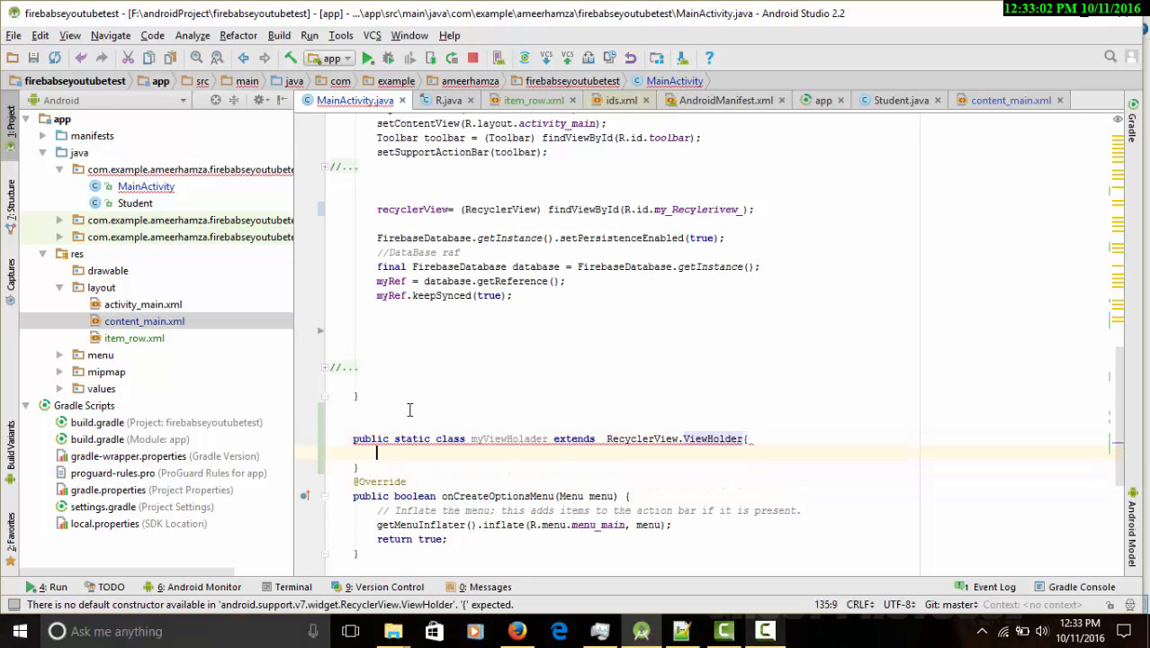
- Generate a constructor matching super and declare private TextView myTextView
left_click(420, 438)
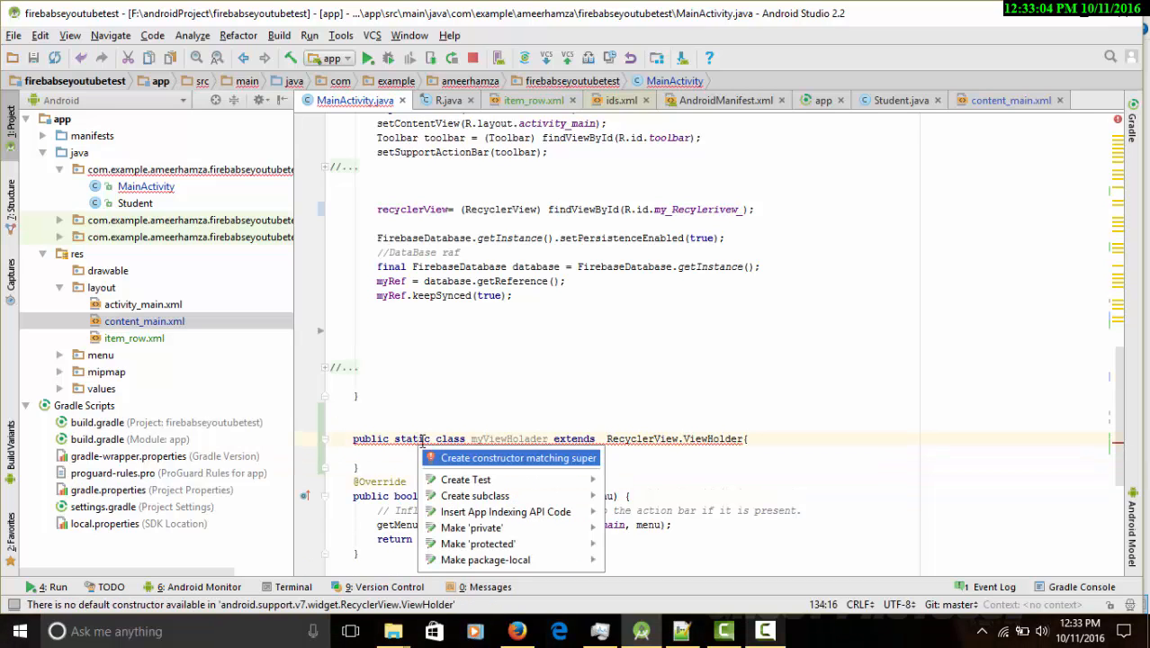
left_click(518, 457)
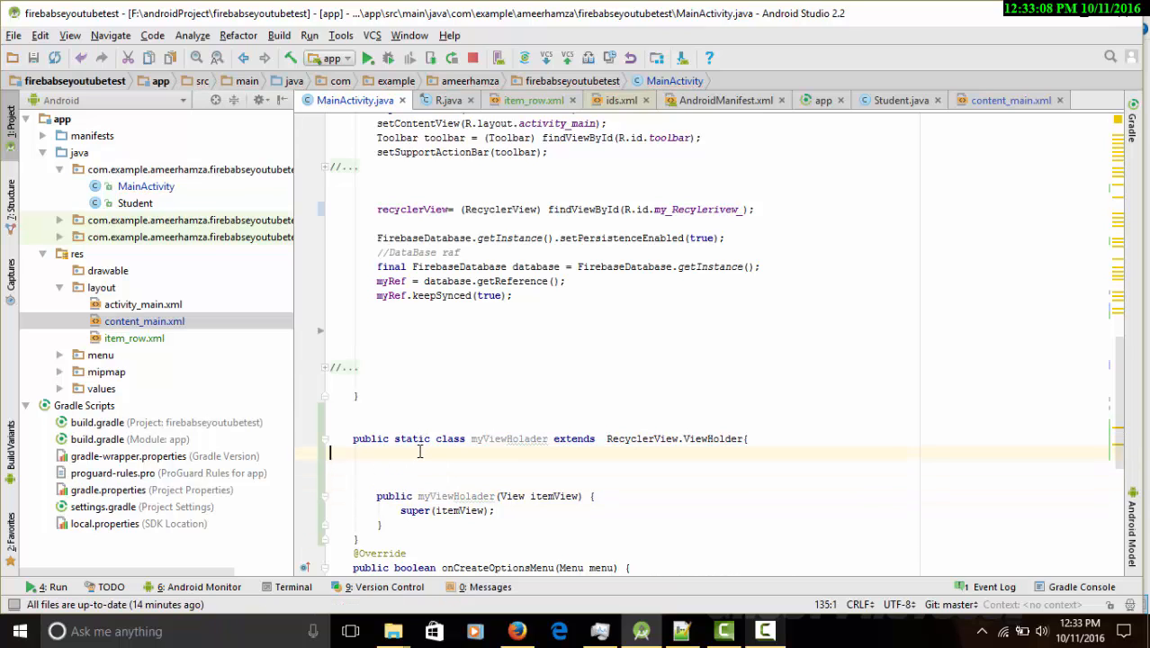
type("private")
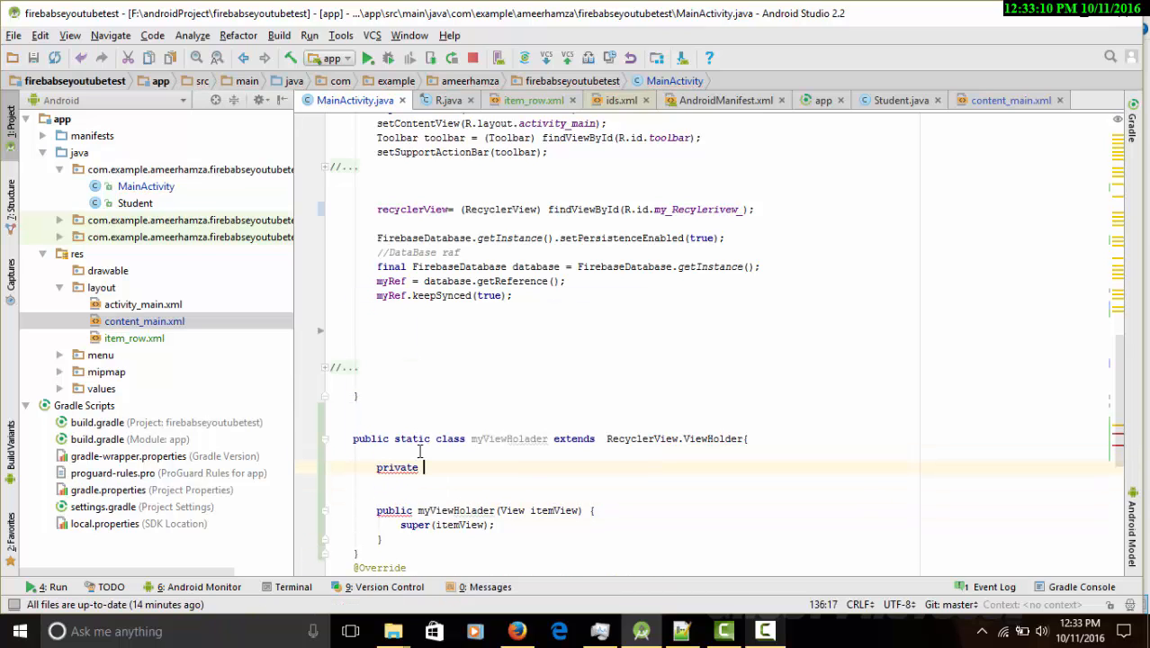
type("TextView")
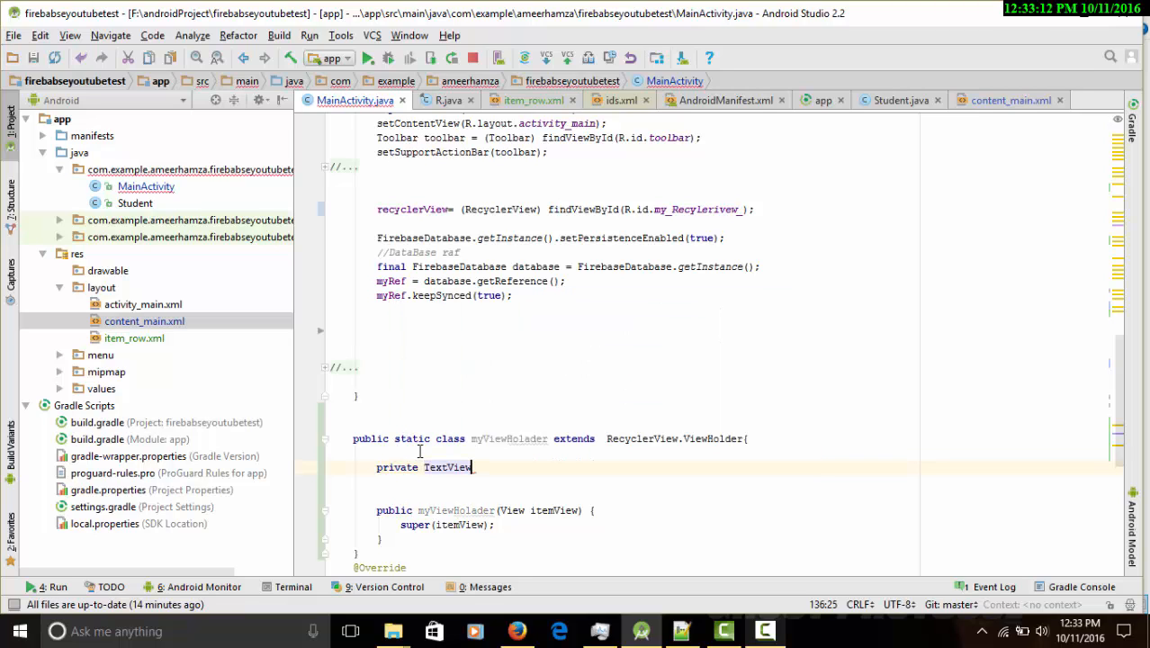
type("myTe")
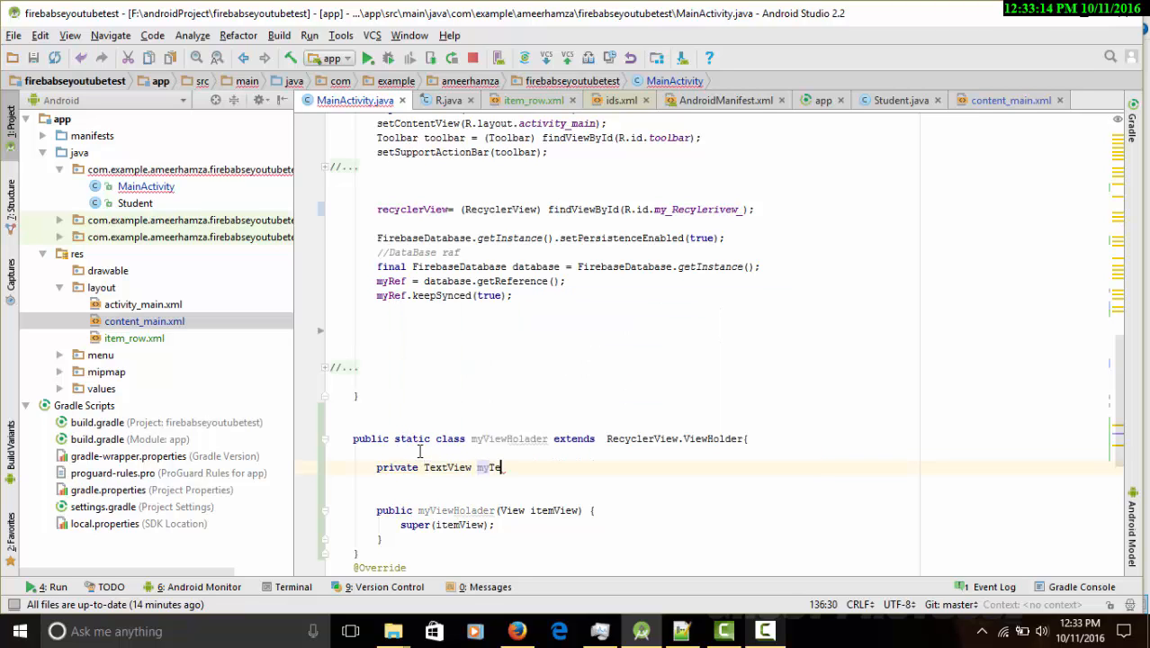
type("xtView;")
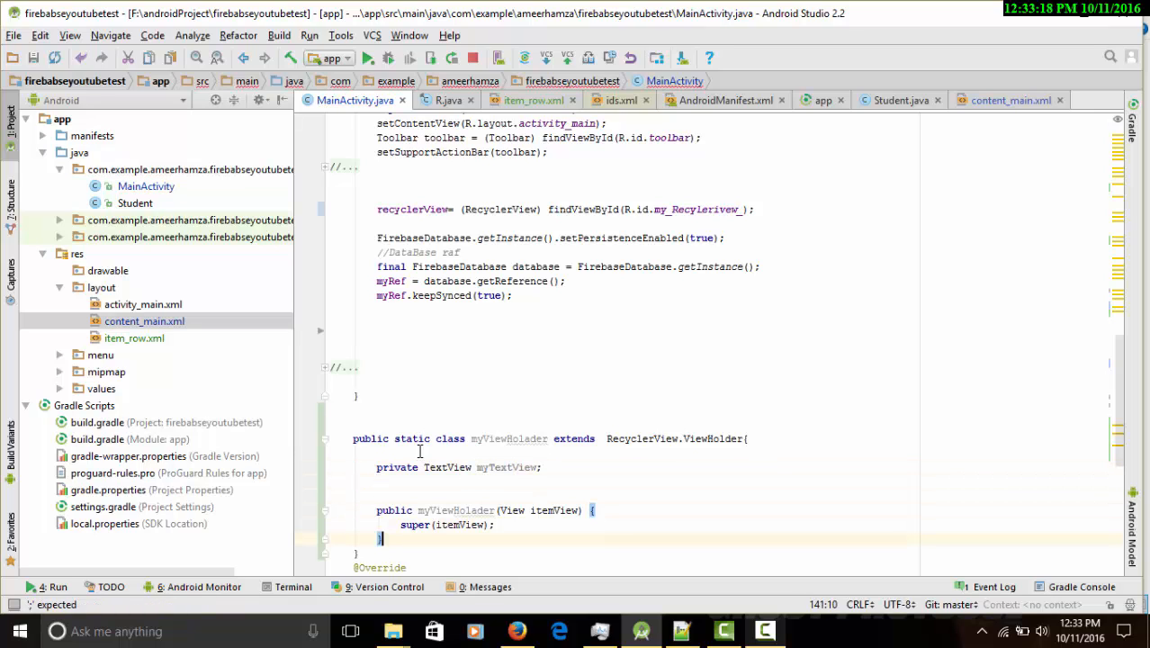
- Assign myTextView = (TextView) itemView.findViewById(android.R.id.text1) in the constructor
key("enter")
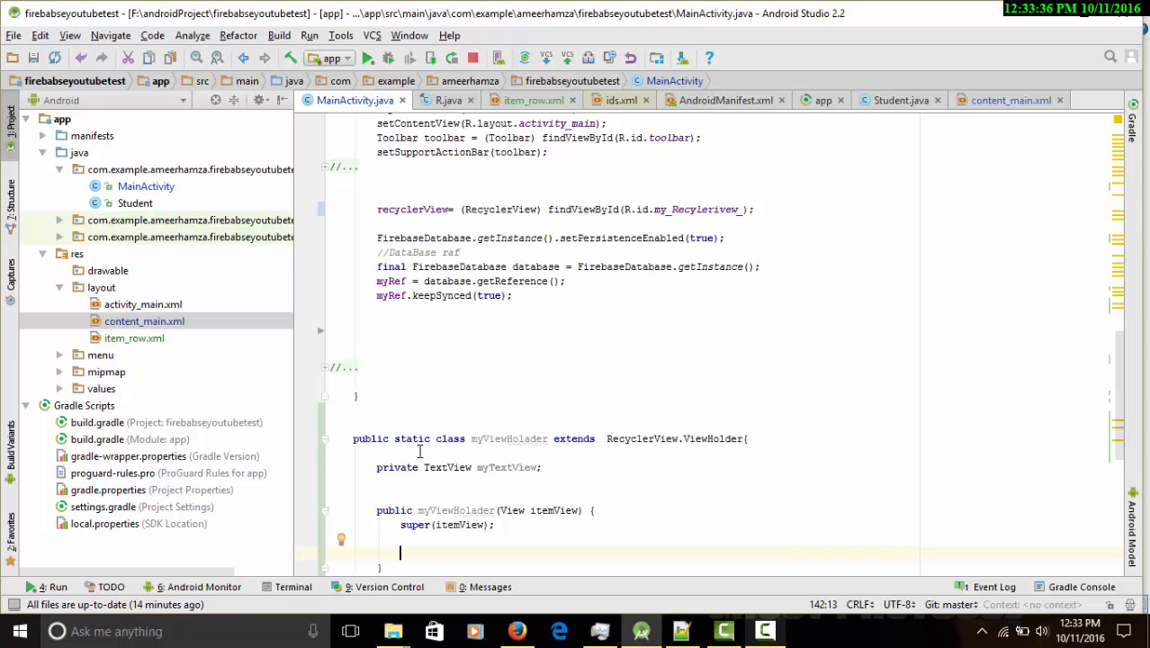
type("myTextView=")
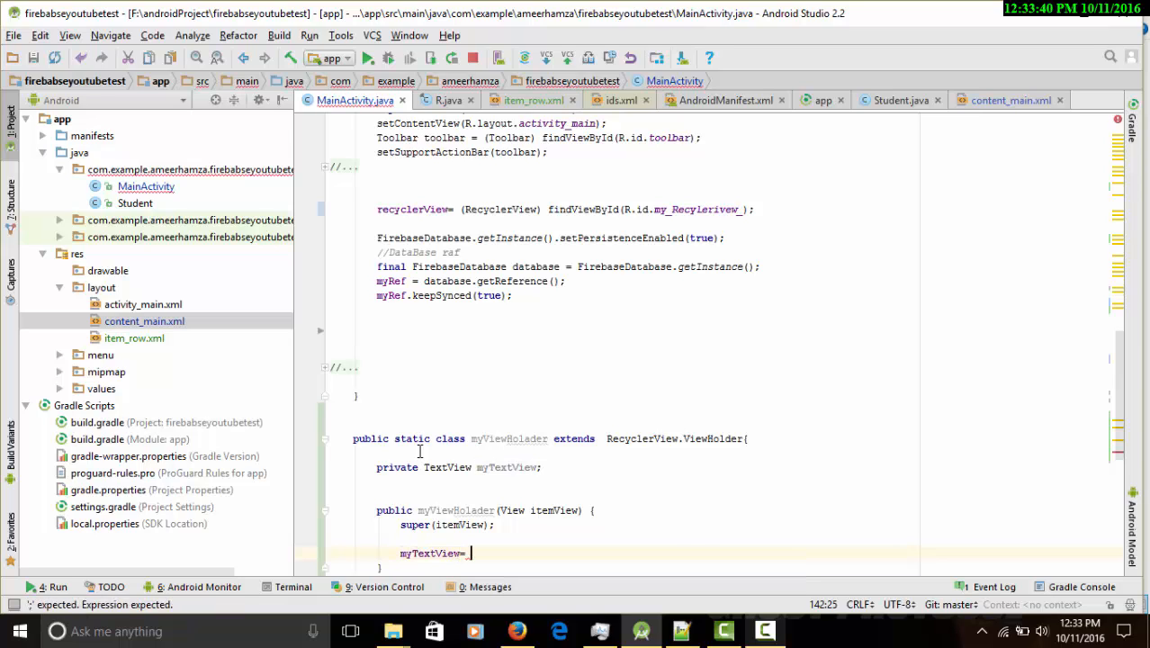
type("findViewById(")
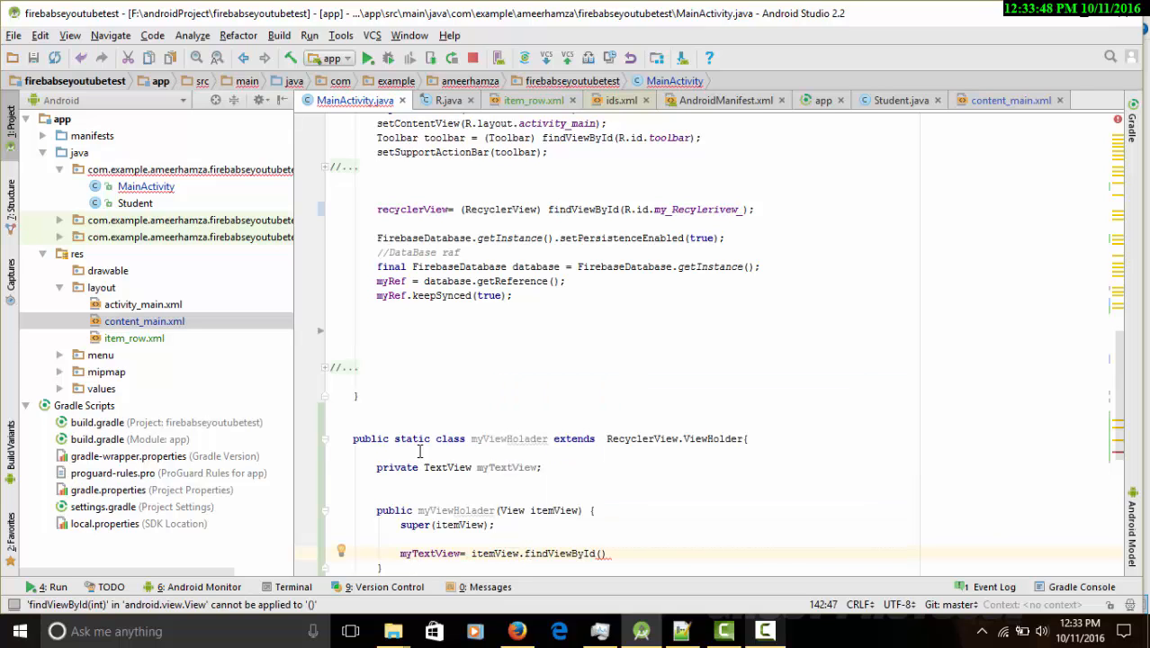
type("android")
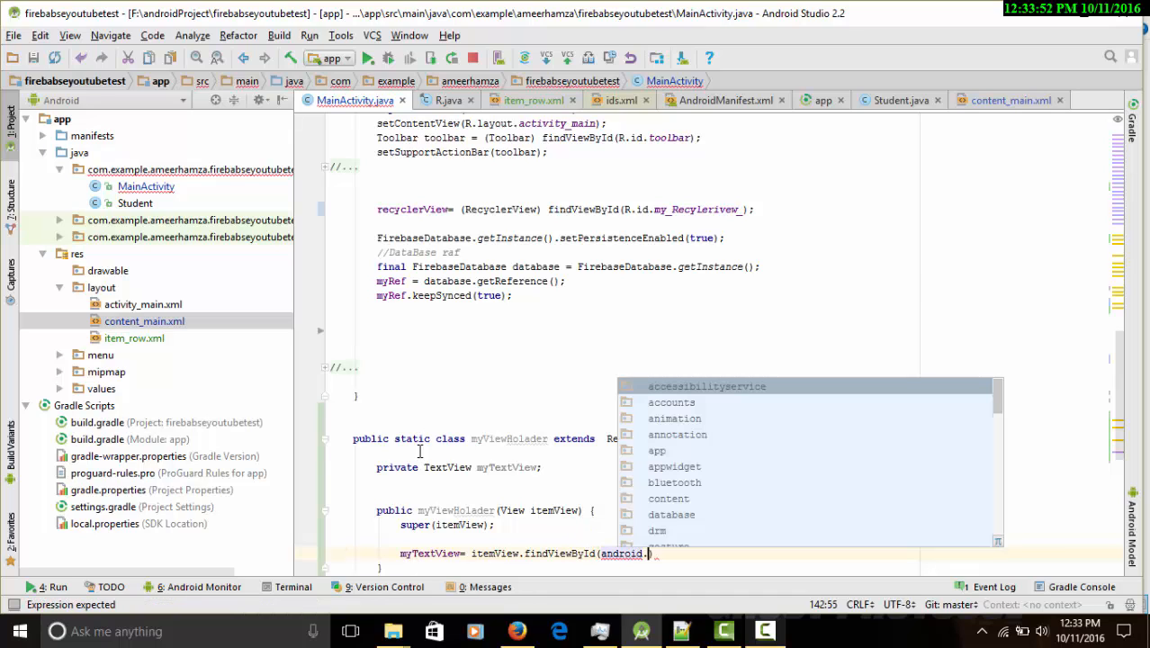
type(".R.layo")
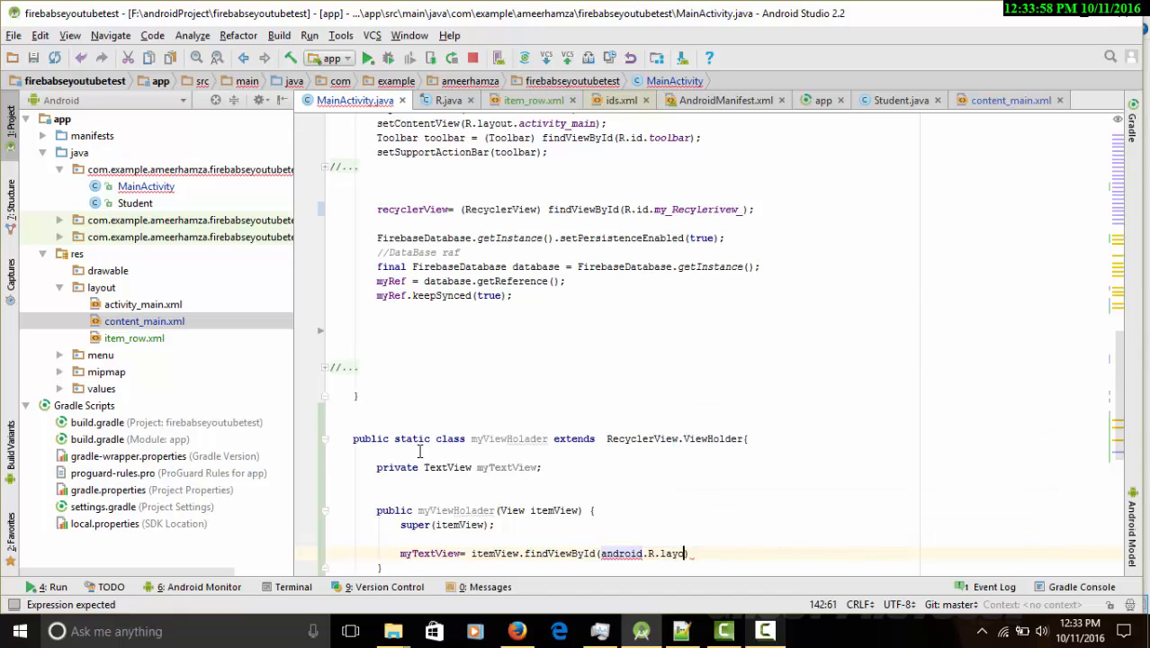
key("backspace")
type("id.text1")
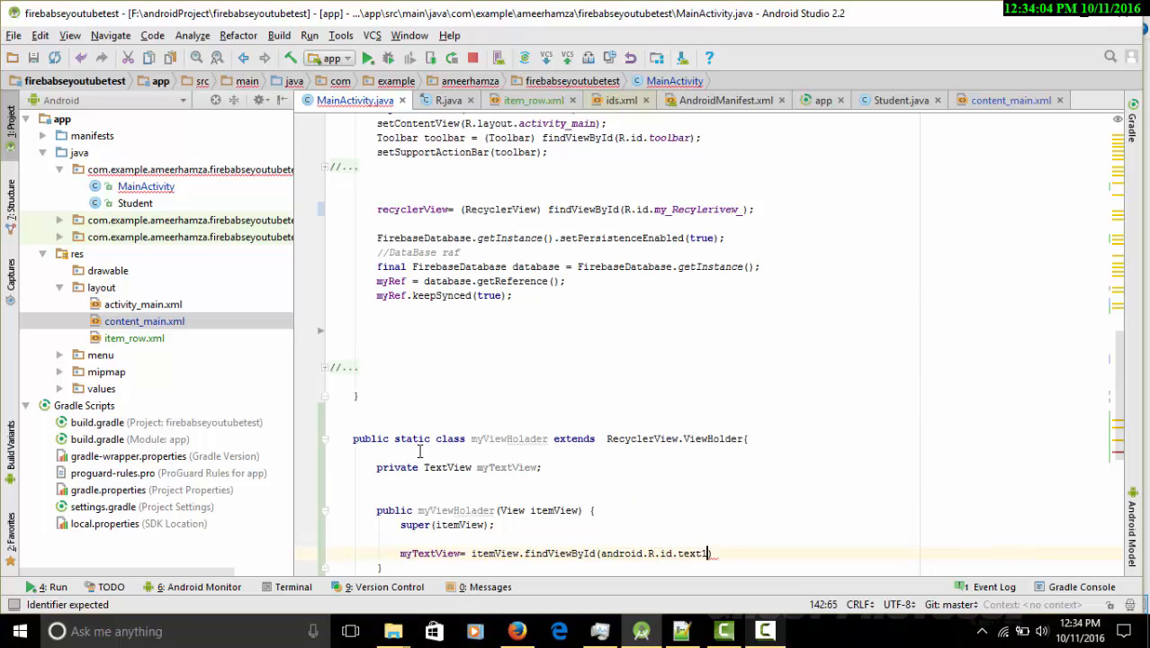
type(";")
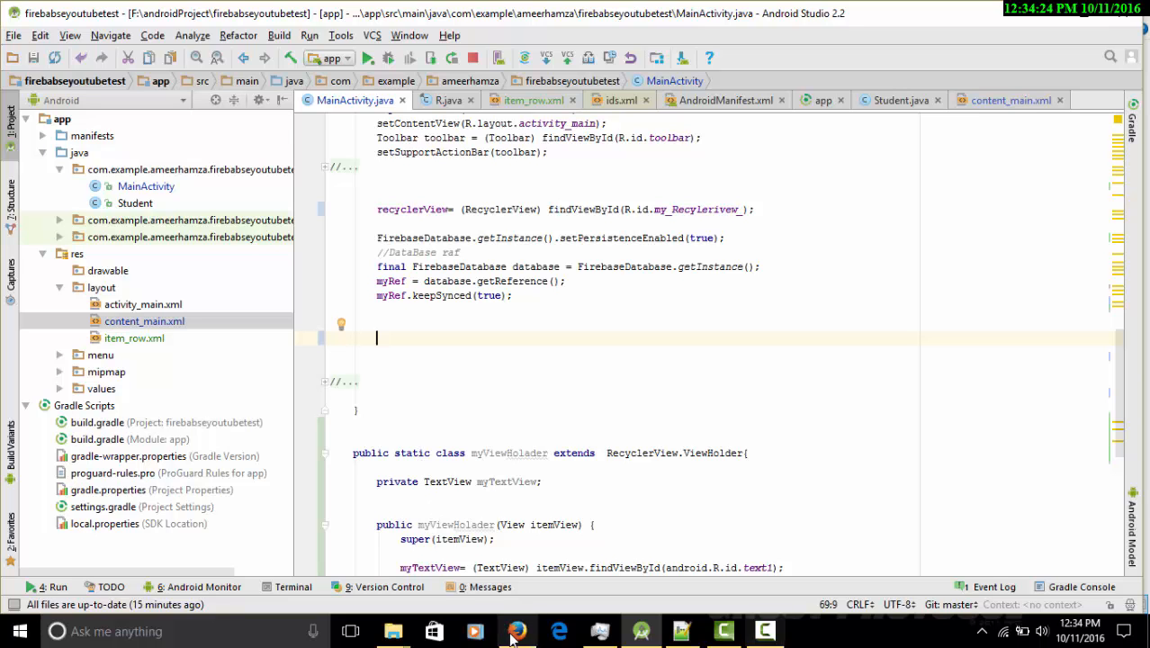
left_click(515, 629)
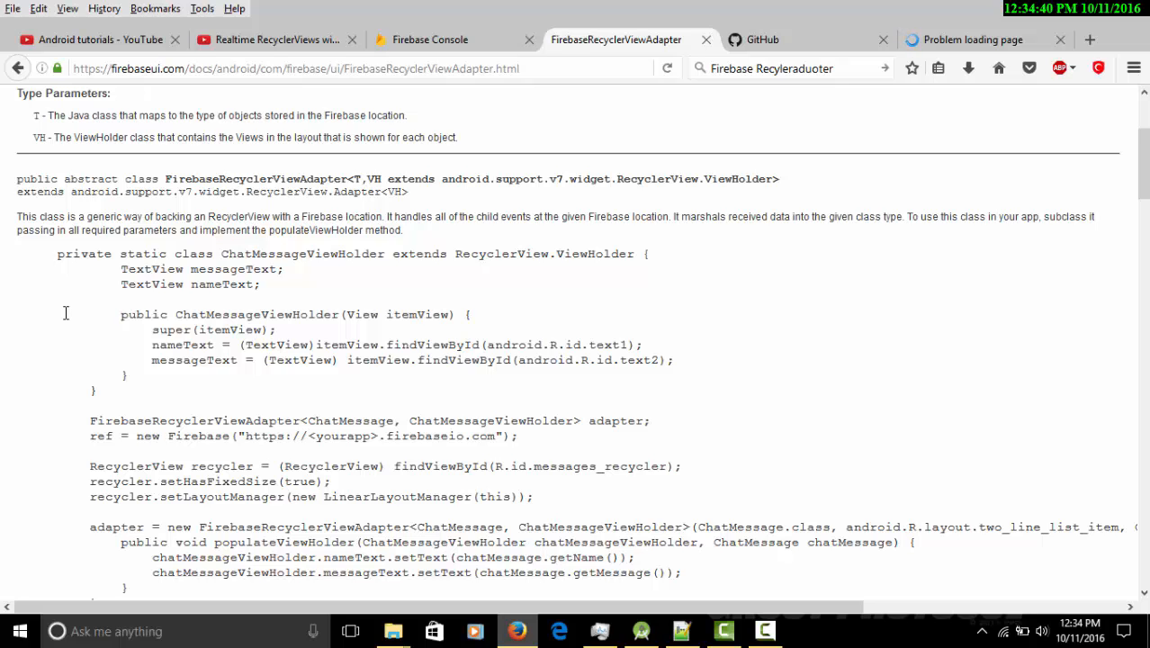
mouse_move(157, 420)
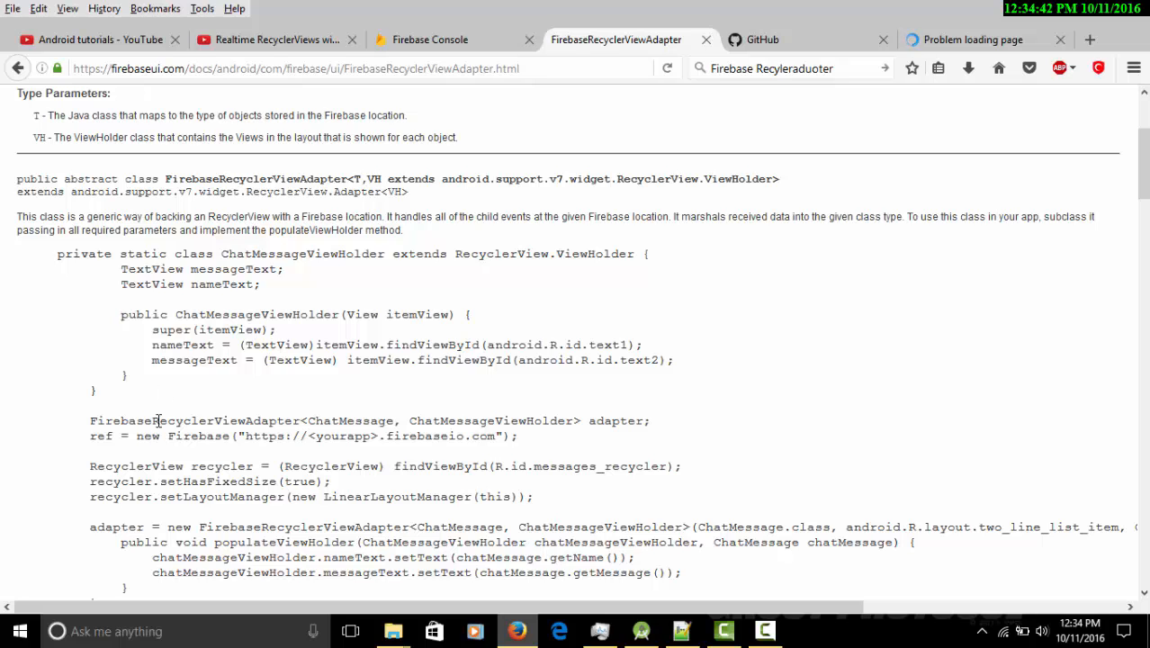
mouse_move(87, 420)
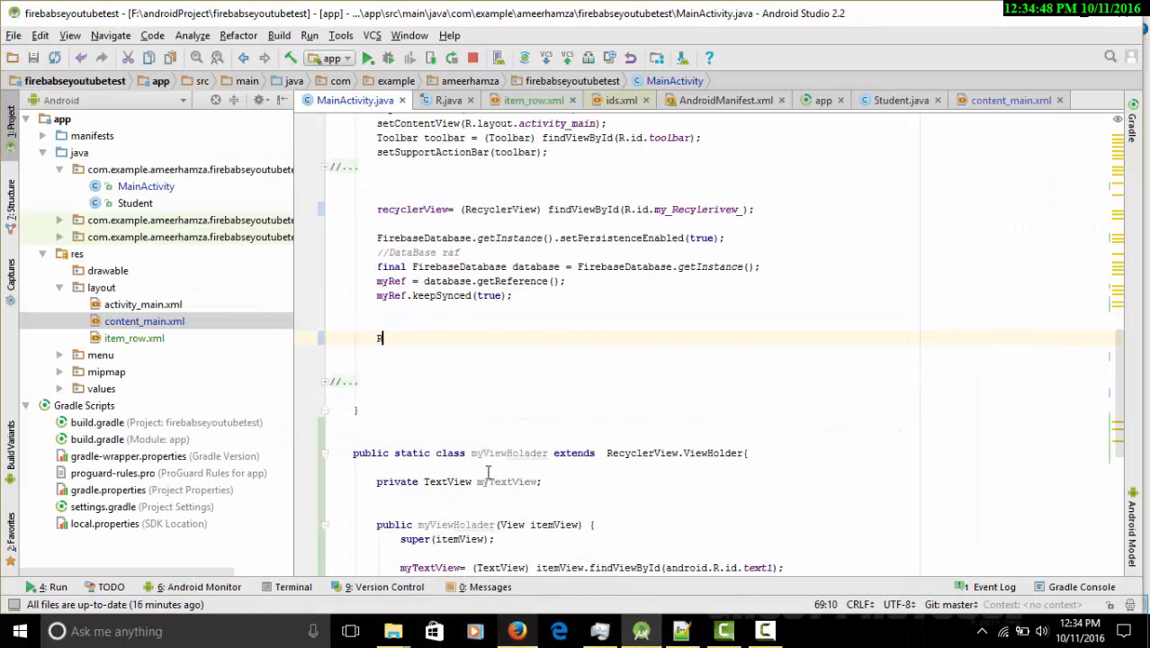
- Declare adapter = new FirebaseRecyclerAdapter<Student, myViewHolader>() with a populateViewHolder override
type("Fire")
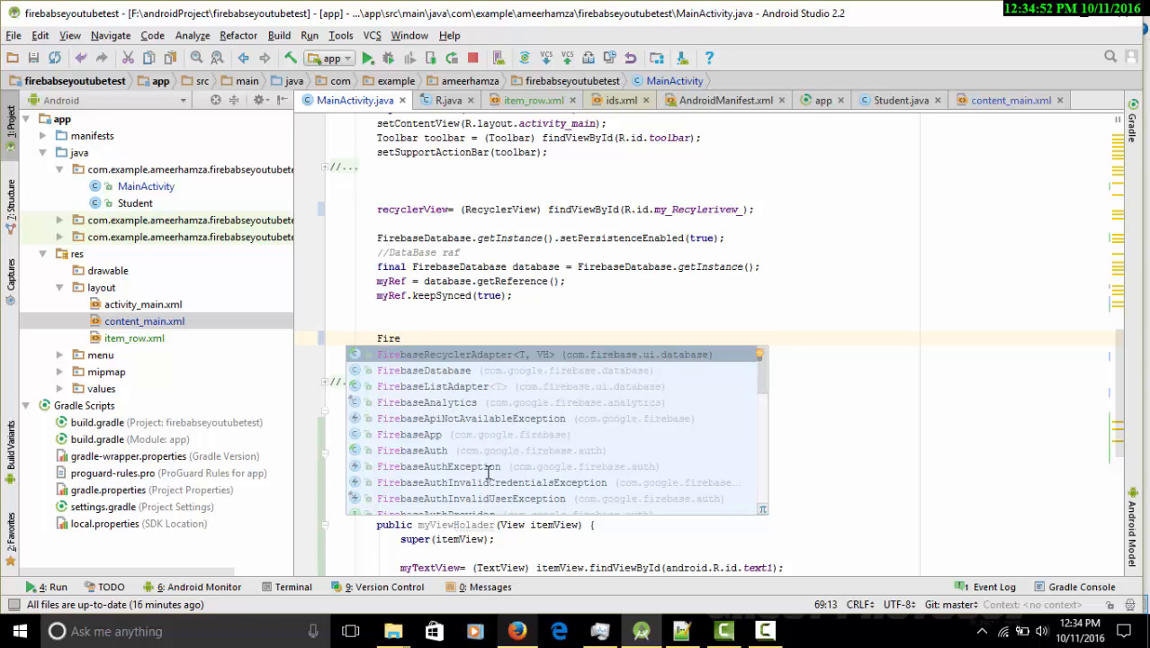
type("baseRecyclerAdapter<")
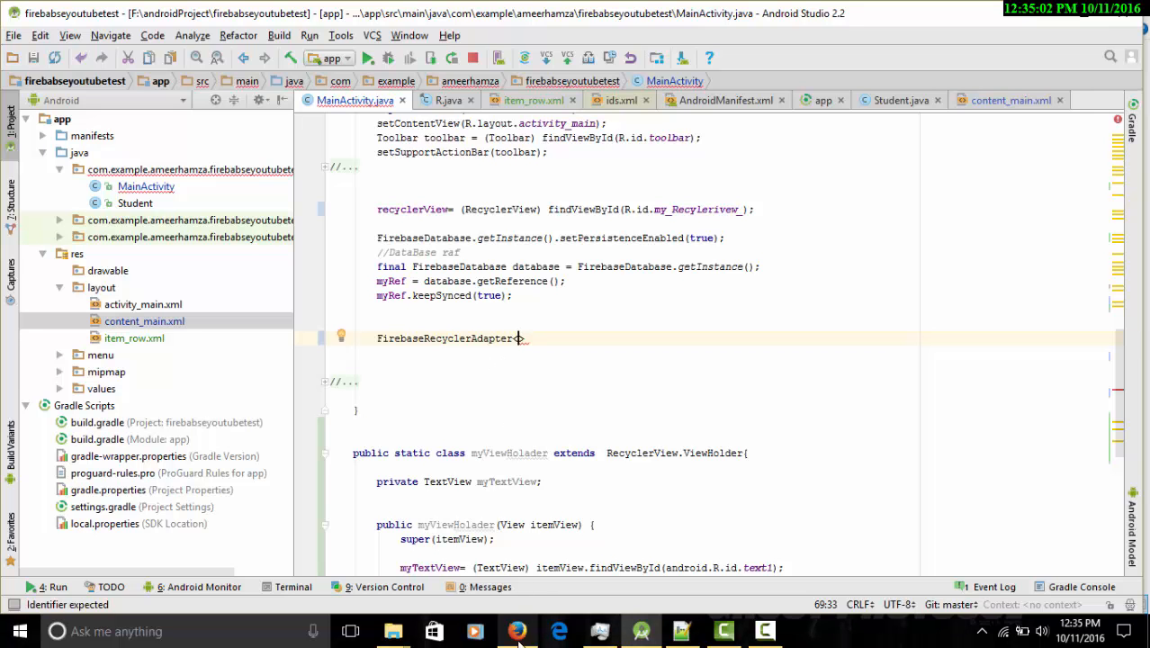
left_click(516, 630)
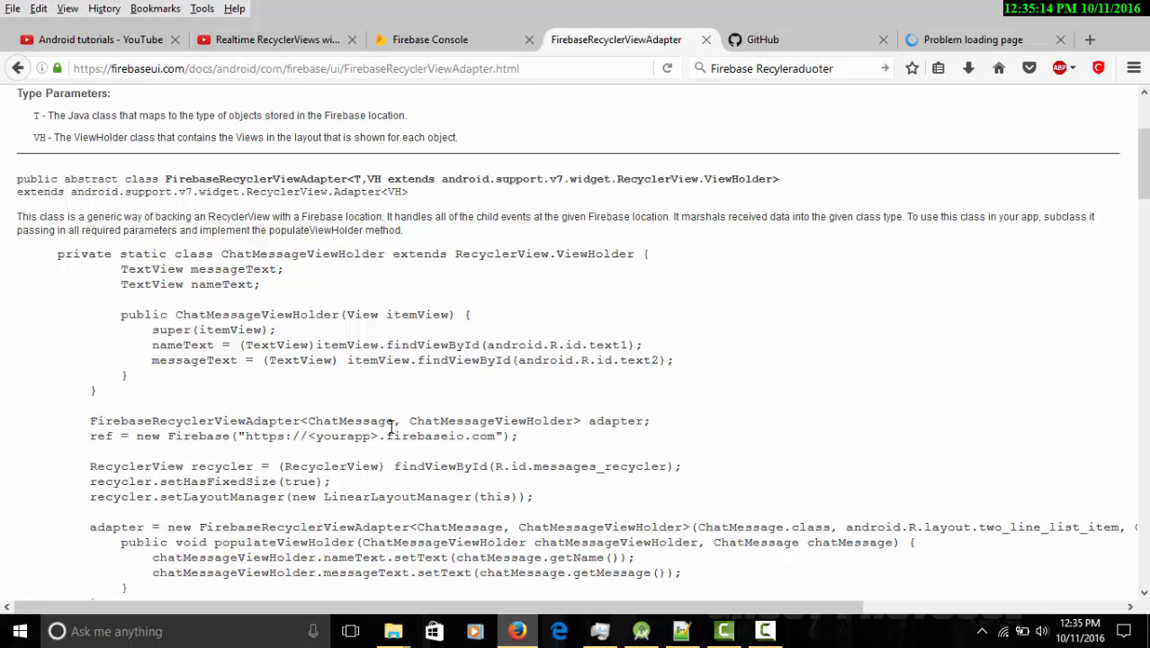
double_click(350, 420)
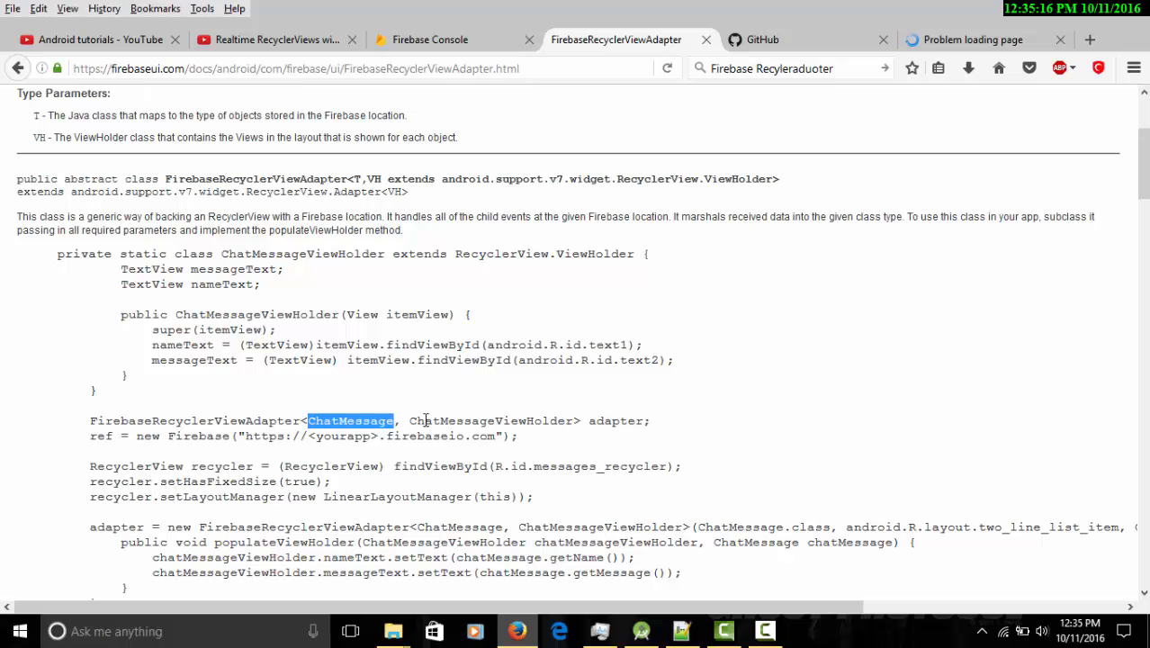
double_click(487, 420)
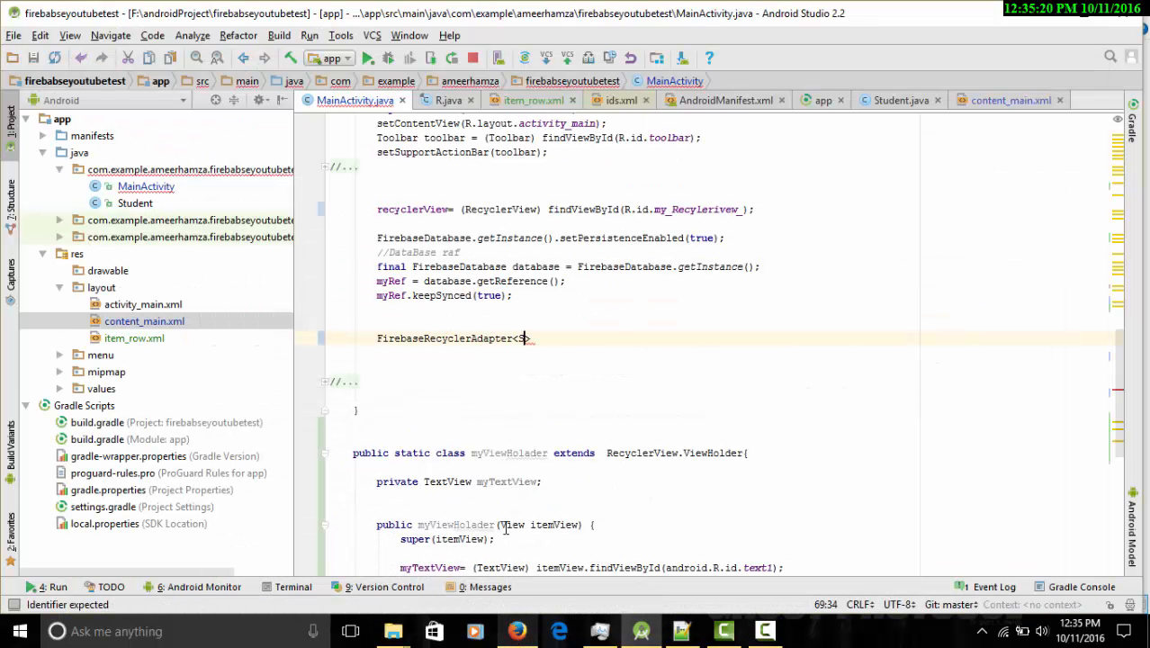
type("Student")
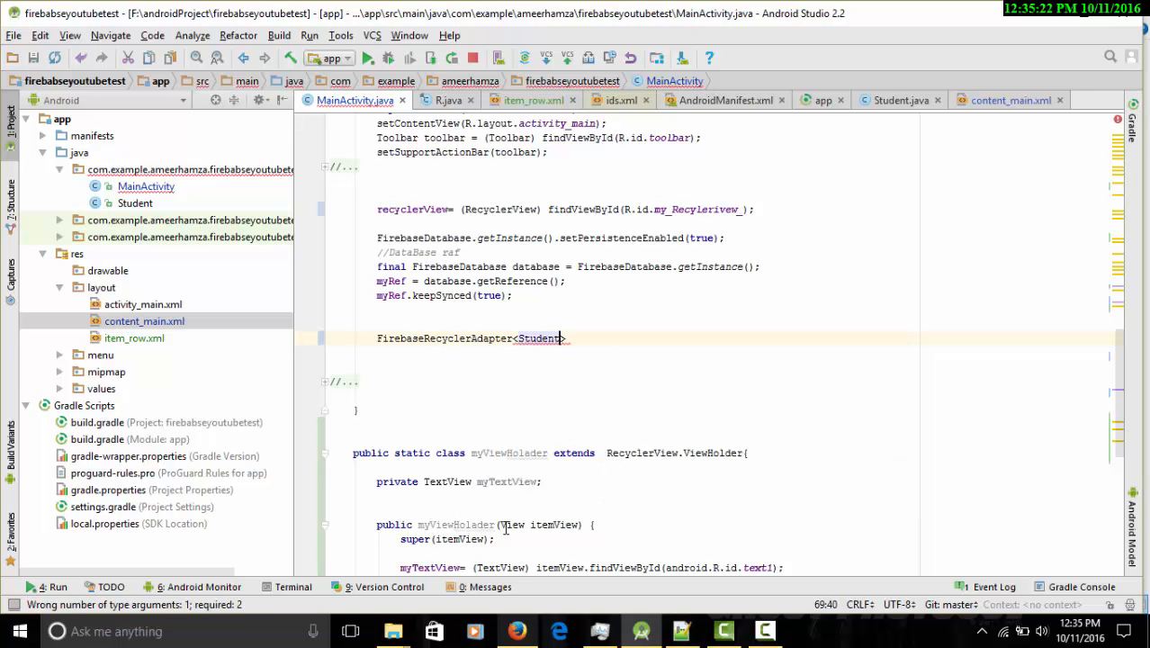
type(",myViewHolader")
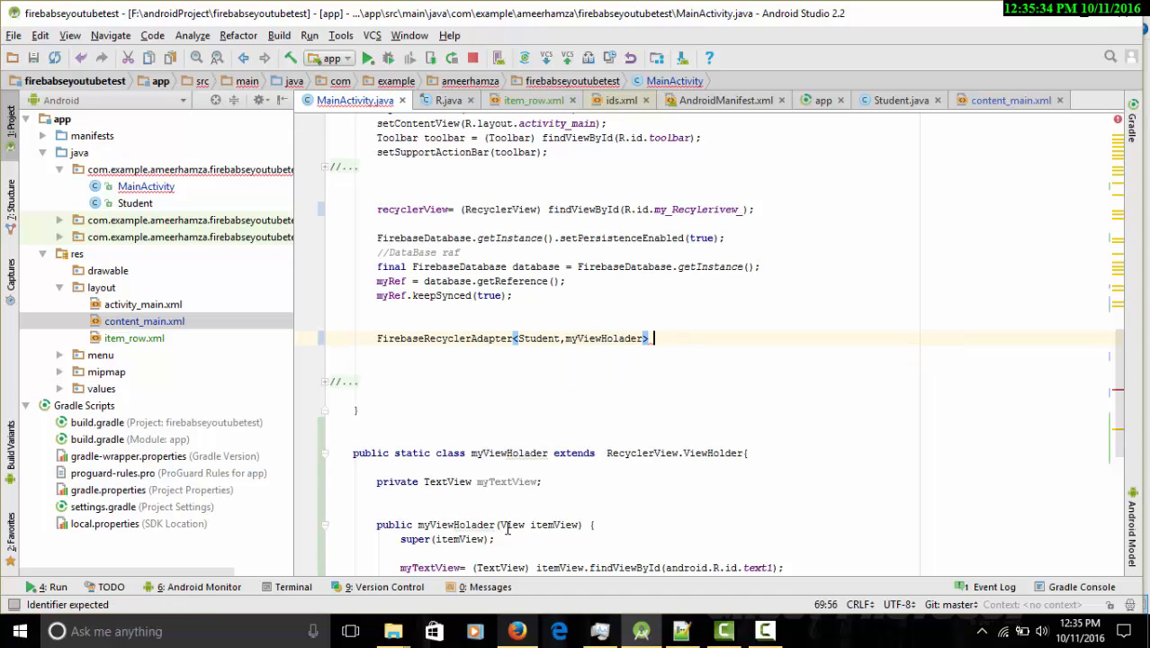
type("adapter = new")
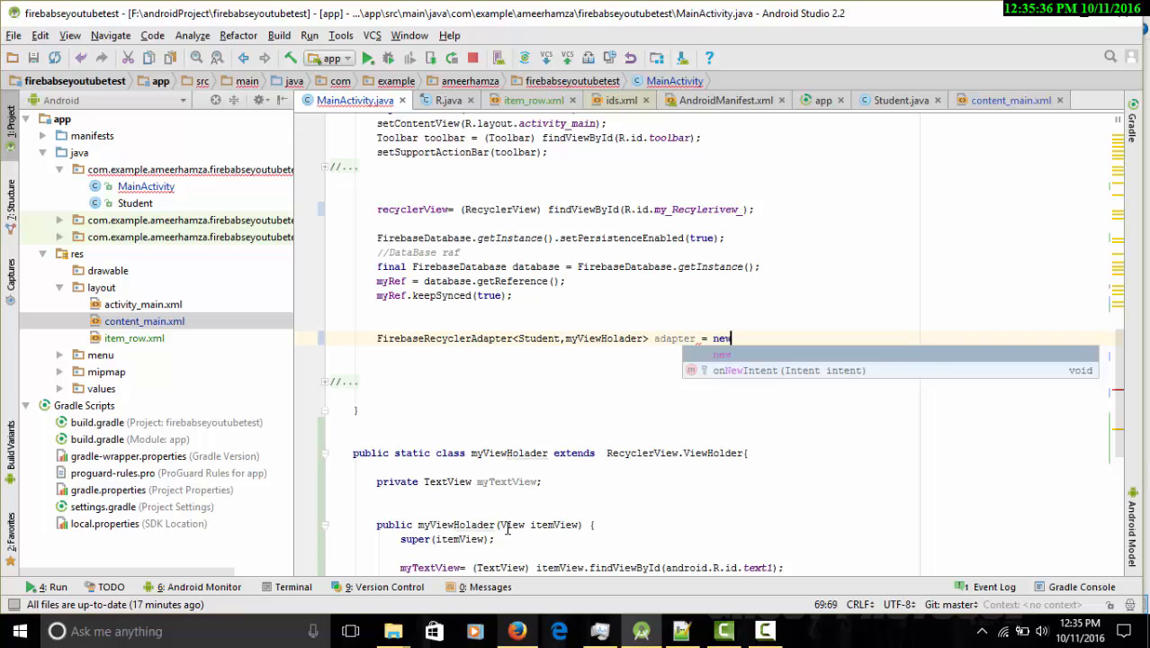
type("F")
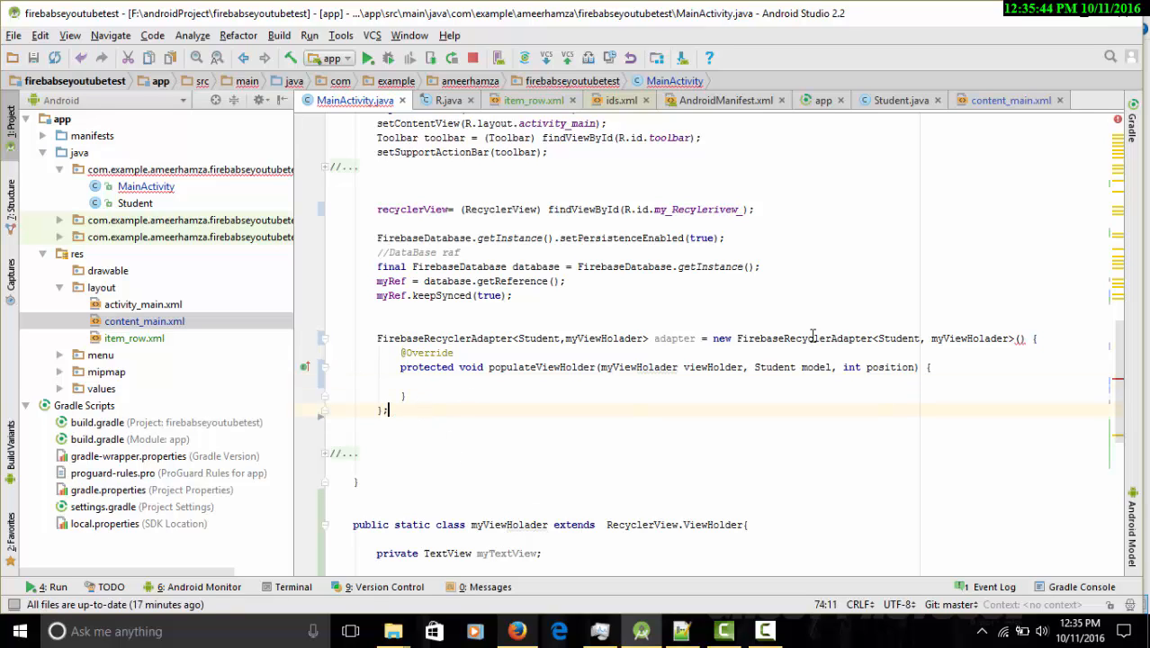
- Read the FirebaseRecyclerViewAdapter constructor example in Firefox
left_click(1021, 337)
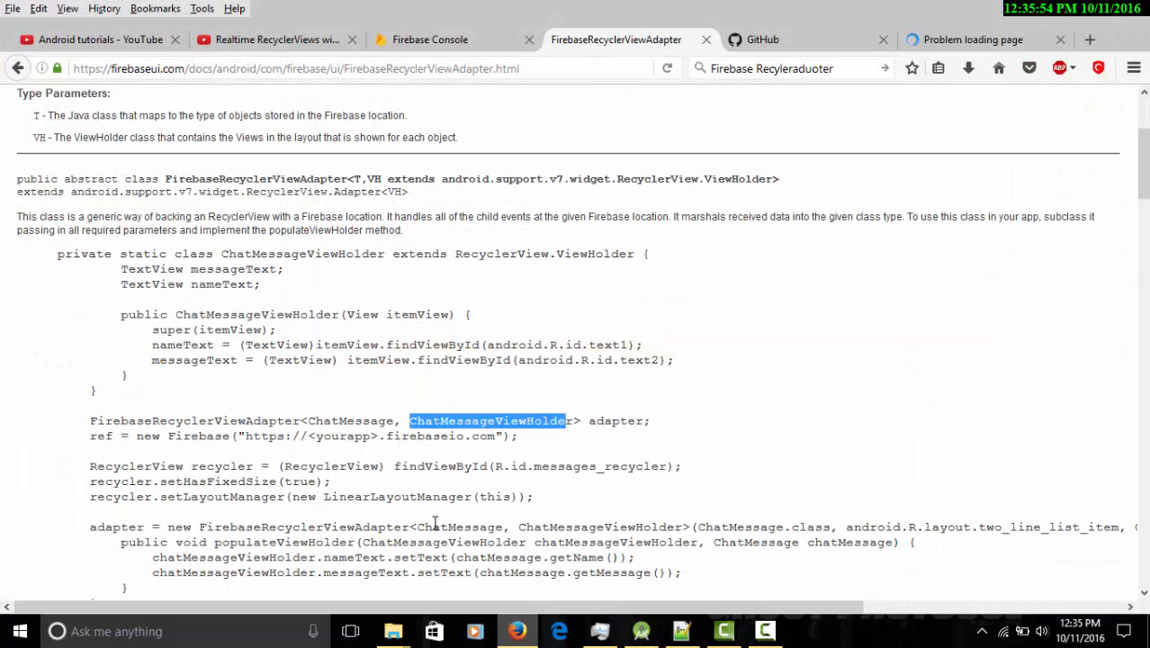
mouse_move(450, 458)
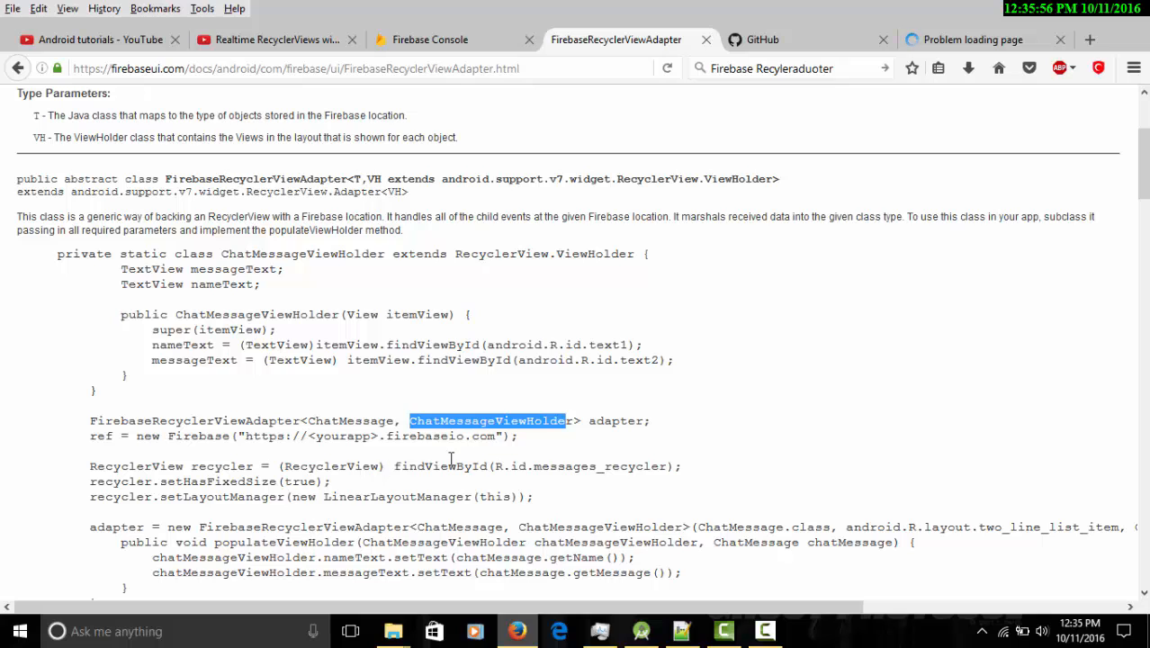
mouse_move(704, 540)
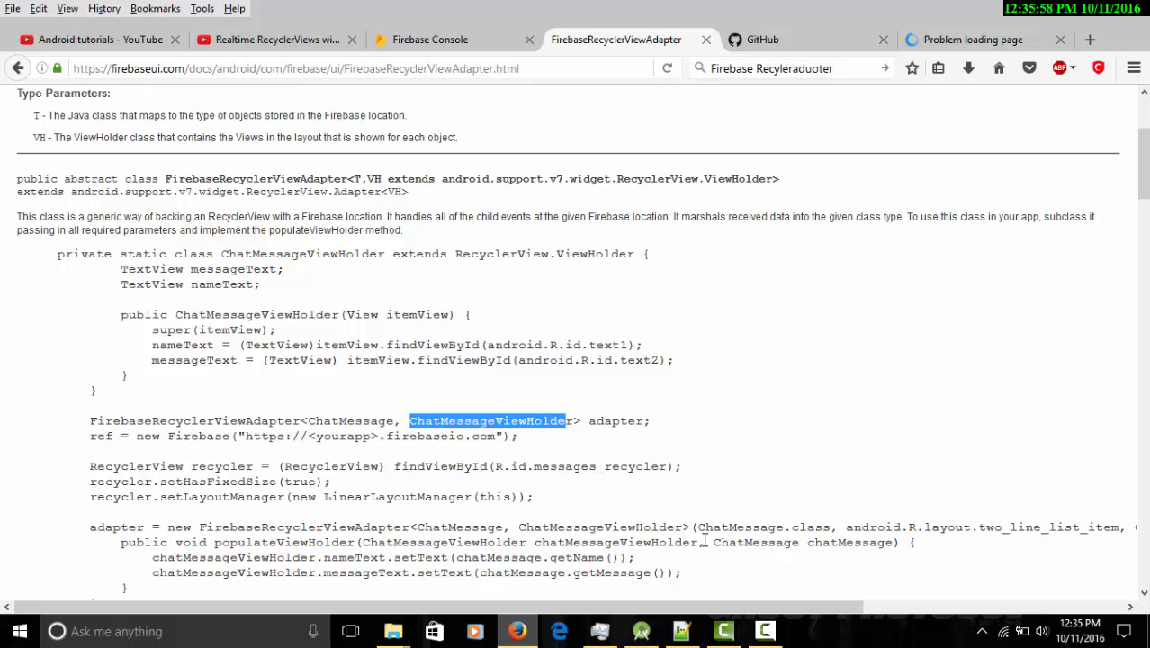
double_click(765, 527)
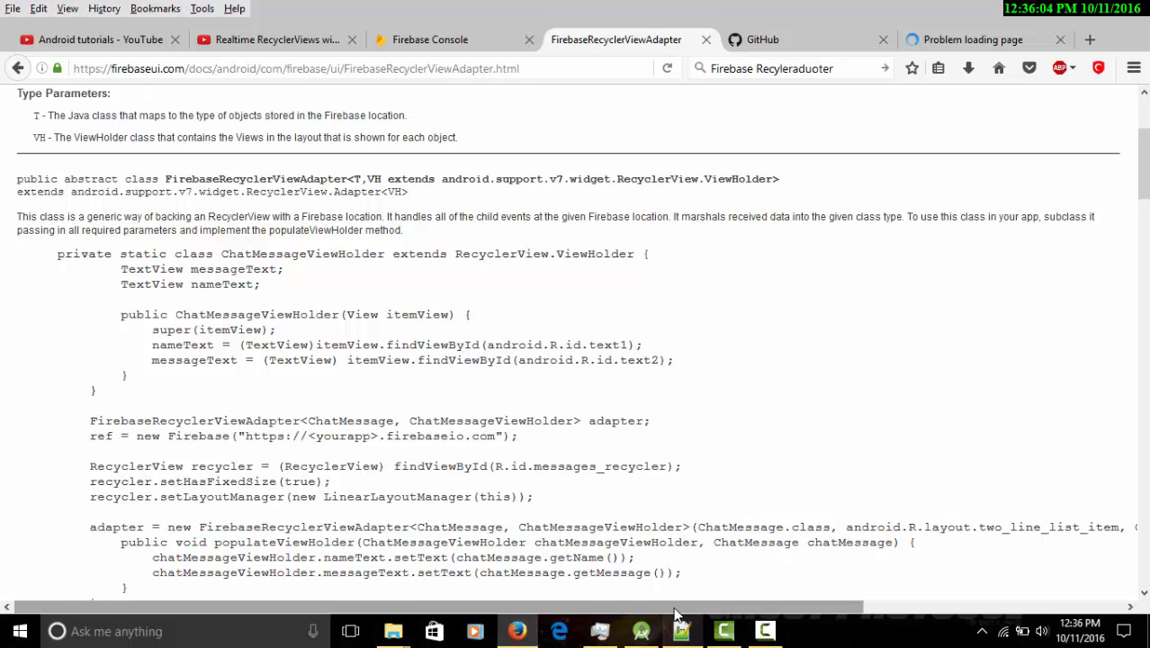
scroll("right", 3)
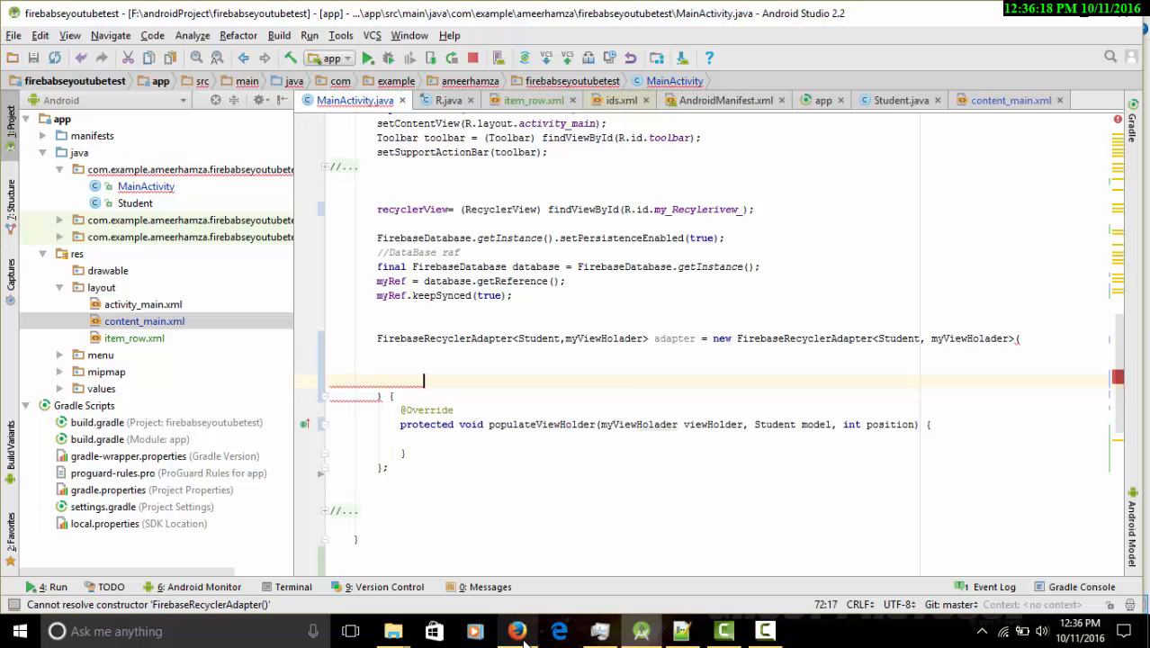
- Pass Student.class, android.R.layout.simple_list_item_1, myViewHolader.class and myRef to the adapter
type("st")
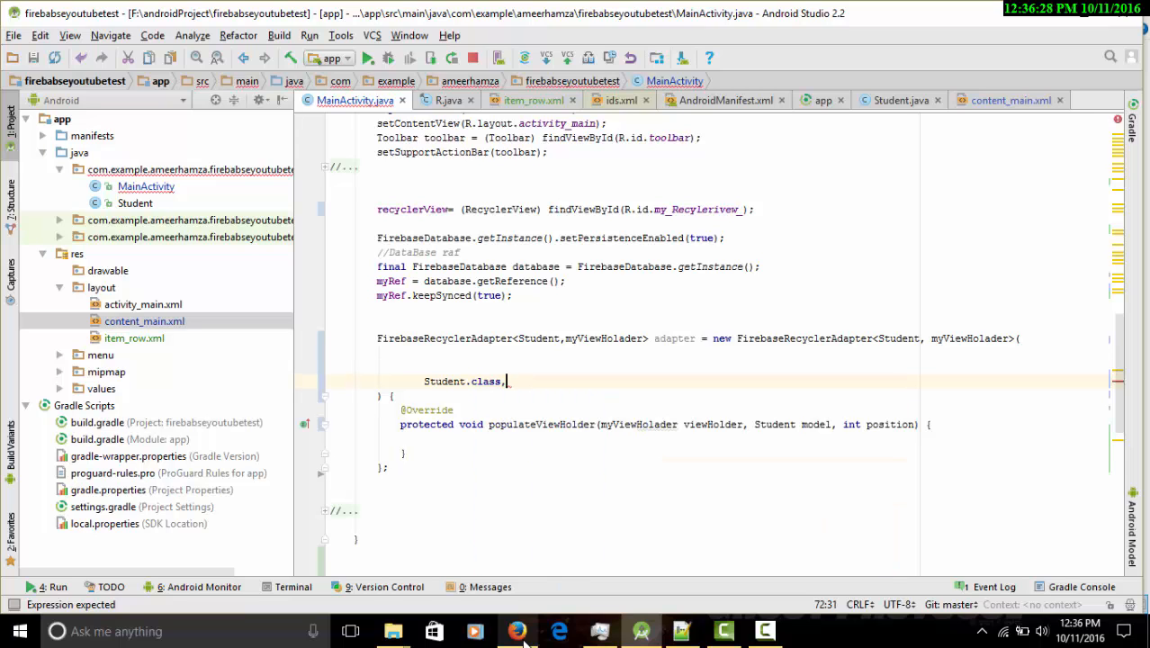
type("myViewHolader")
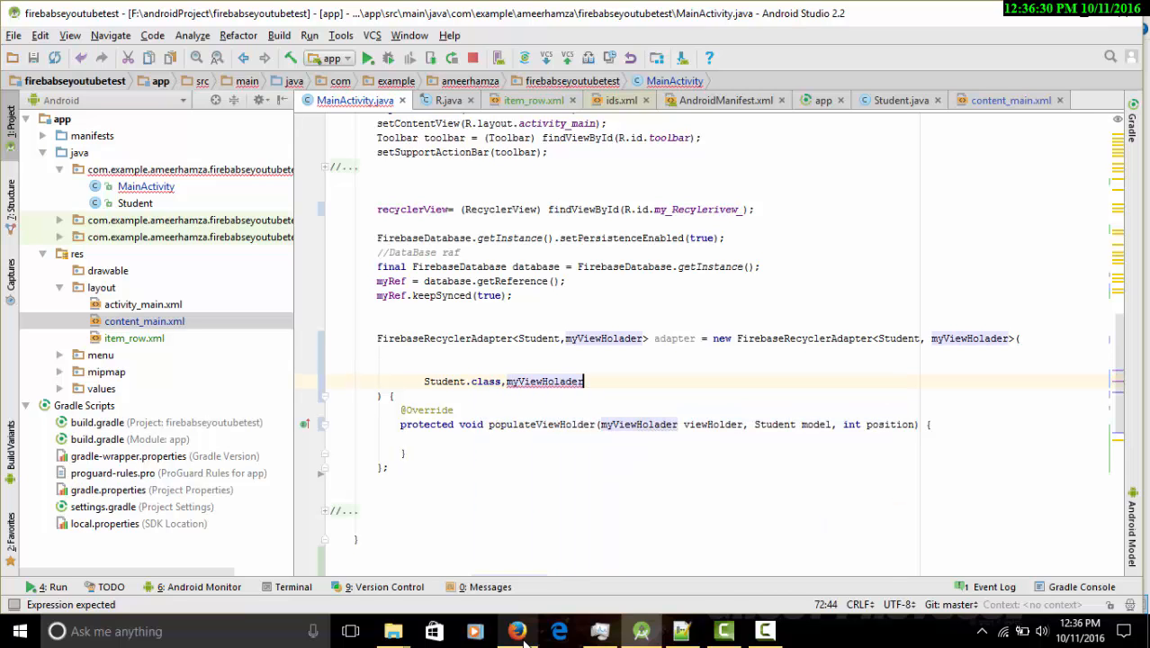
type(".class")
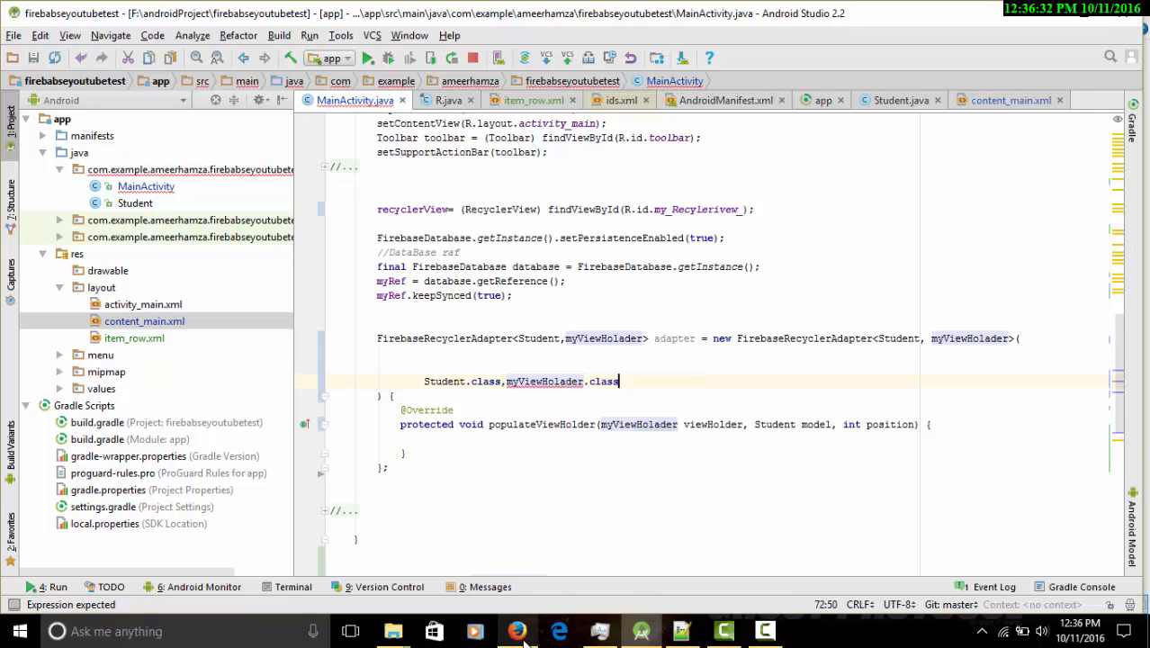
type(",")
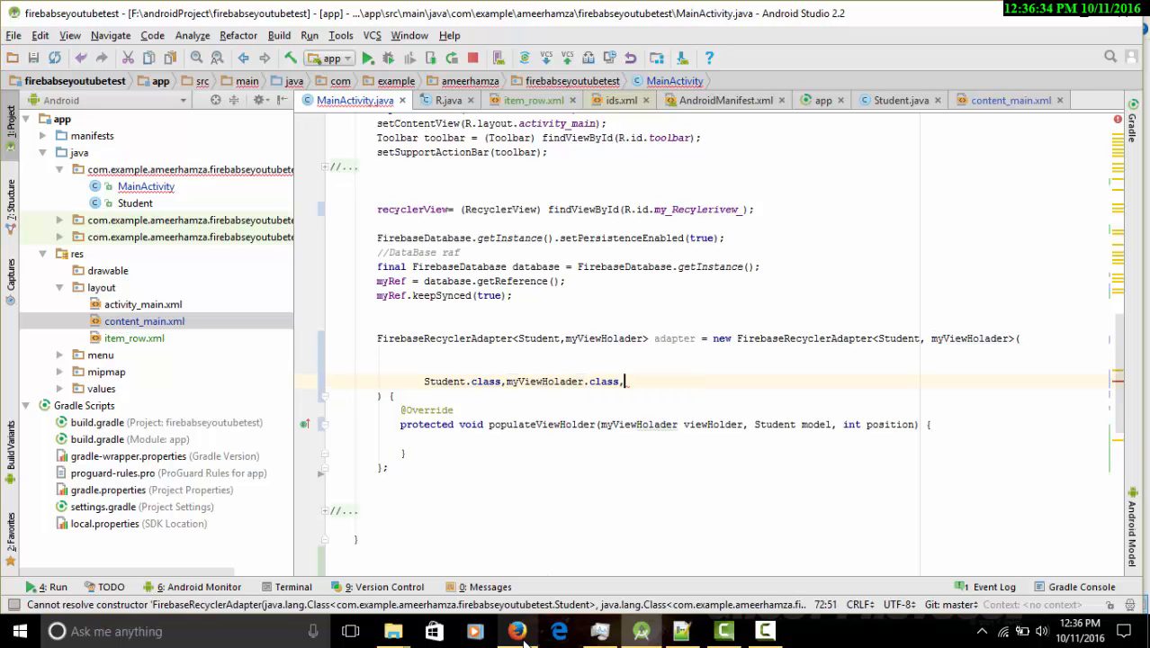
left_click(517, 630)
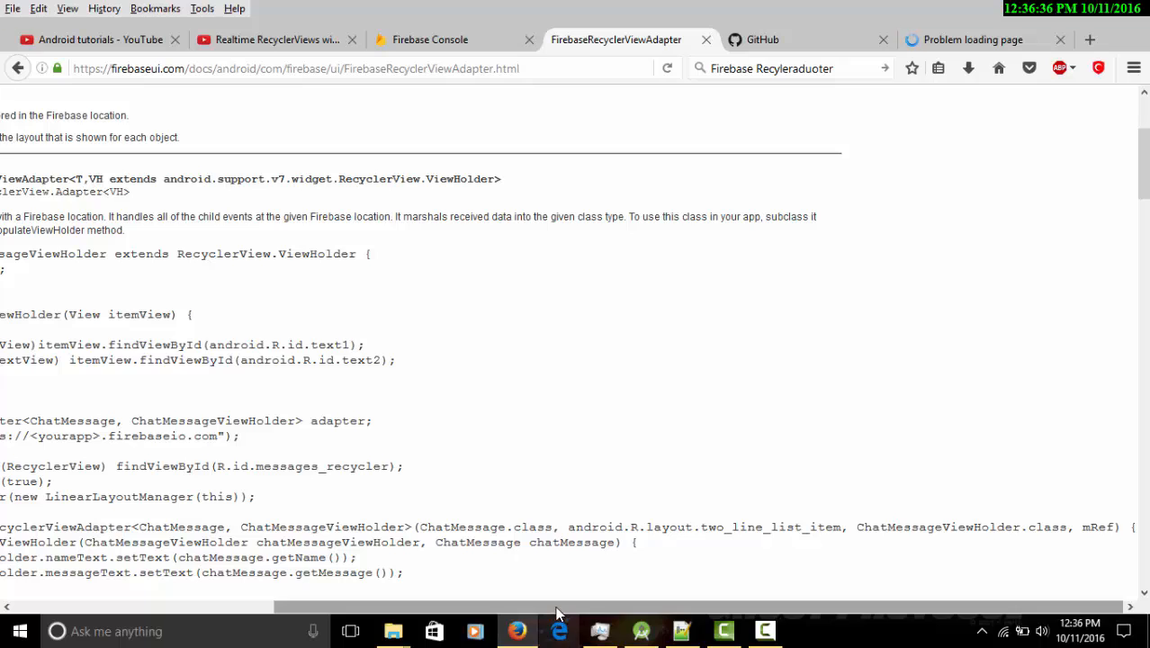
mouse_move(559, 630)
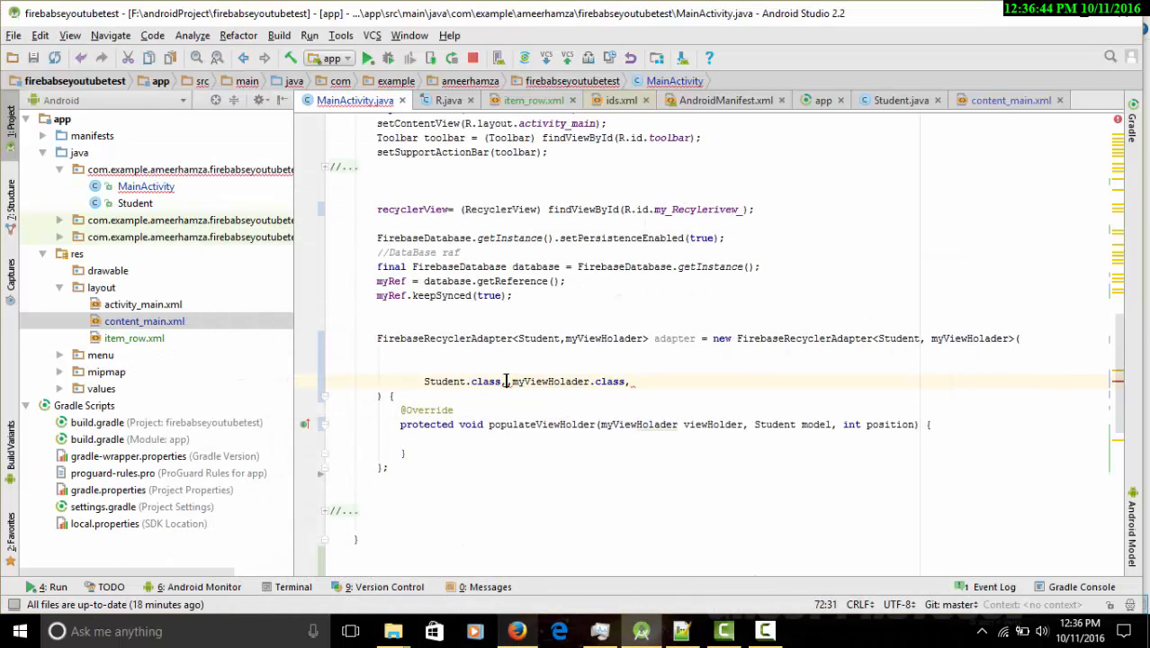
type("android.r")
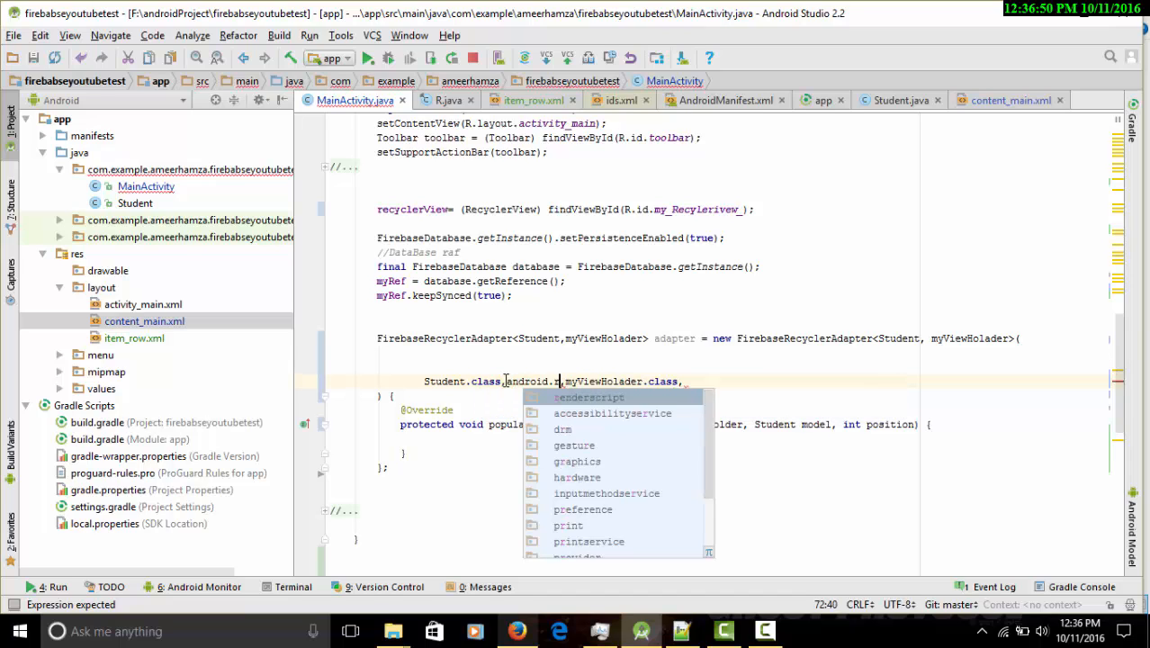
type(".layout.simple_list_item_1")
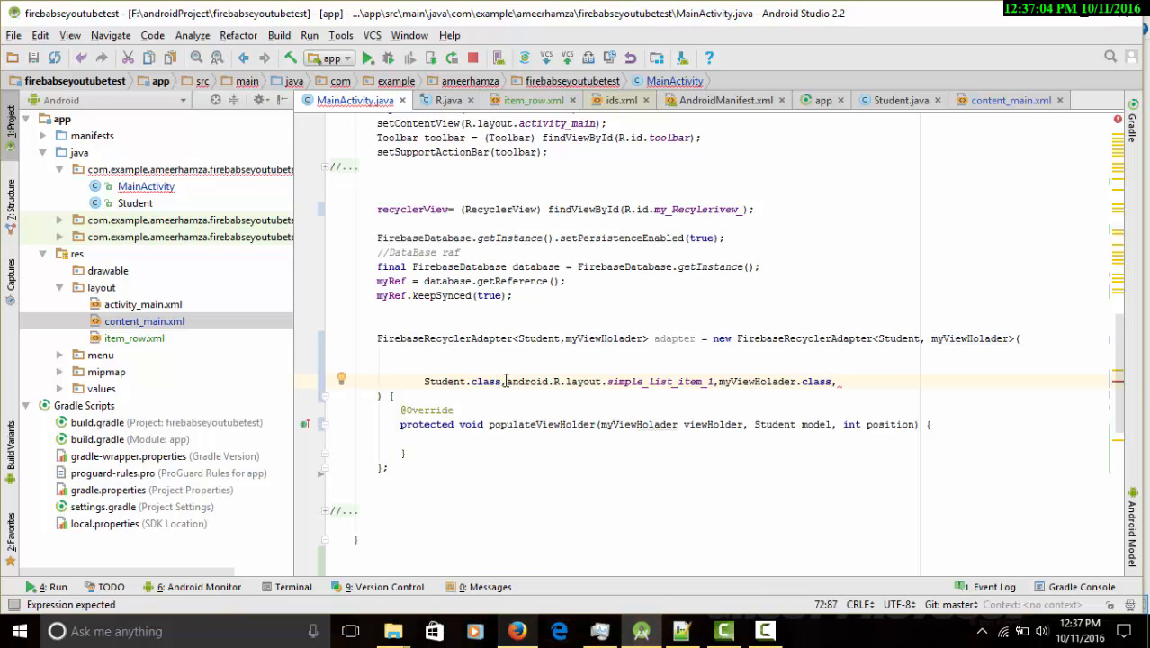
type("myRef")
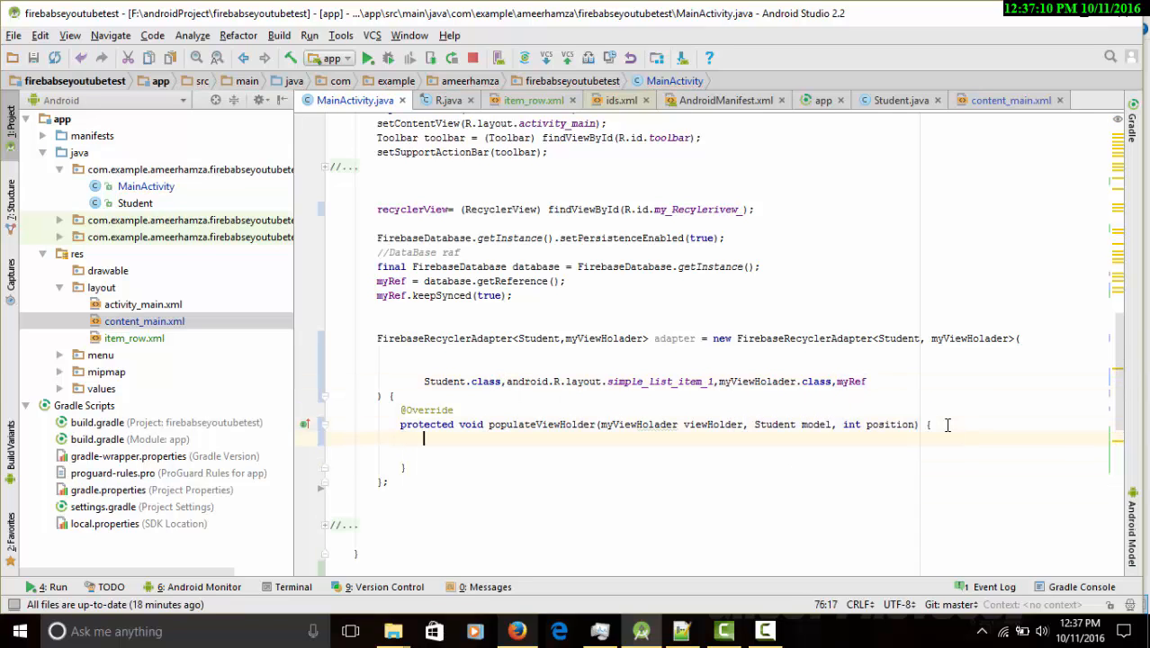
key("enter")
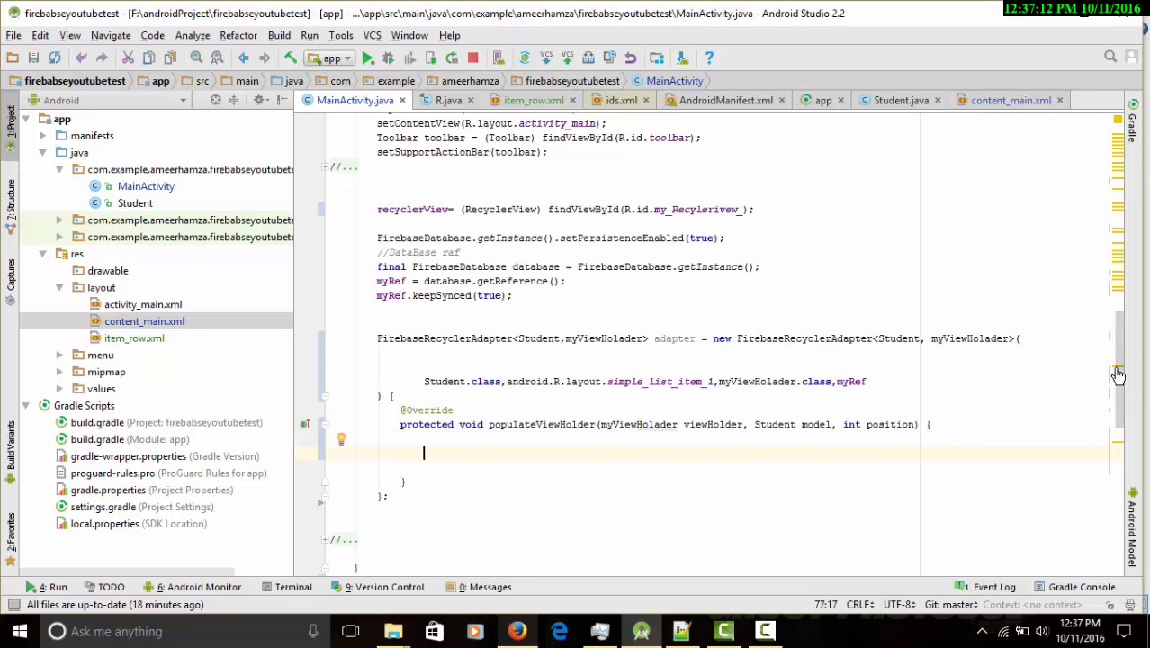
scroll("down", 3)
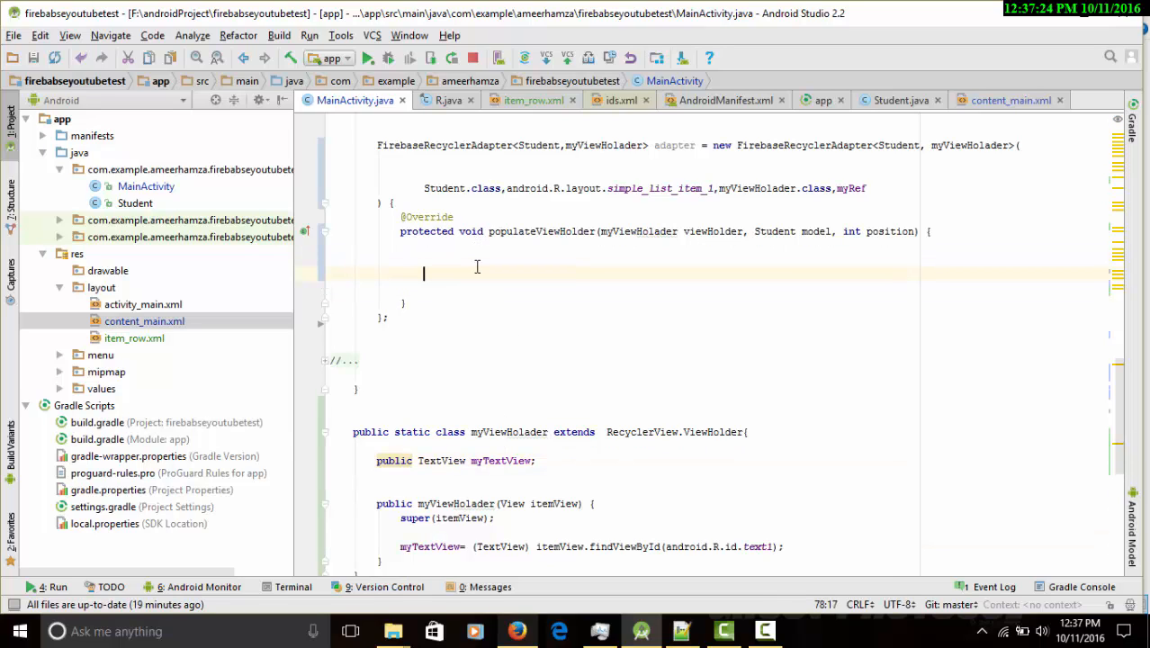
- Type viewHolder.myTextView.setText(model.getName()) inside populateViewHolder
type("p")
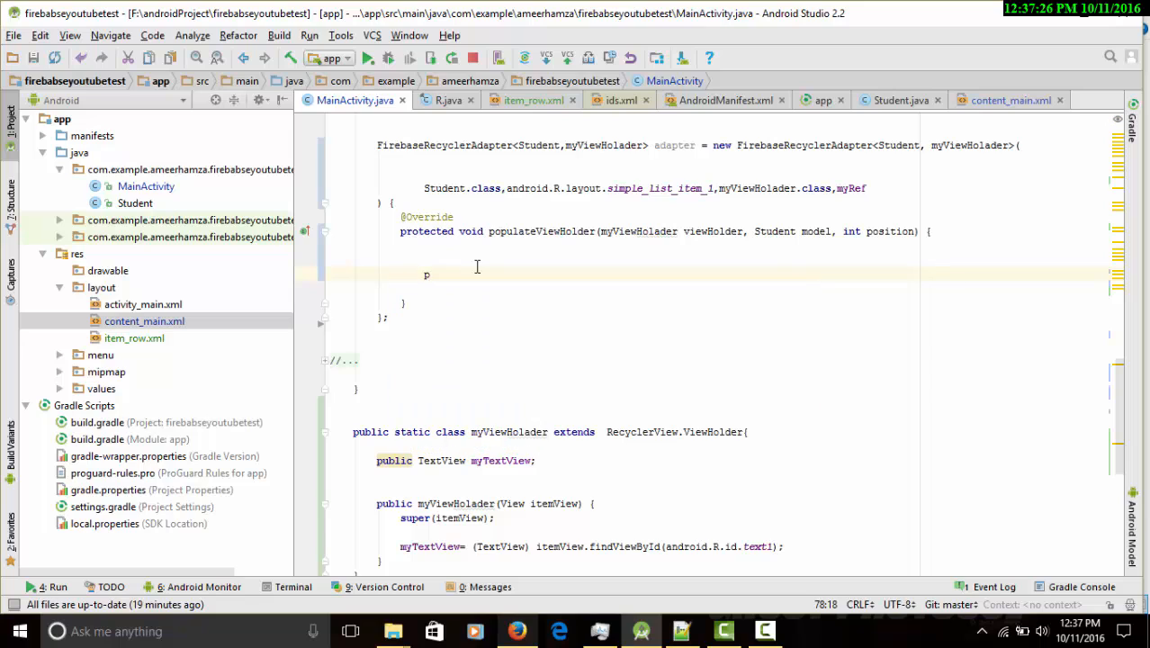
key("Backspace")
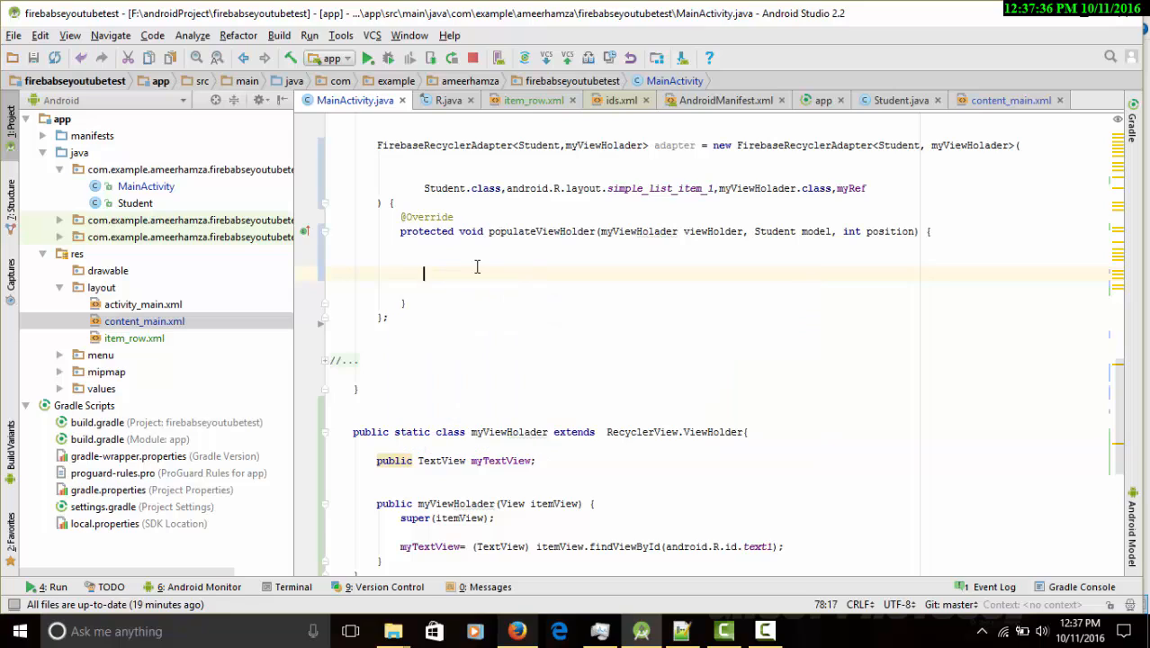
type("viewHolder")
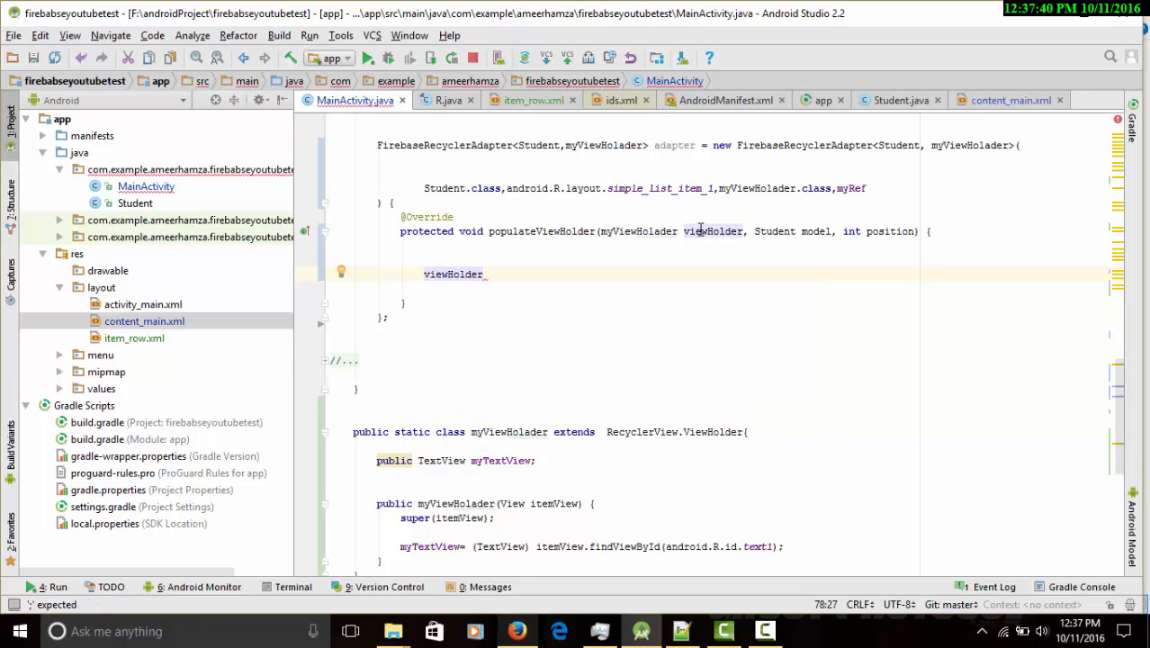
type(".myTextView.setText();")
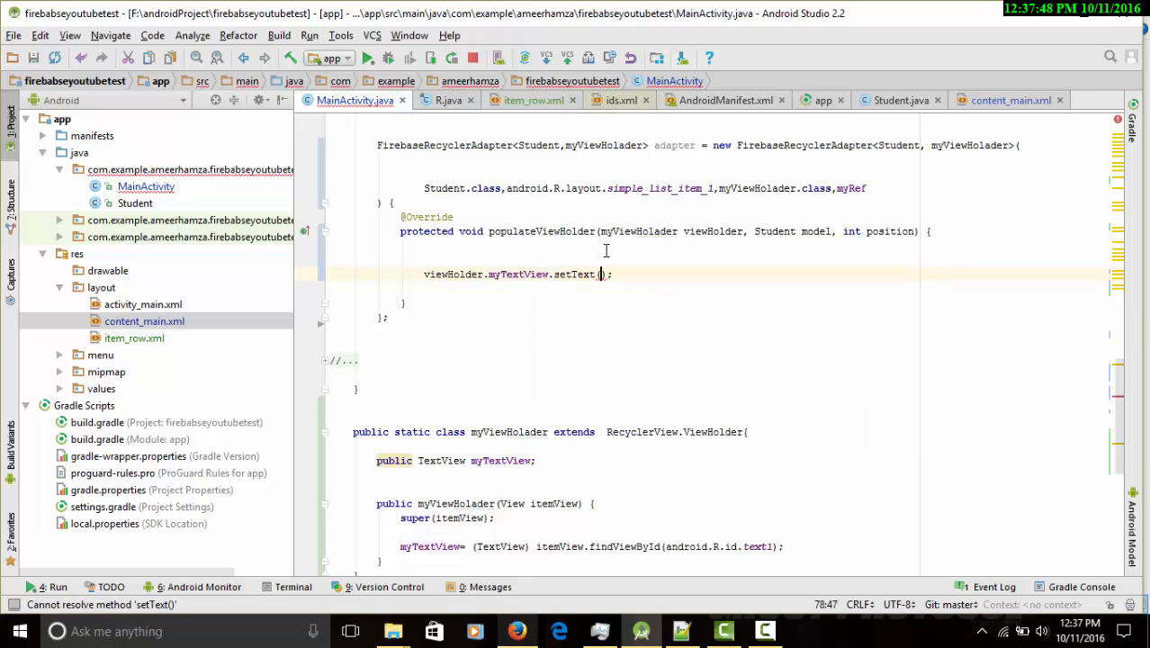
type("m")
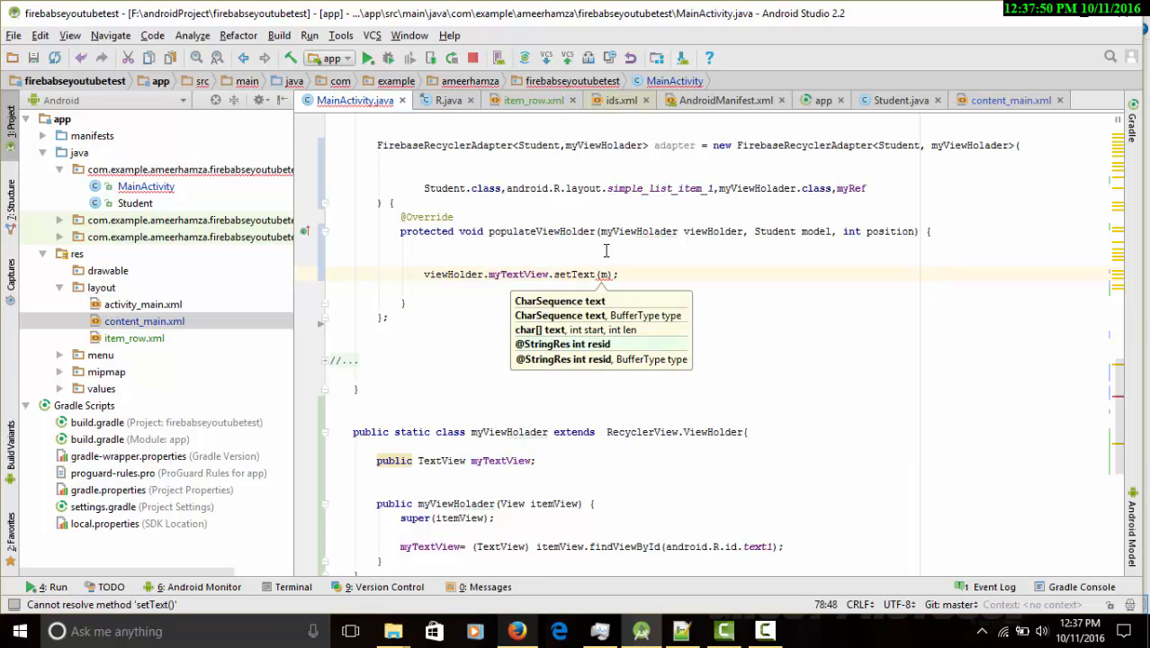
type("odel.getName(")
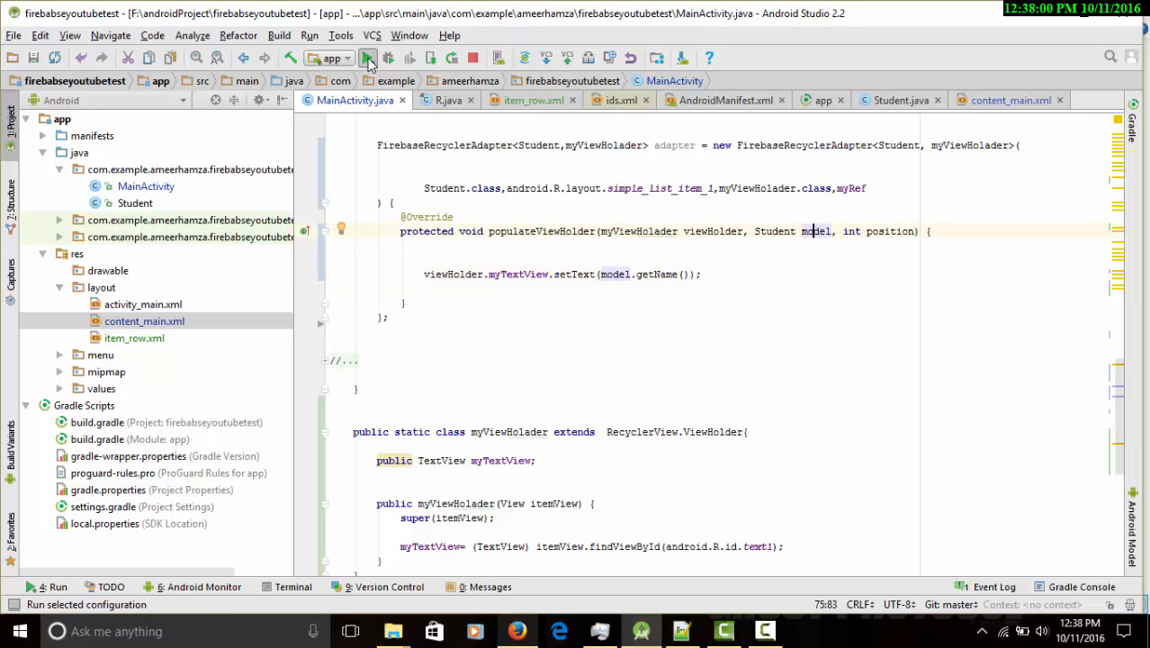
- Run the app on the connected Samsung SM-J200H
left_click(367, 58)
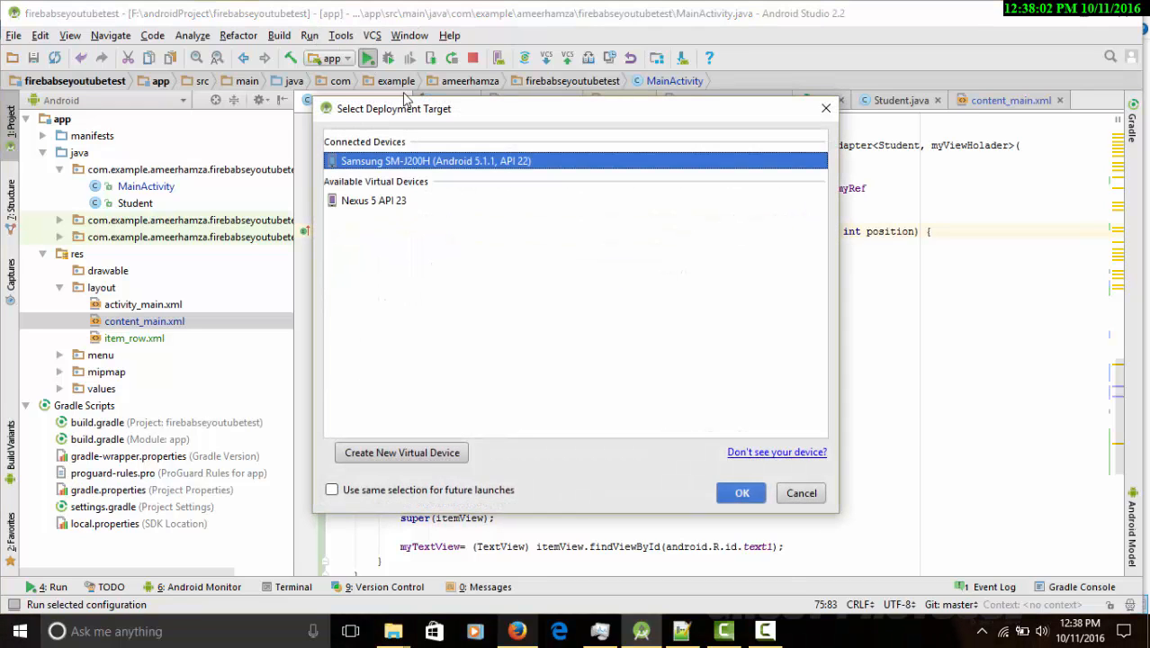
left_click(741, 492)
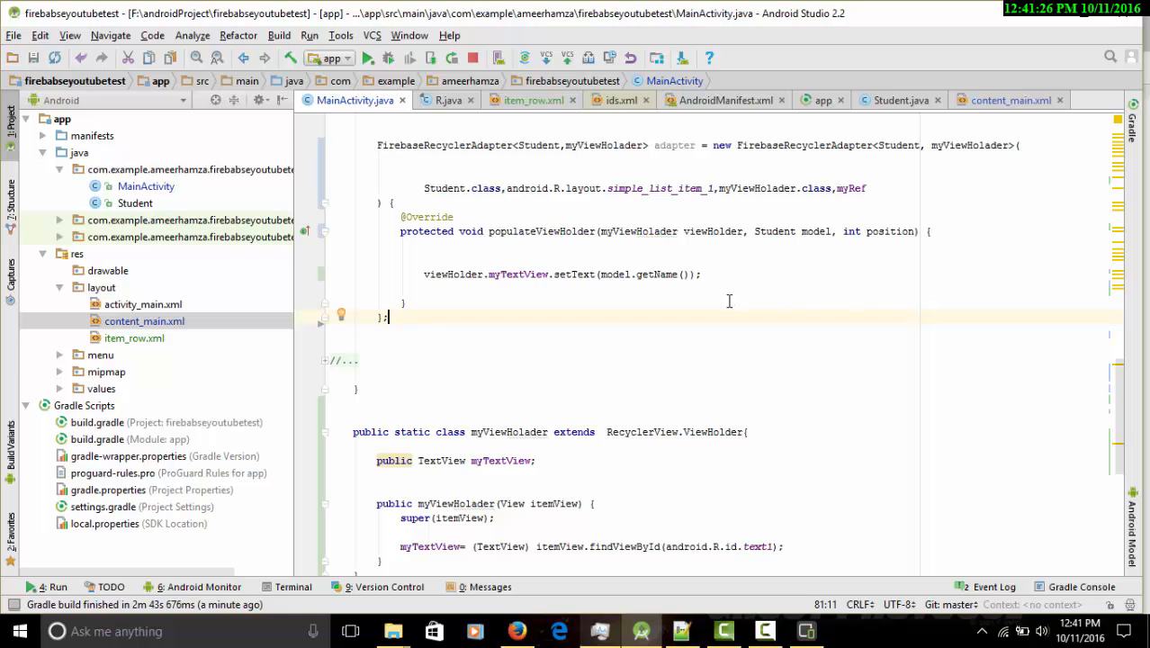
mouse_move(1123, 461)
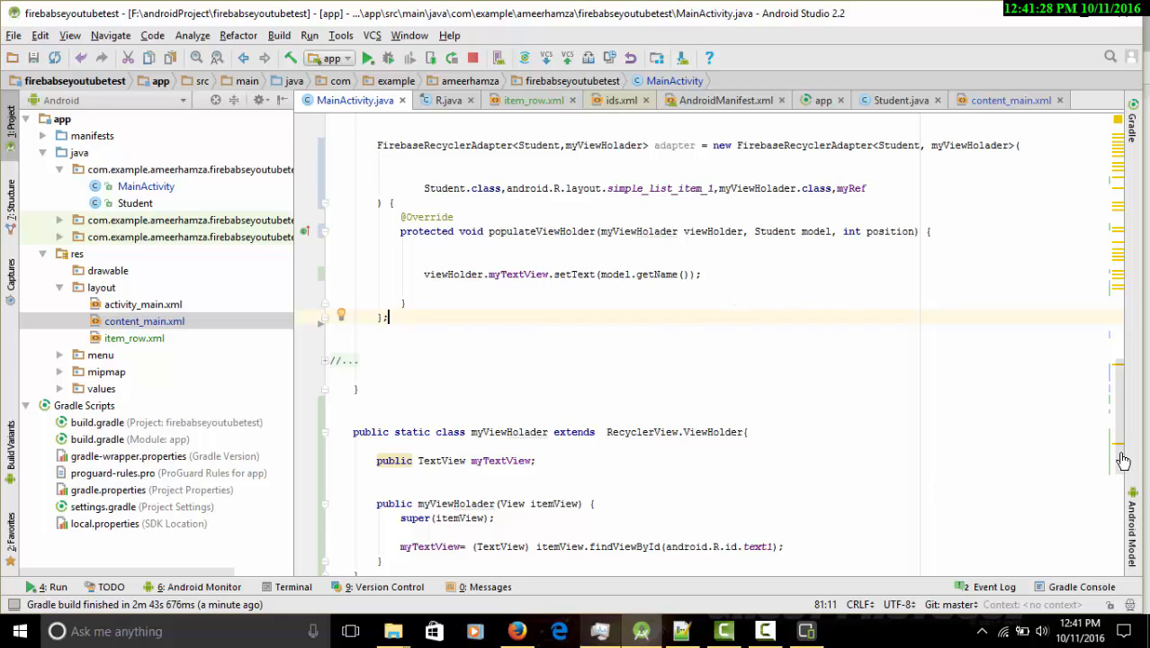
scroll("down", 3)
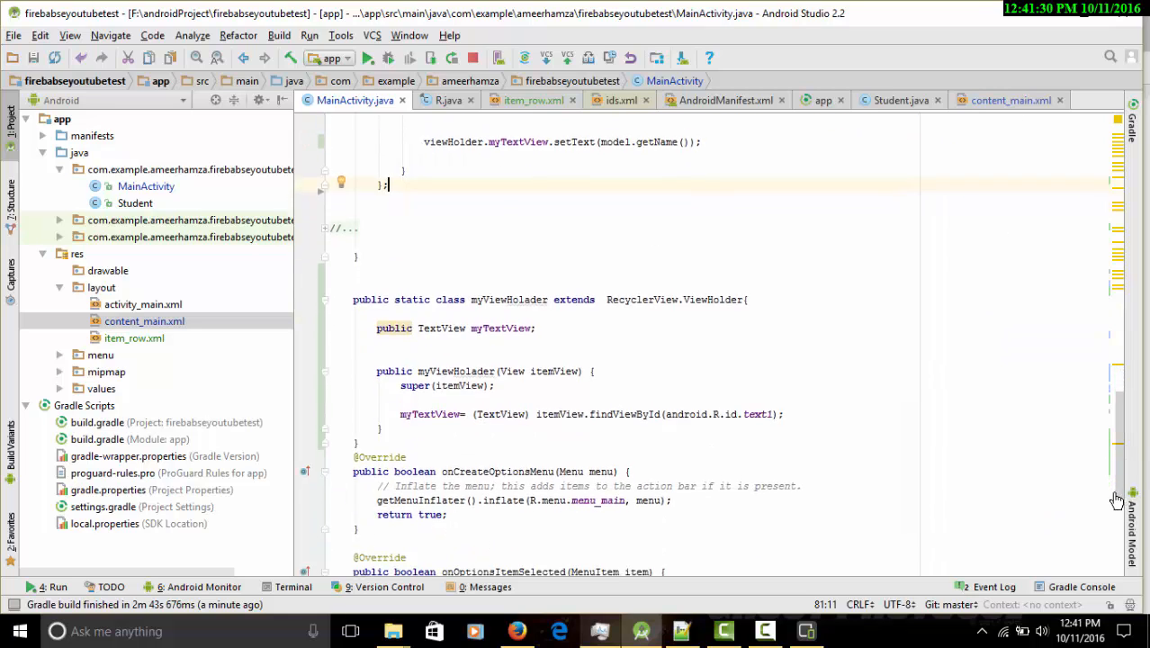
scroll("down", 3)
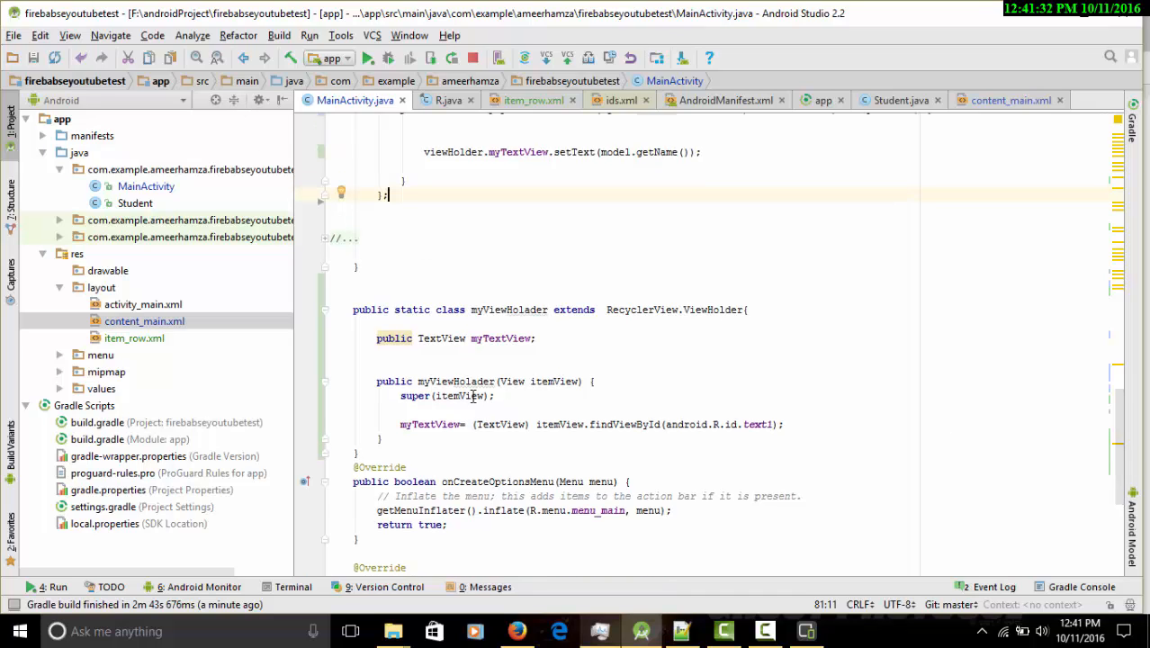
scroll("up", 3)
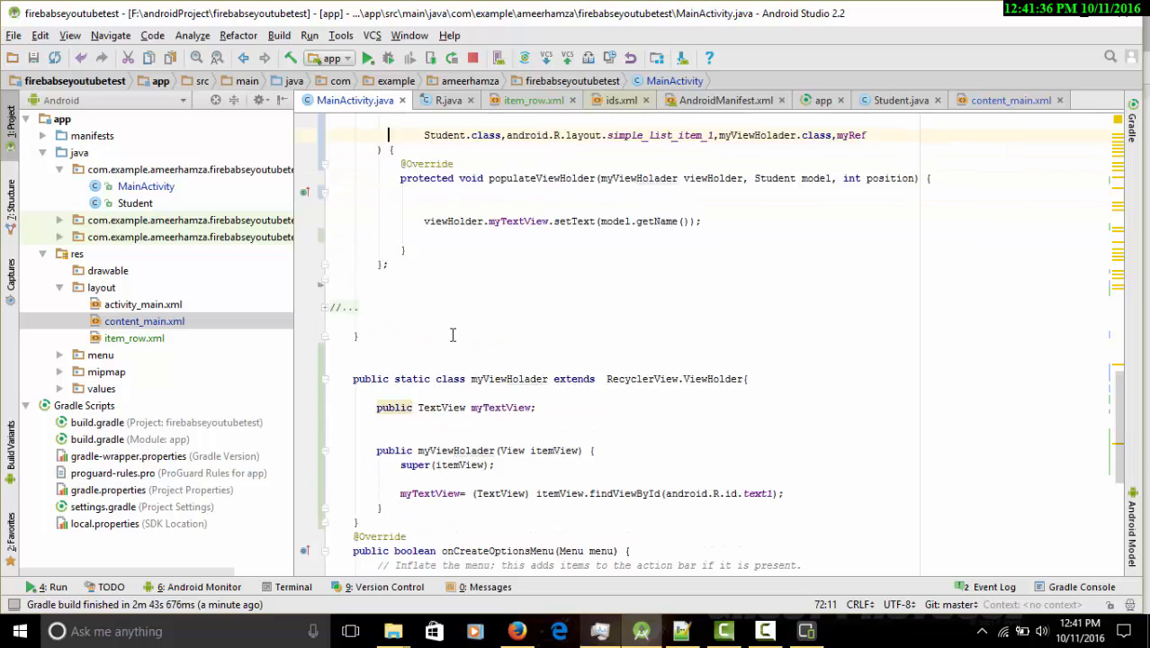
scroll("up", 3)
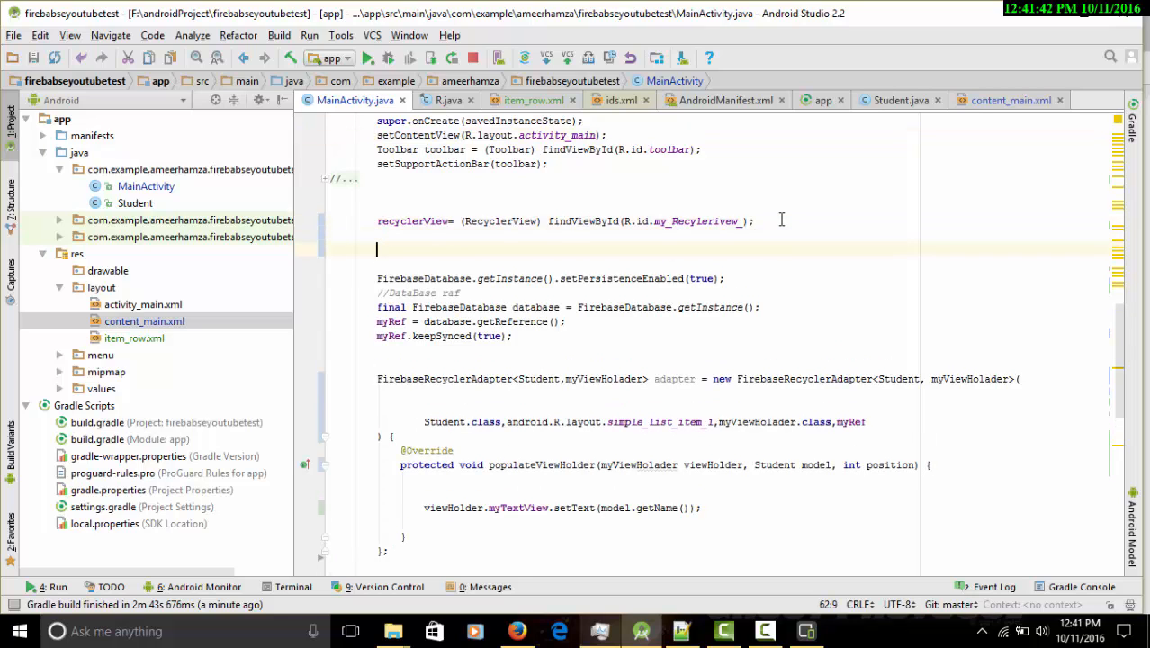
- Add recyclerView.setLayoutManager(new LinearLayoutManager(this)) after the findViewById line in onCreate
type("z")
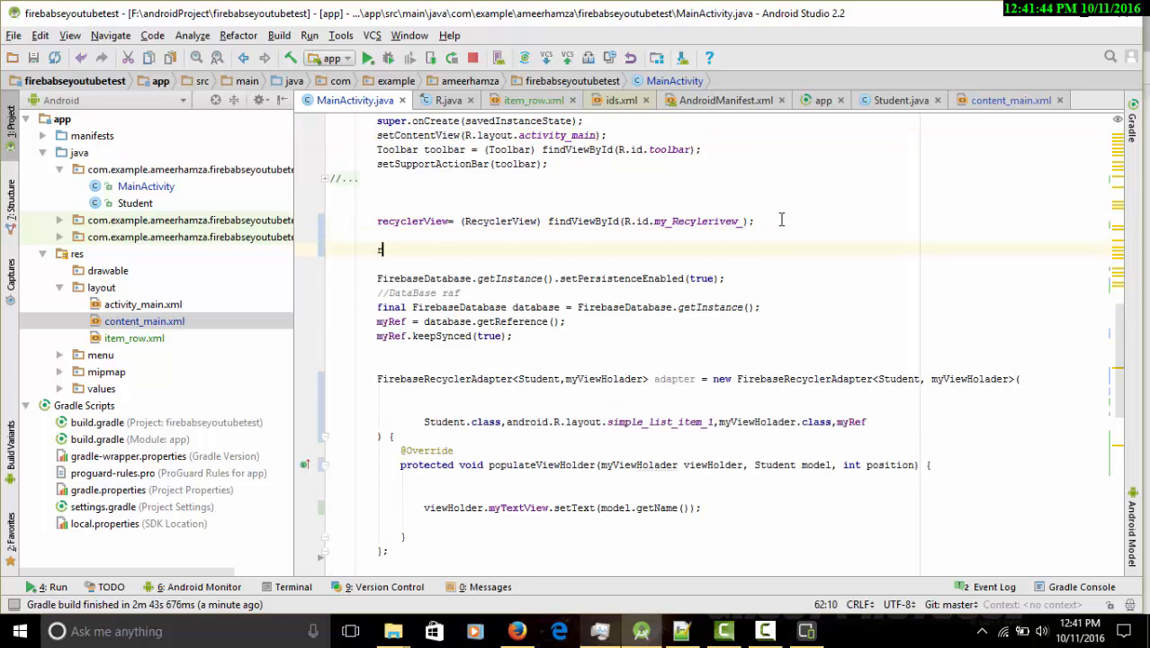
type("r")
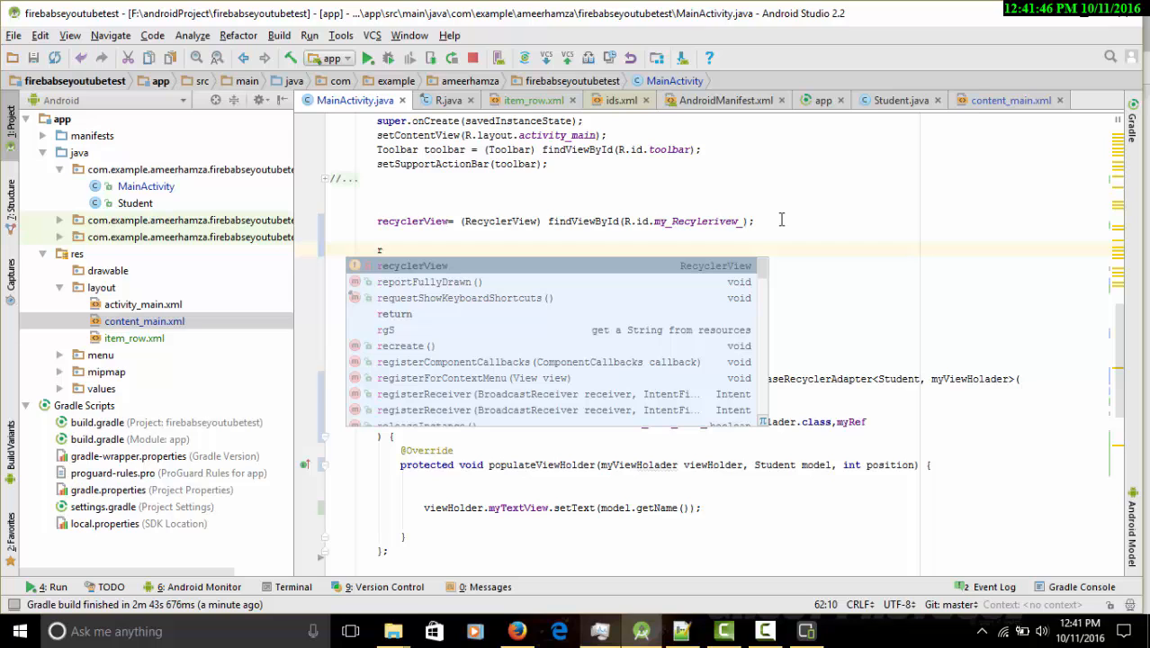
type("ecyclerView.setLayoutManager();")
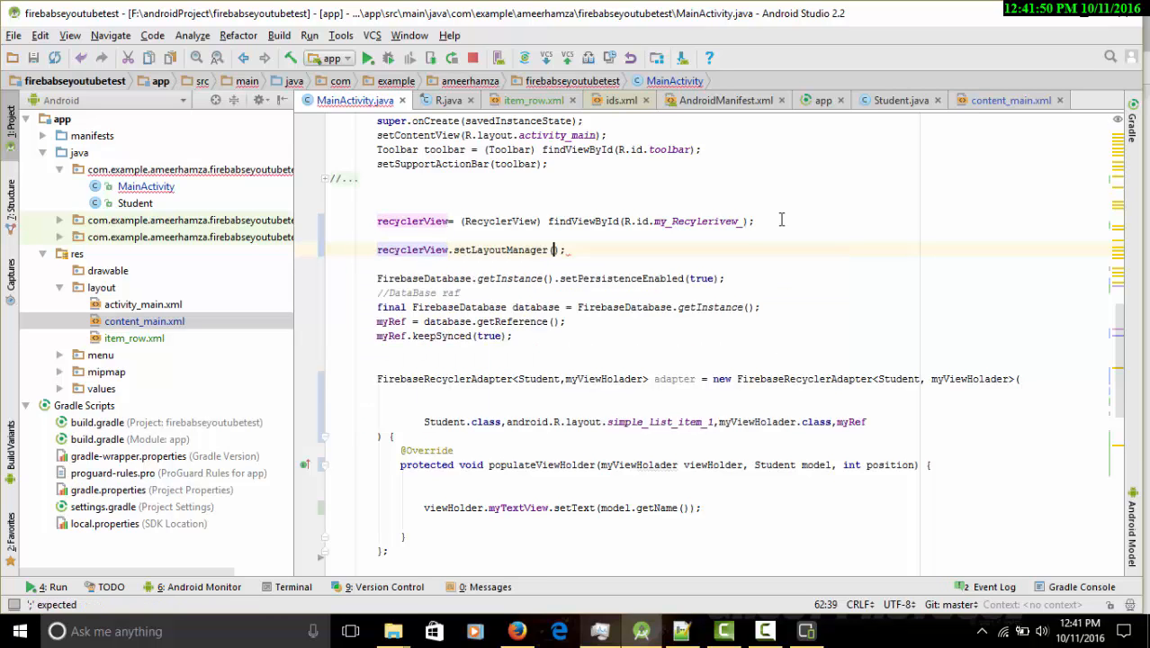
type("new")
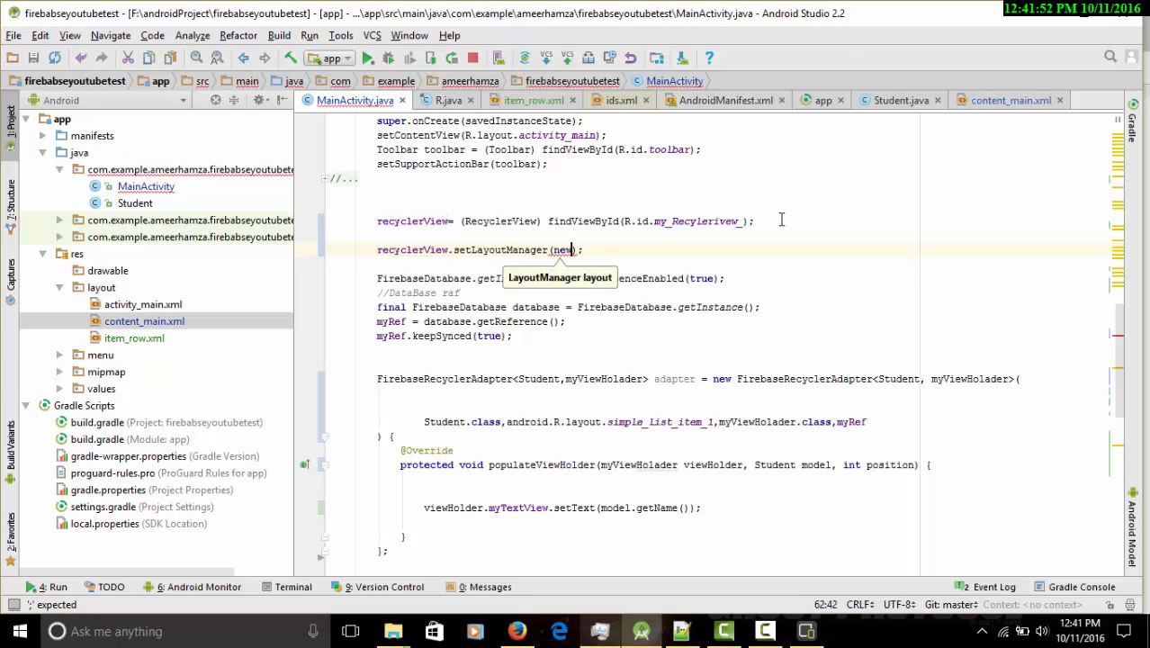
type("LinearLayoutManager(")
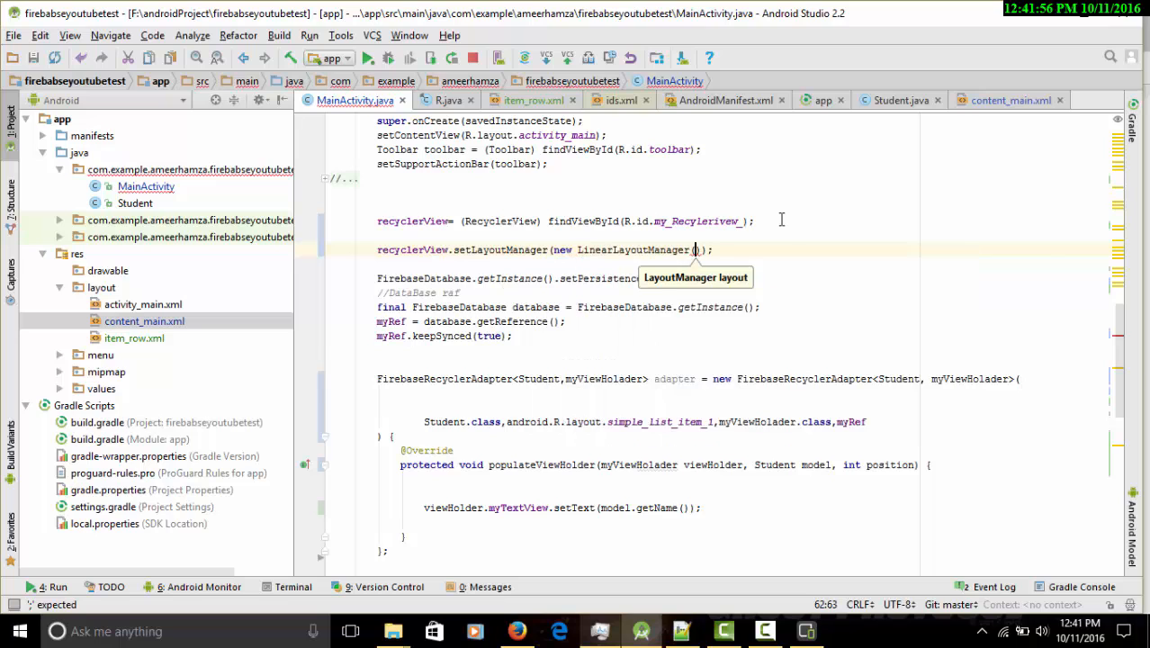
type("this")
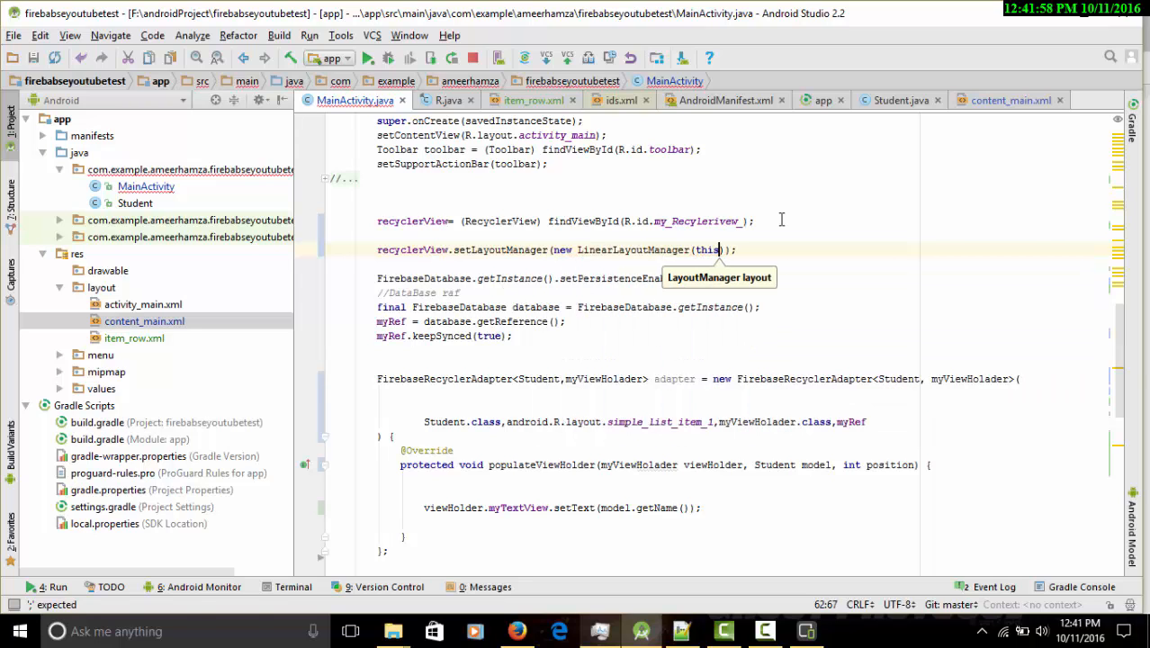
- Run the app with the layout manager line on the Samsung SM-J200H
left_click(366, 58)
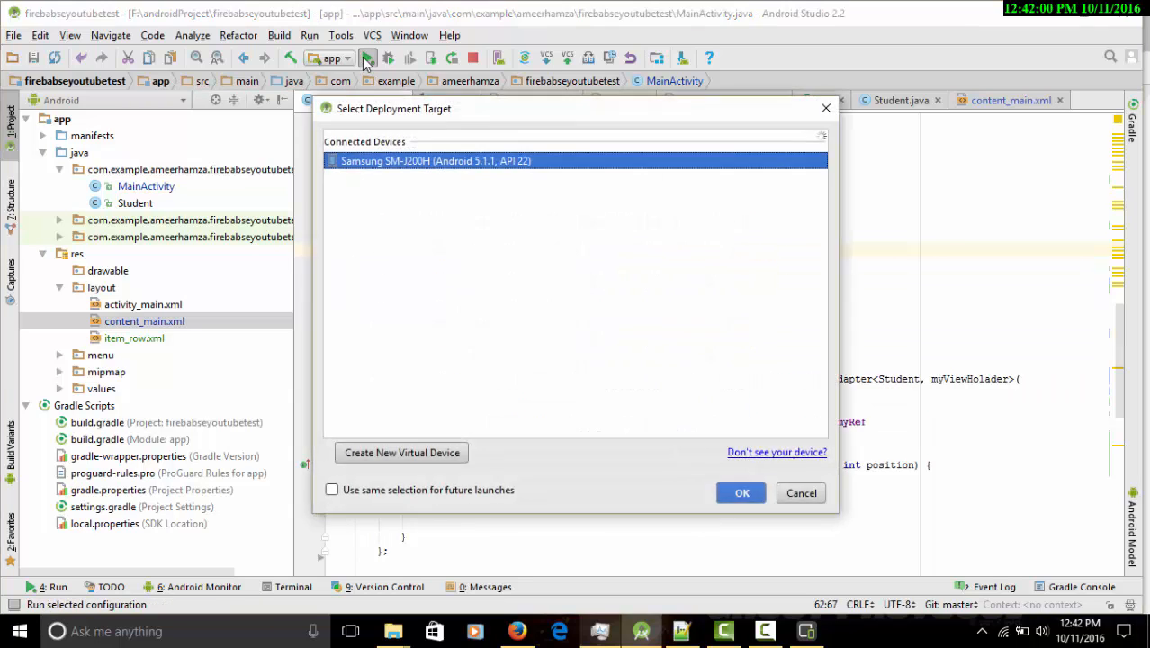
left_click(741, 492)
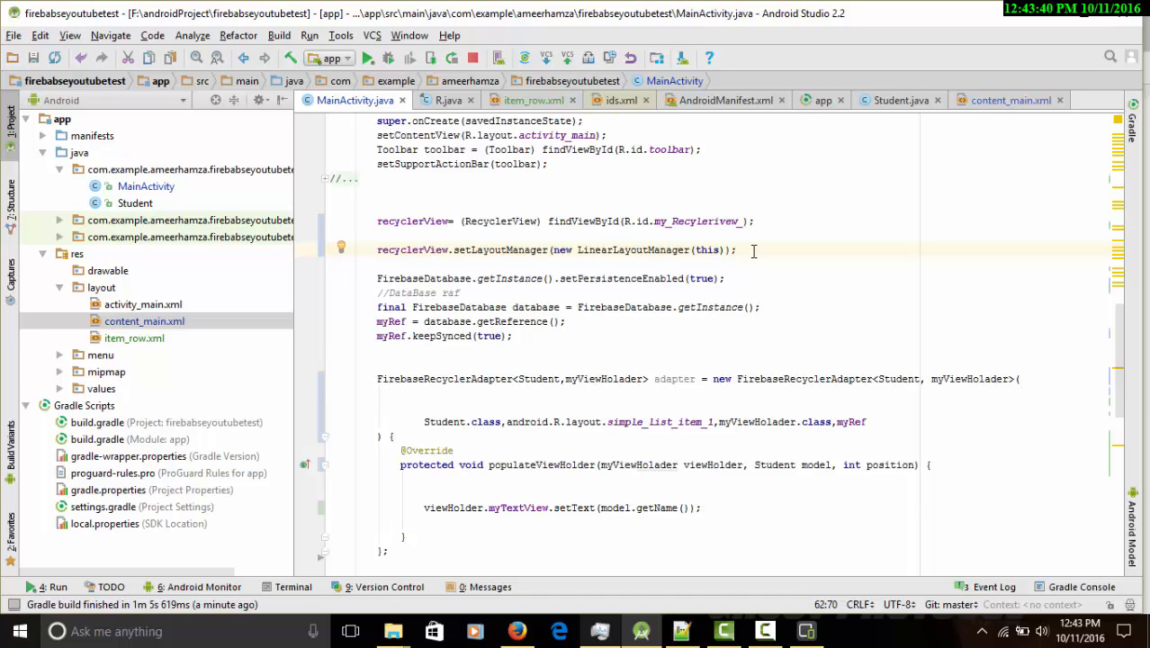
- Switch the adapter row layout to two_line_list_item and rerun on the Samsung phone
scroll("down", 3)
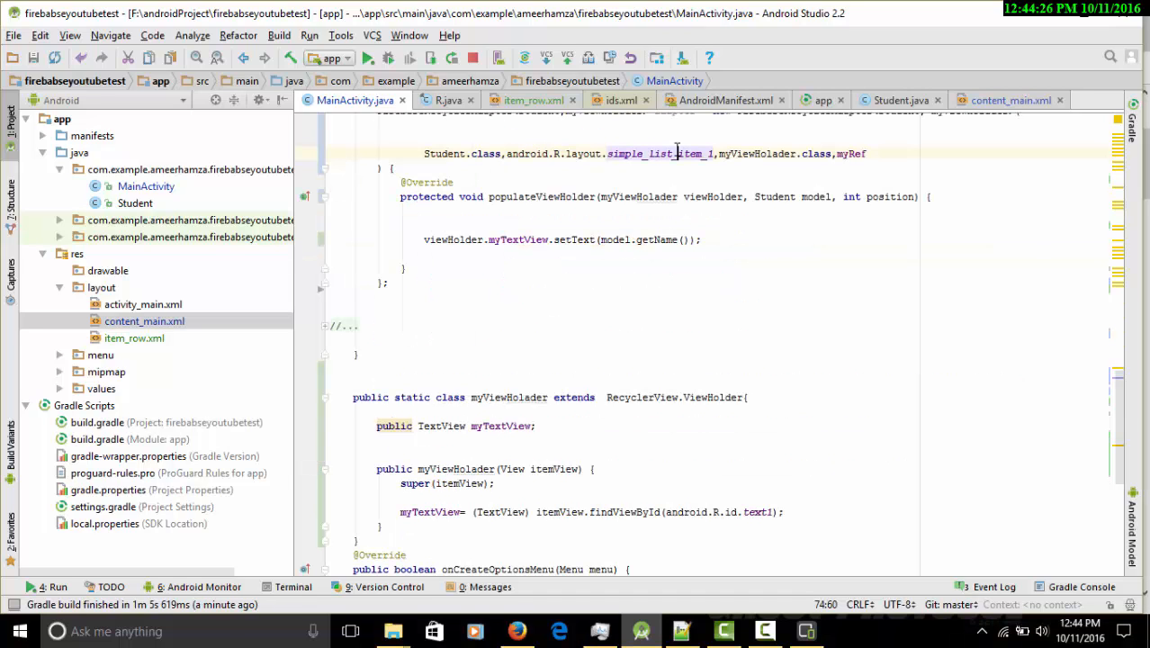
type("_lin")
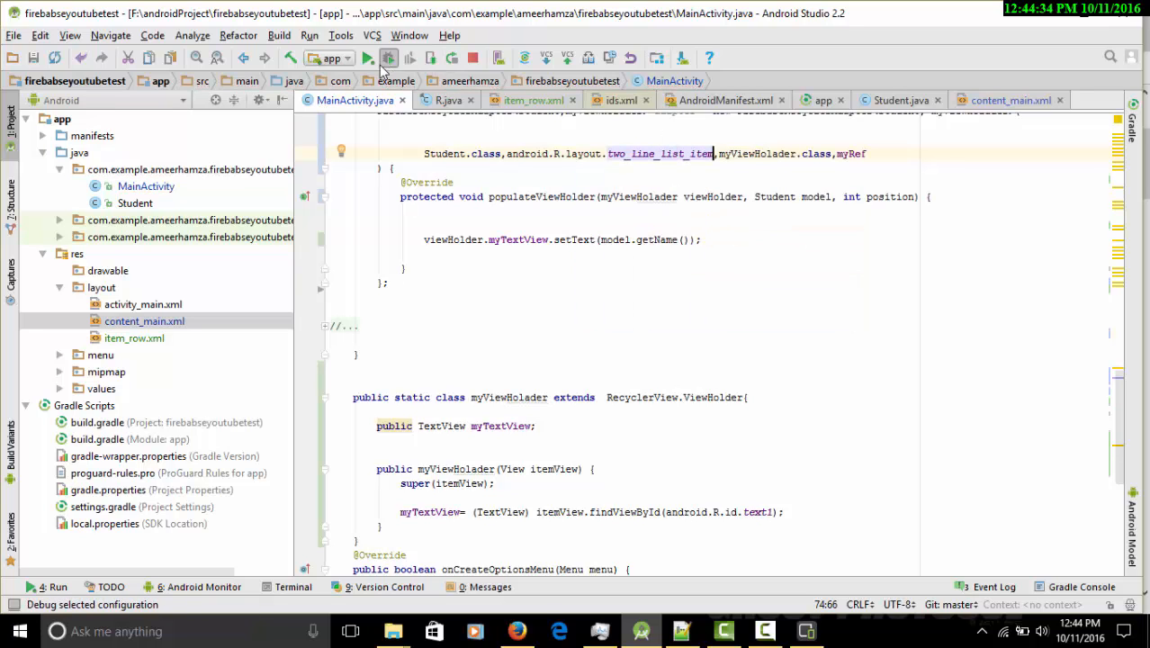
left_click(367, 57)
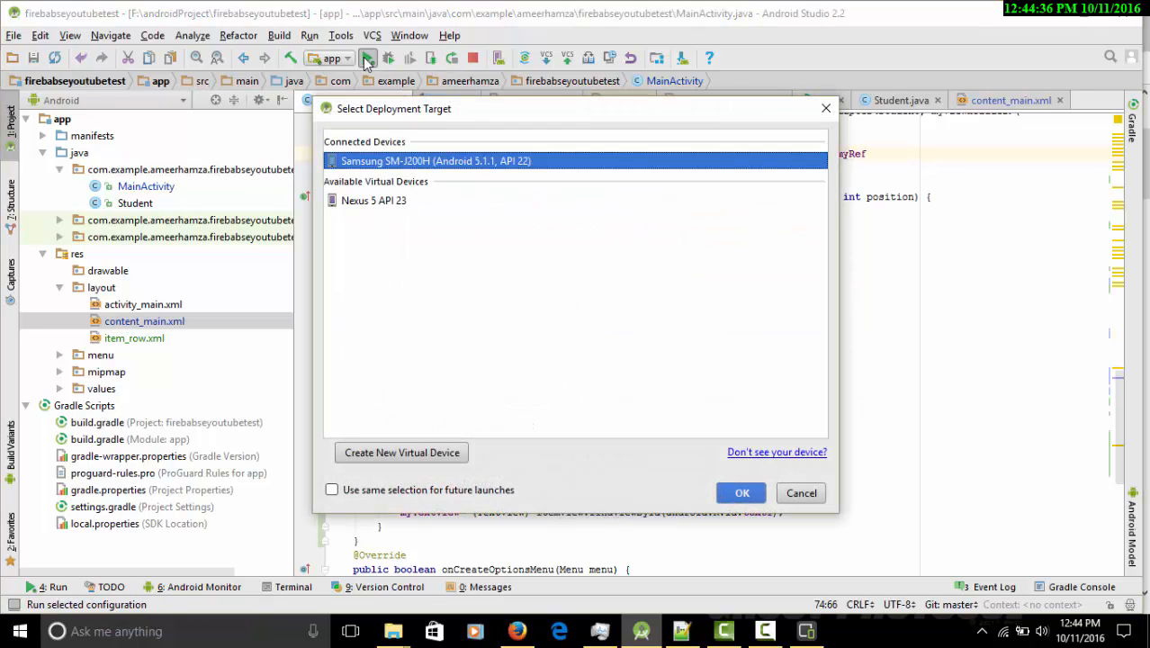
left_click(741, 492)
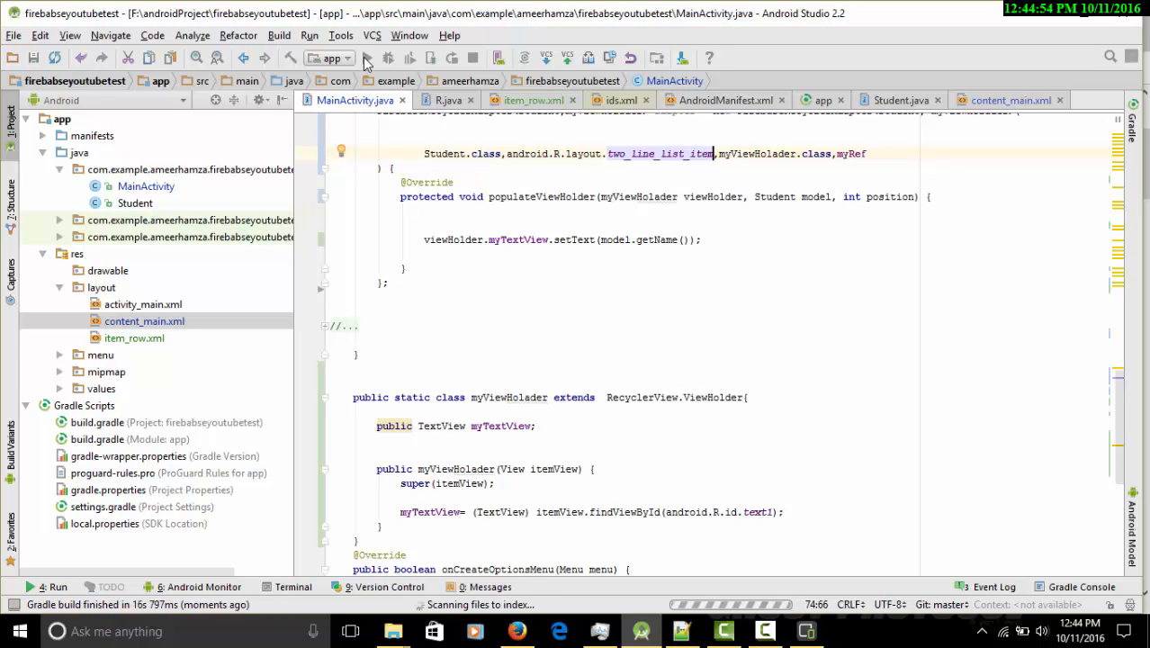
- Add recyclerView.setAdapter(adapter) on a new line after the adapter block
left_click(365, 58)
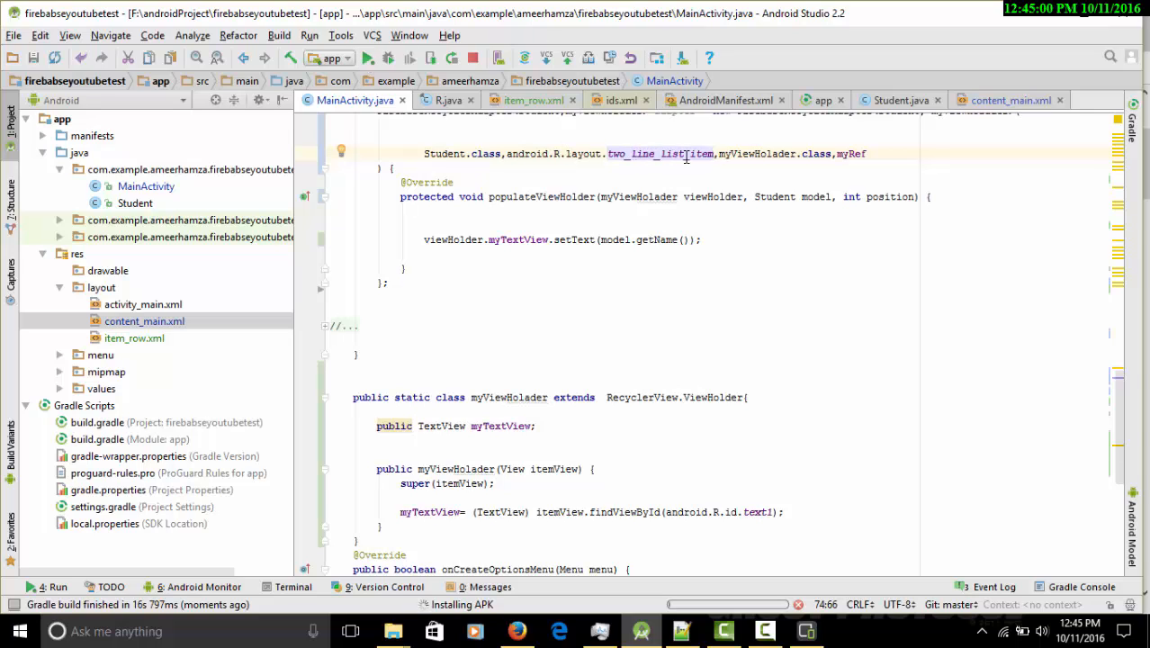
mouse_move(714, 196)
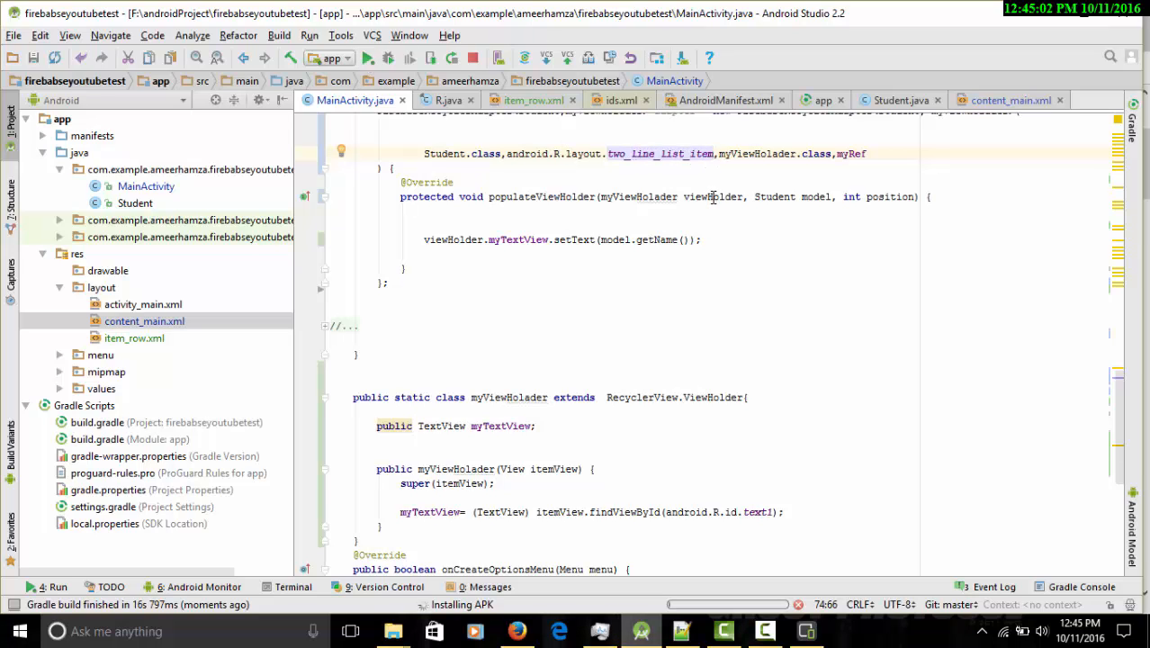
scroll("up", 3)
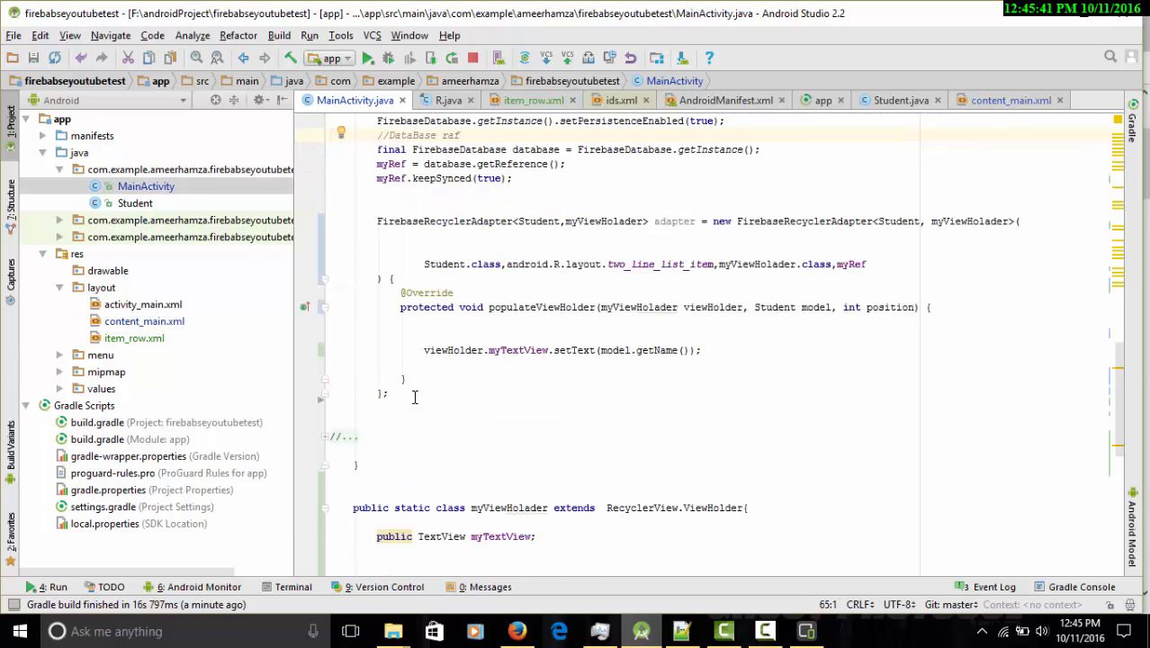
key("enter")
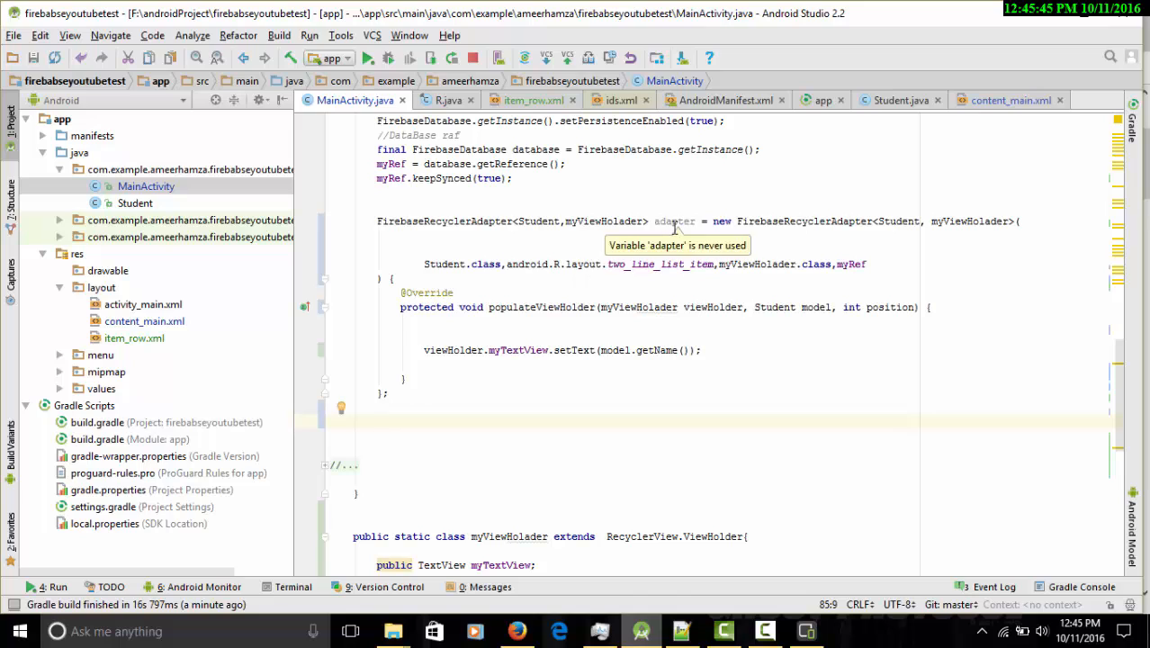
double_click(673, 220)
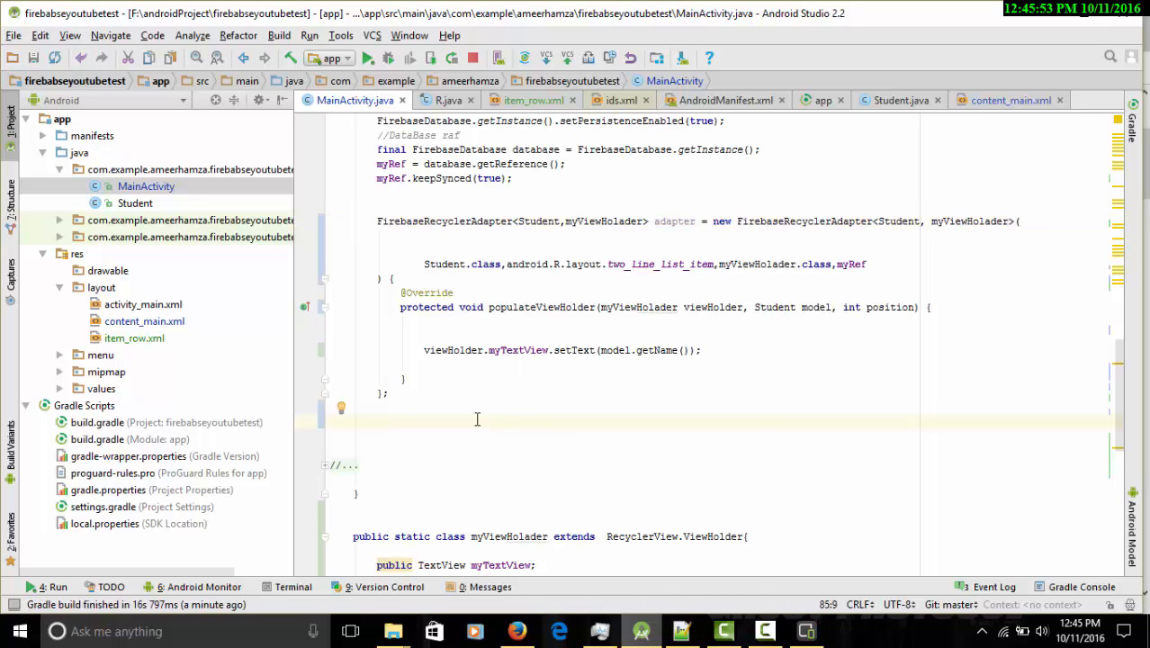
type("recyclerView.setAdapter(adapter);")
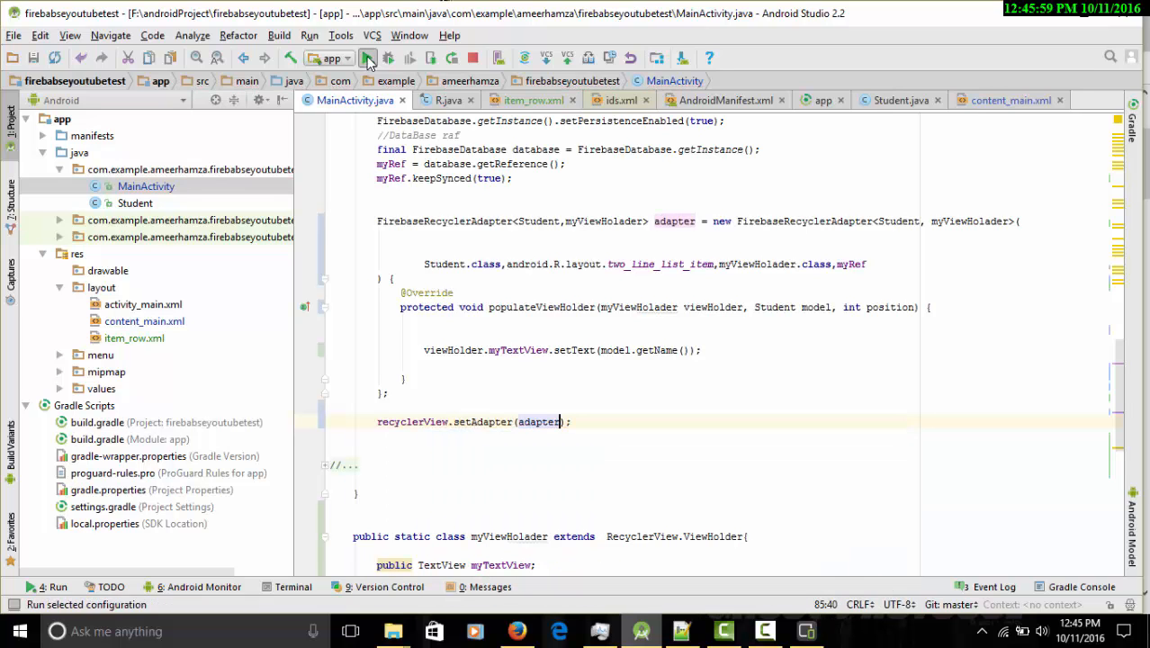
- Run the app with setAdapter attached on the Samsung SM-J200H
left_click(368, 58)
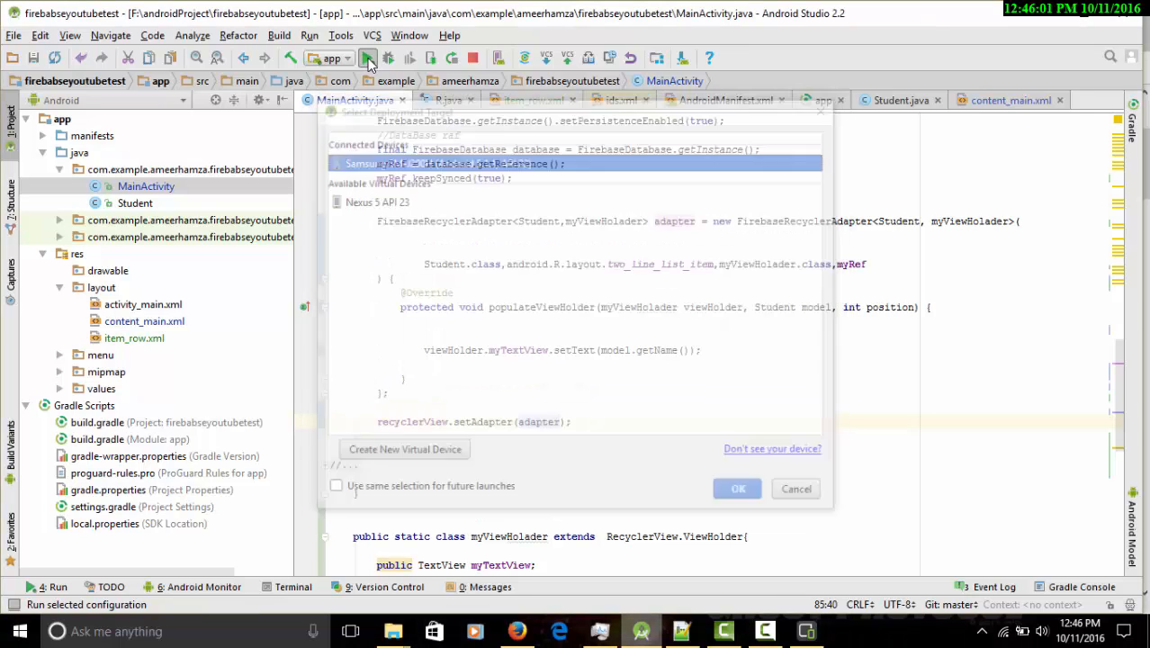
left_click(737, 488)
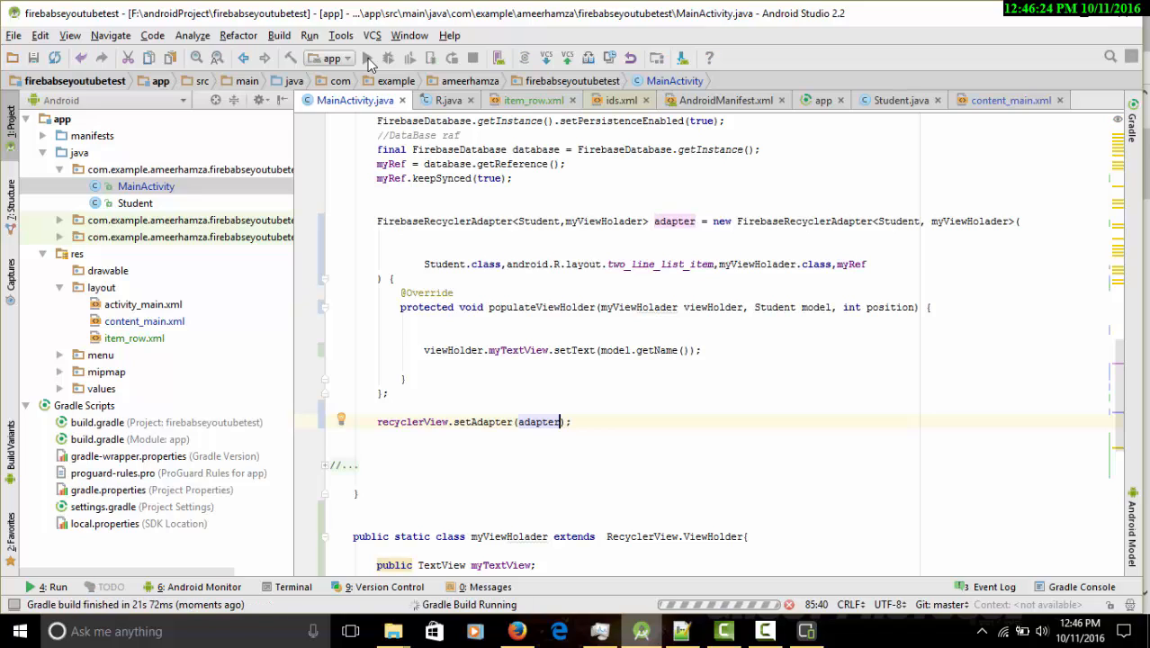
- Wait for the Gradle build with the setAdapter call to finish deploying
left_click(367, 58)
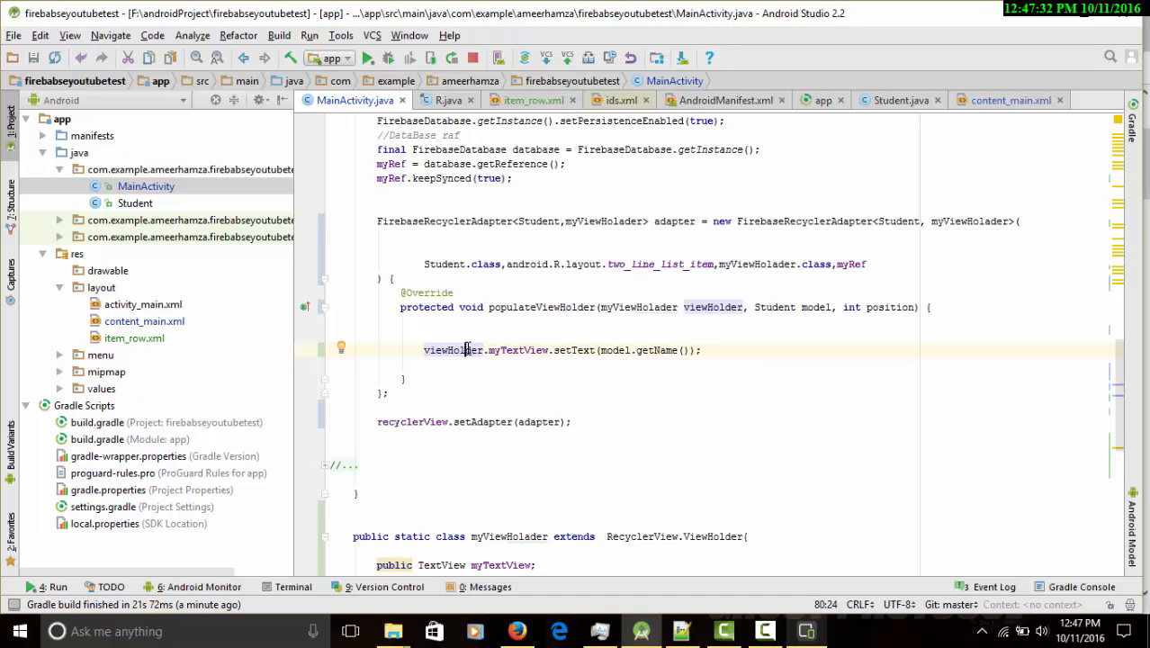
mouse_move(657, 486)
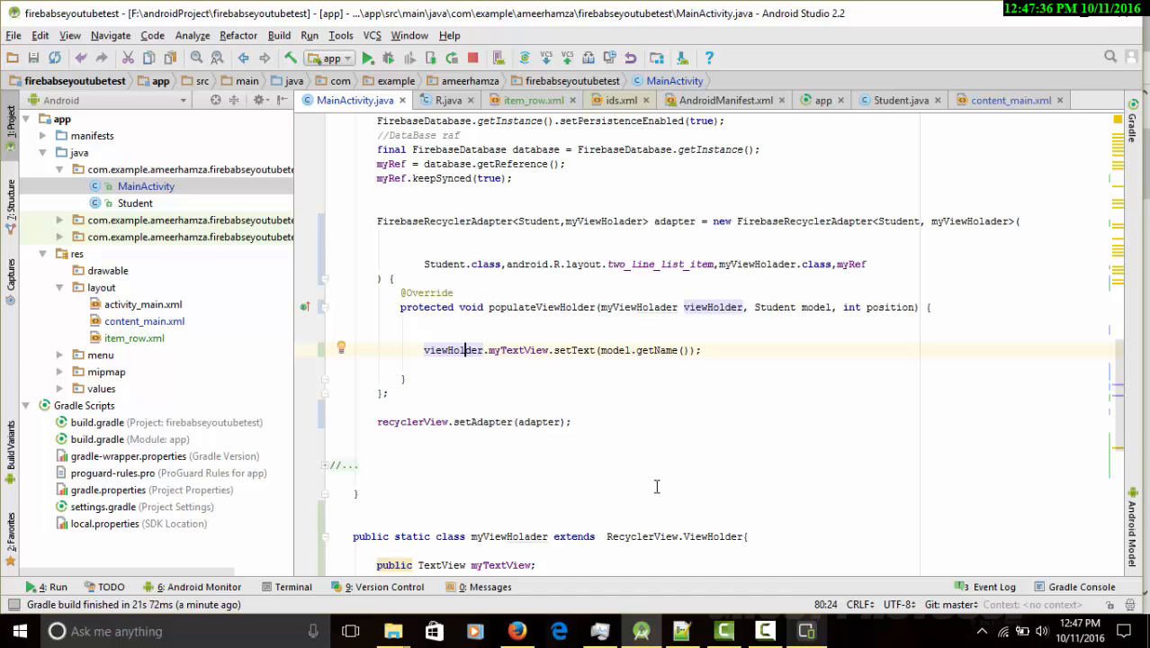